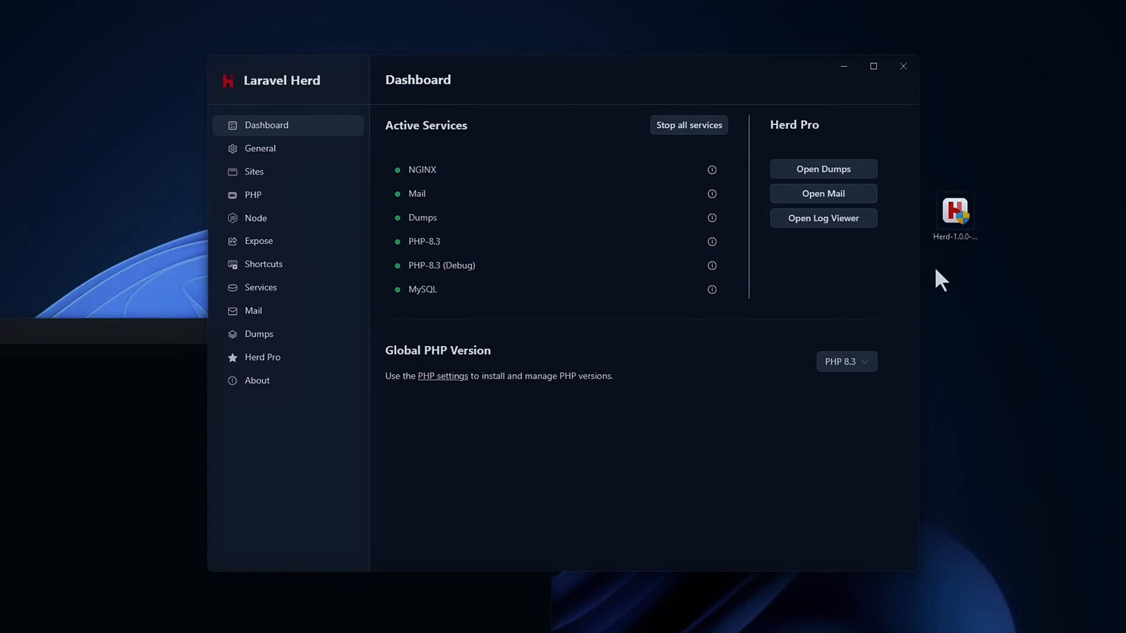
mouse_move(1005, 200)
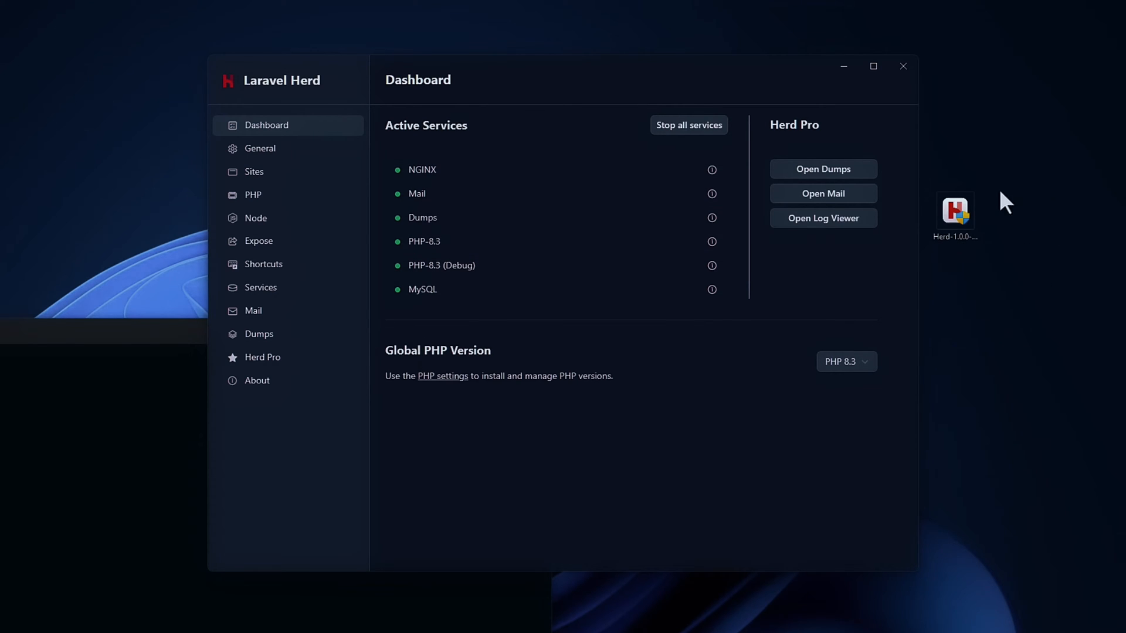
mouse_move(977, 193)
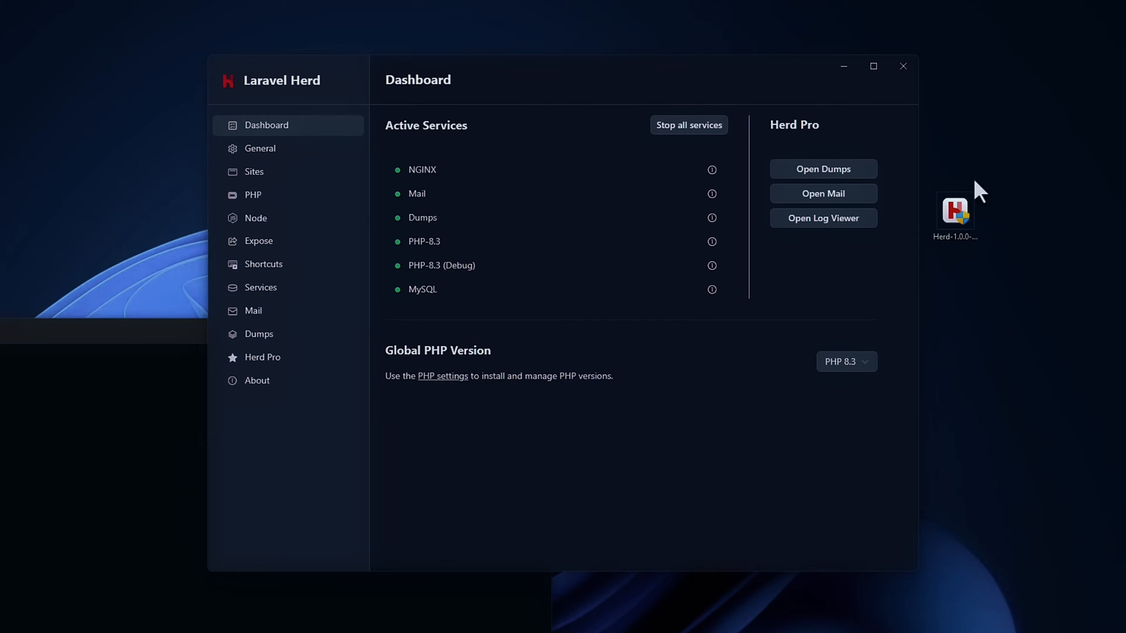
Step: Confirm PHP 8.3.4, start and exit Node v21.7.1, and begin the Composer/Herd command
left_click(955, 212)
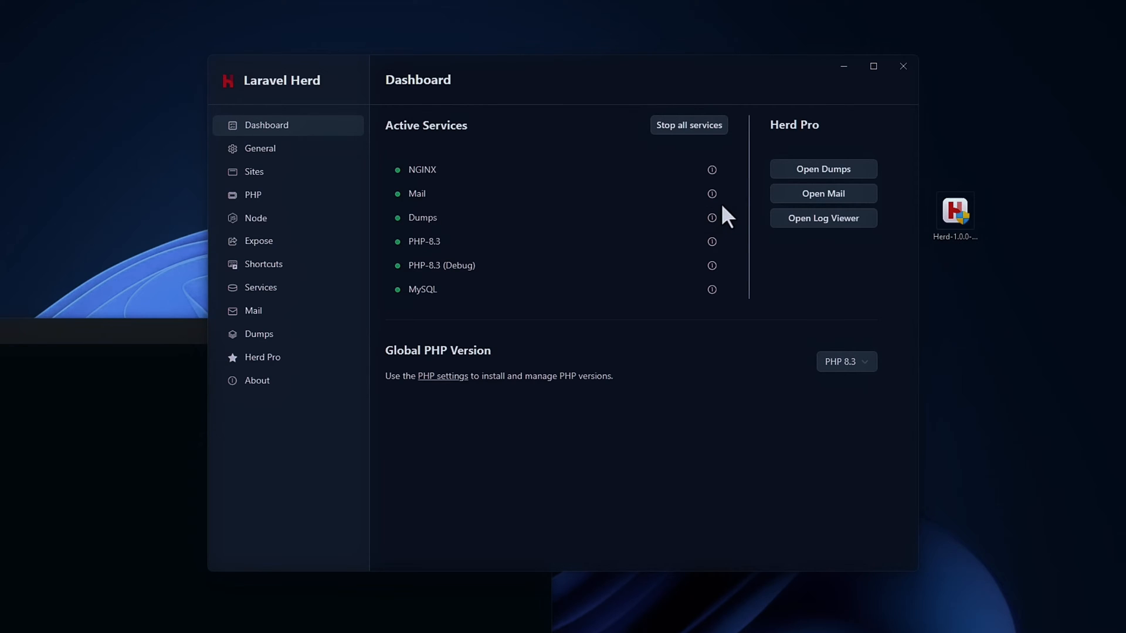
mouse_move(353, 113)
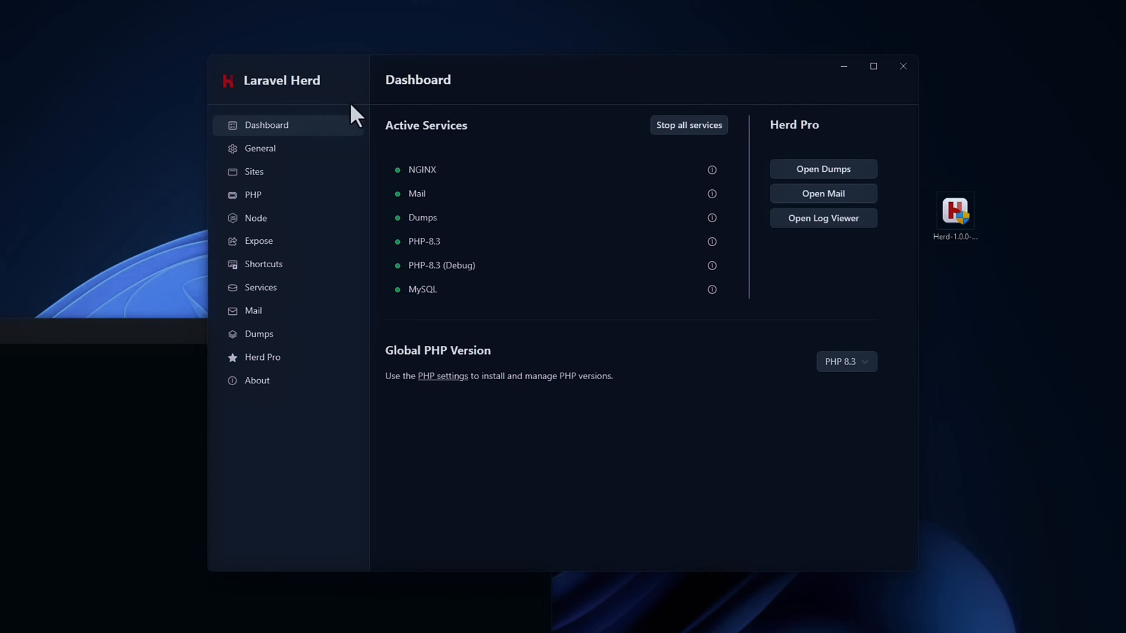
mouse_move(300, 142)
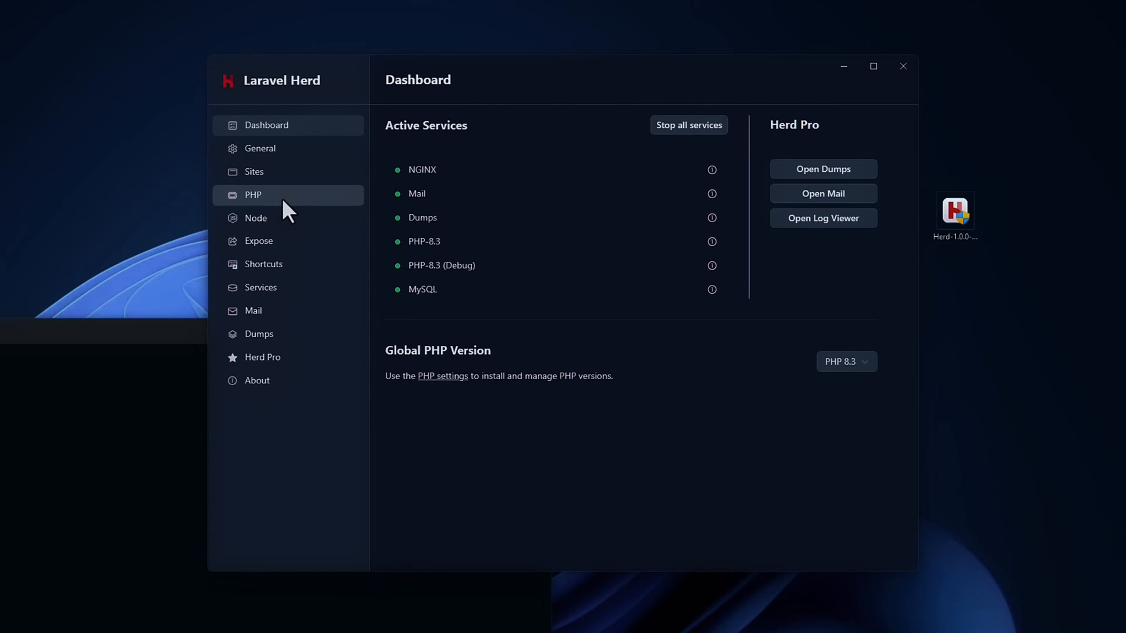
mouse_move(280, 288)
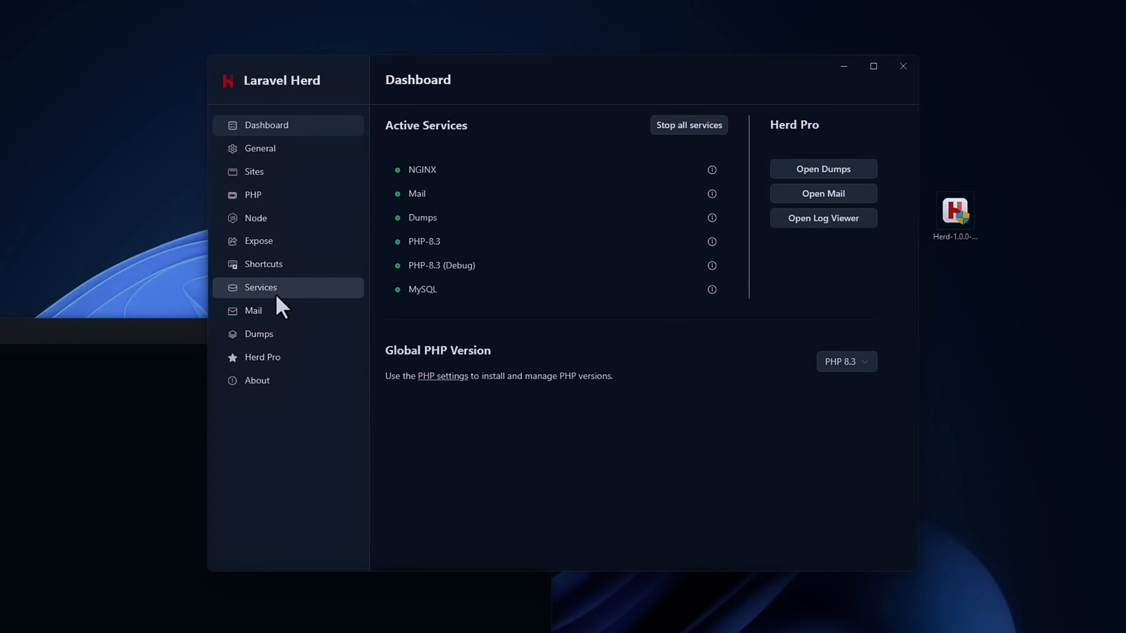
mouse_move(294, 380)
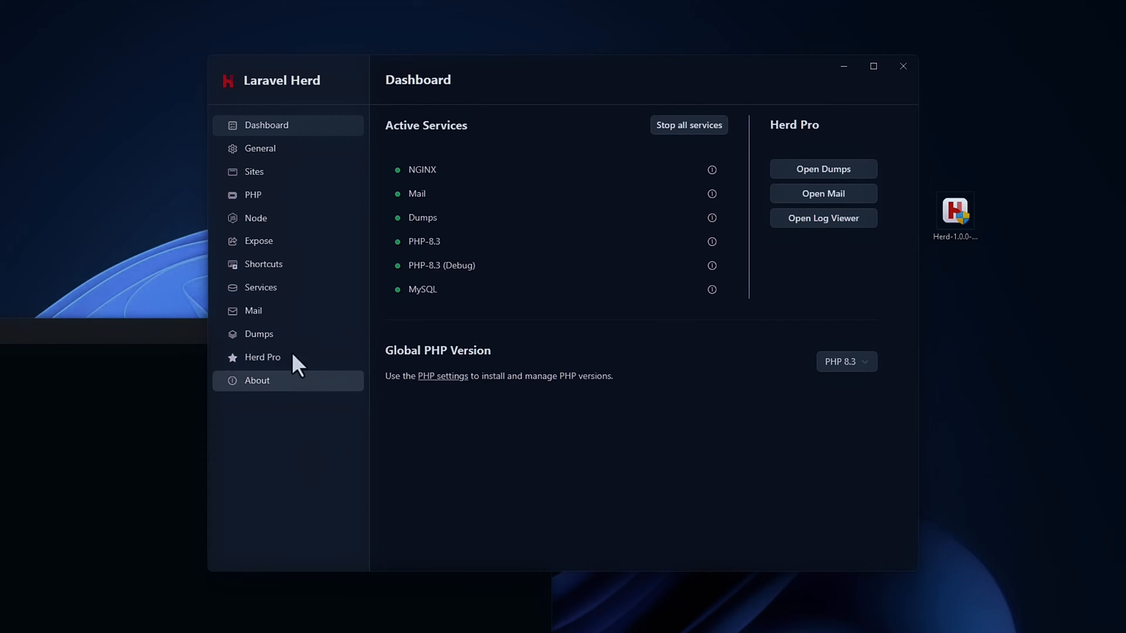
mouse_move(650, 119)
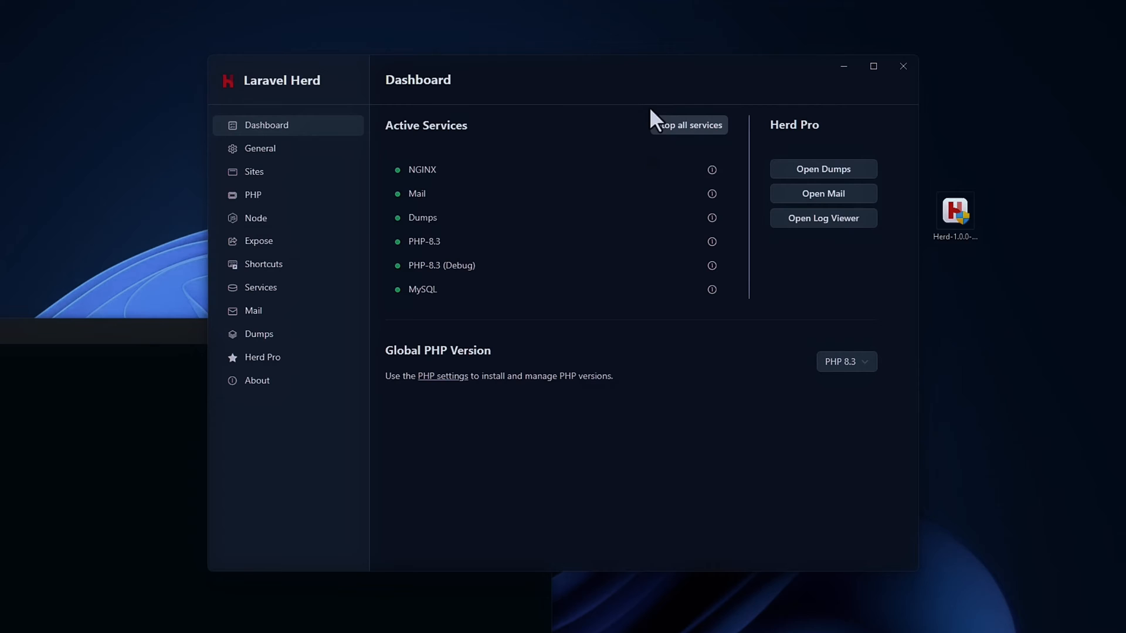
mouse_move(661, 213)
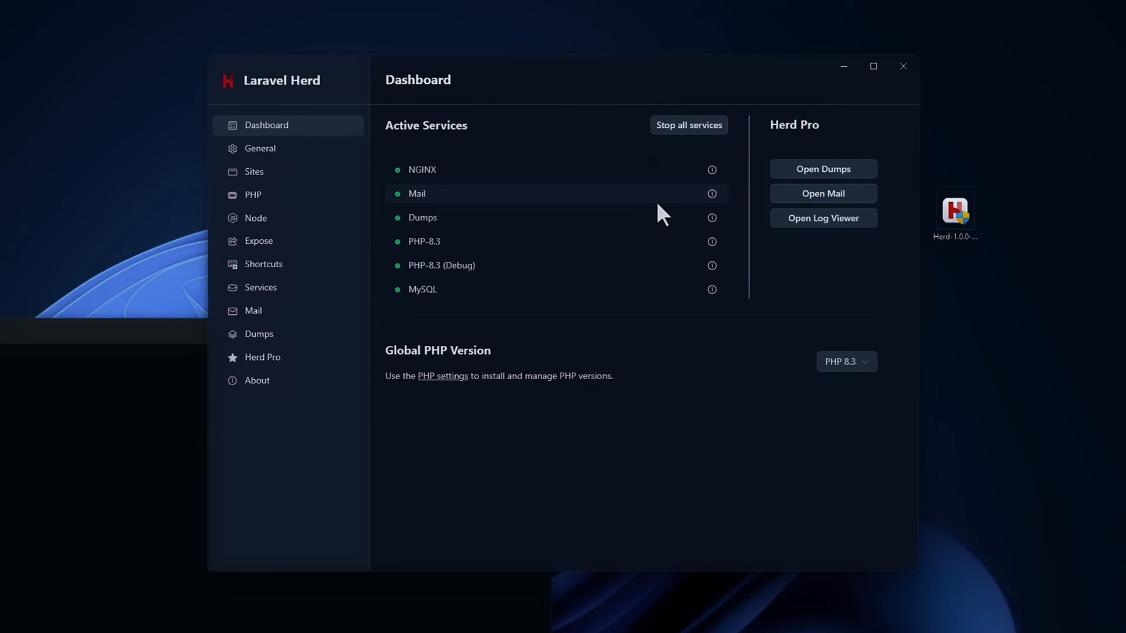
mouse_move(823, 169)
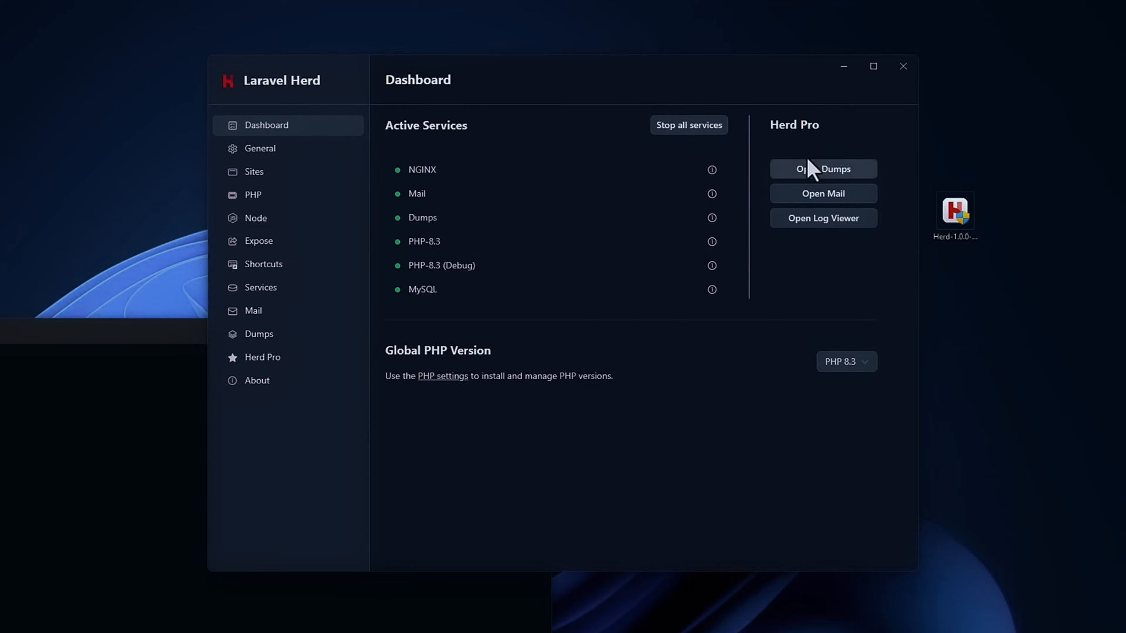
mouse_move(769, 383)
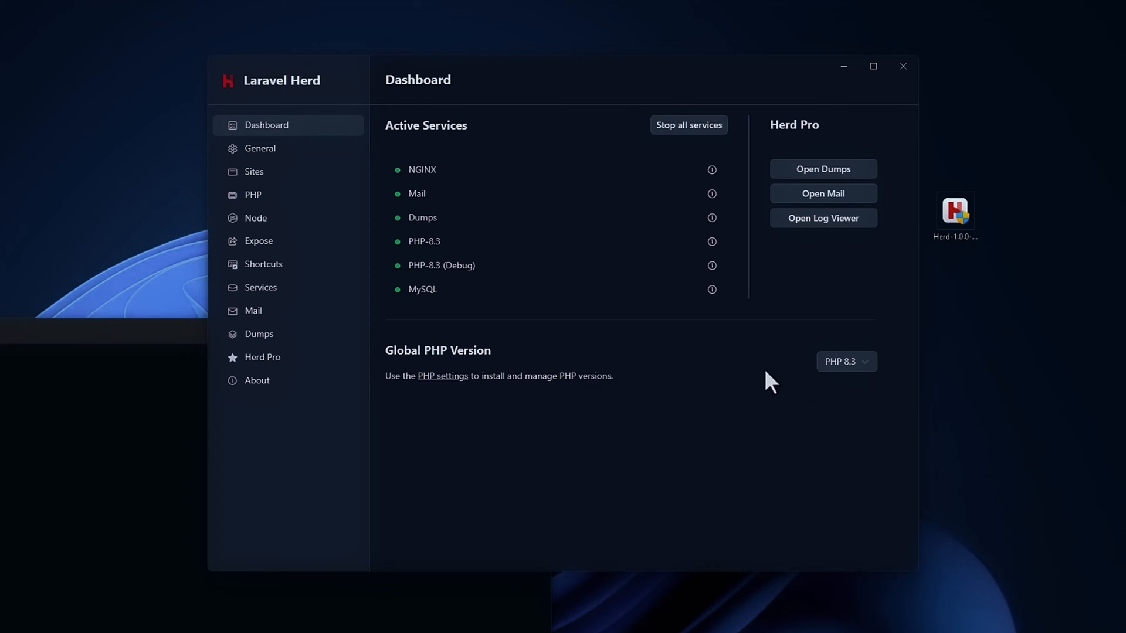
mouse_move(782, 388)
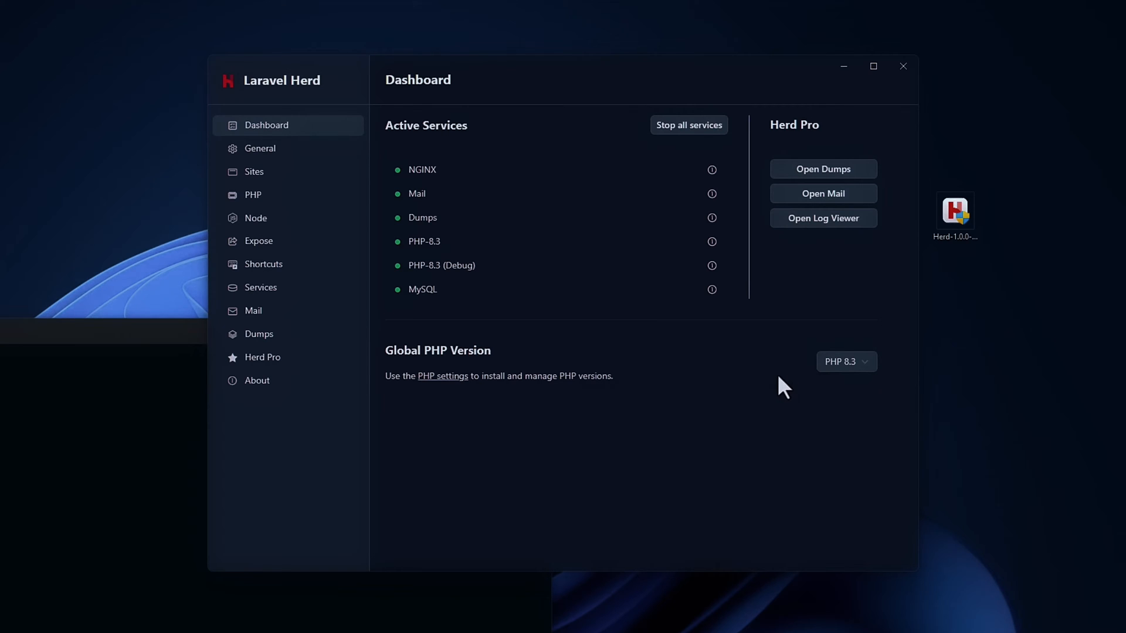
mouse_move(386, 270)
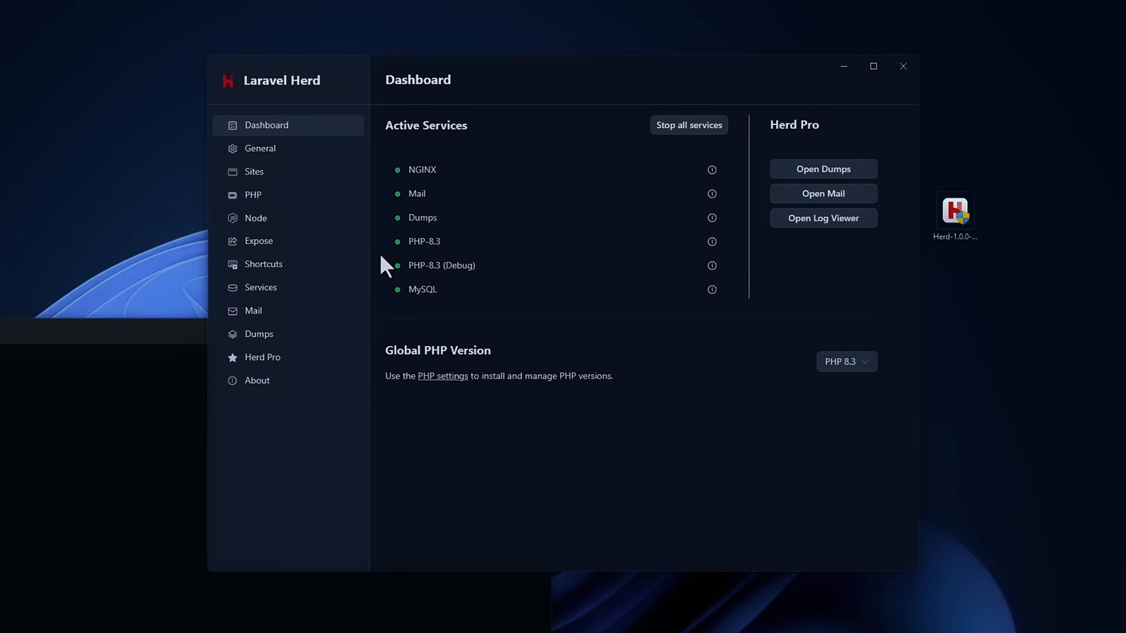
mouse_move(391, 270)
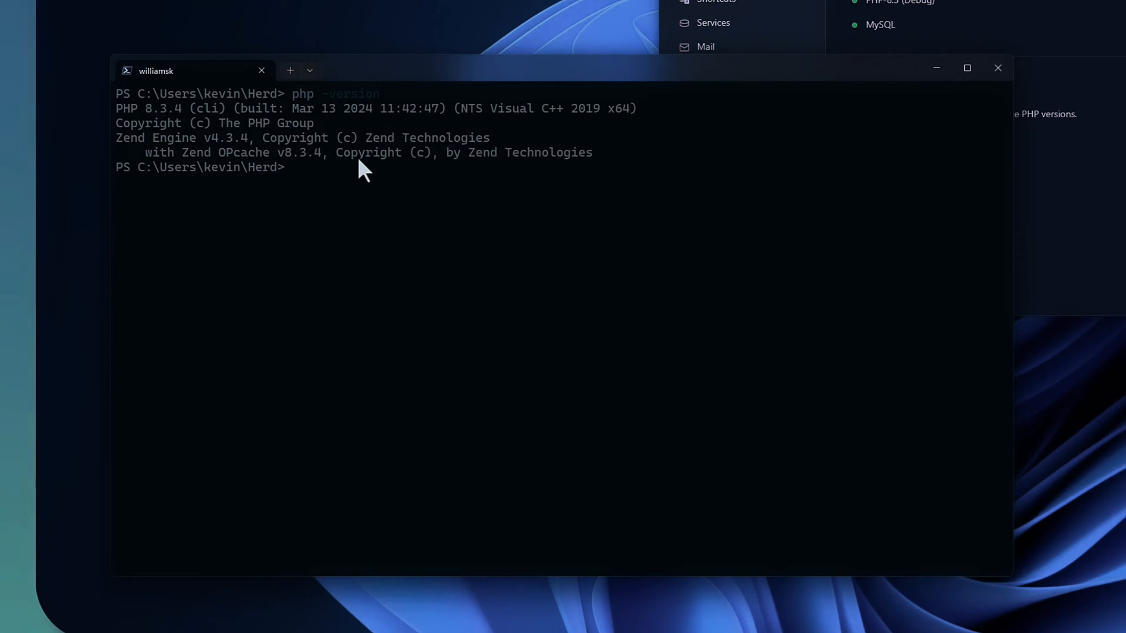
type("node")
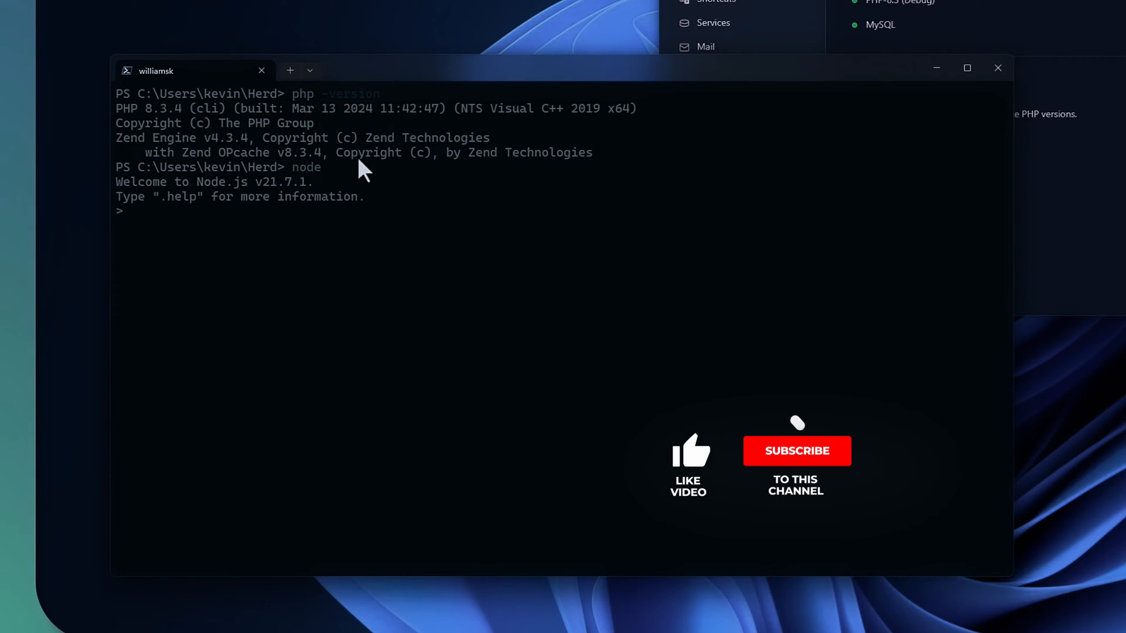
type(".exit")
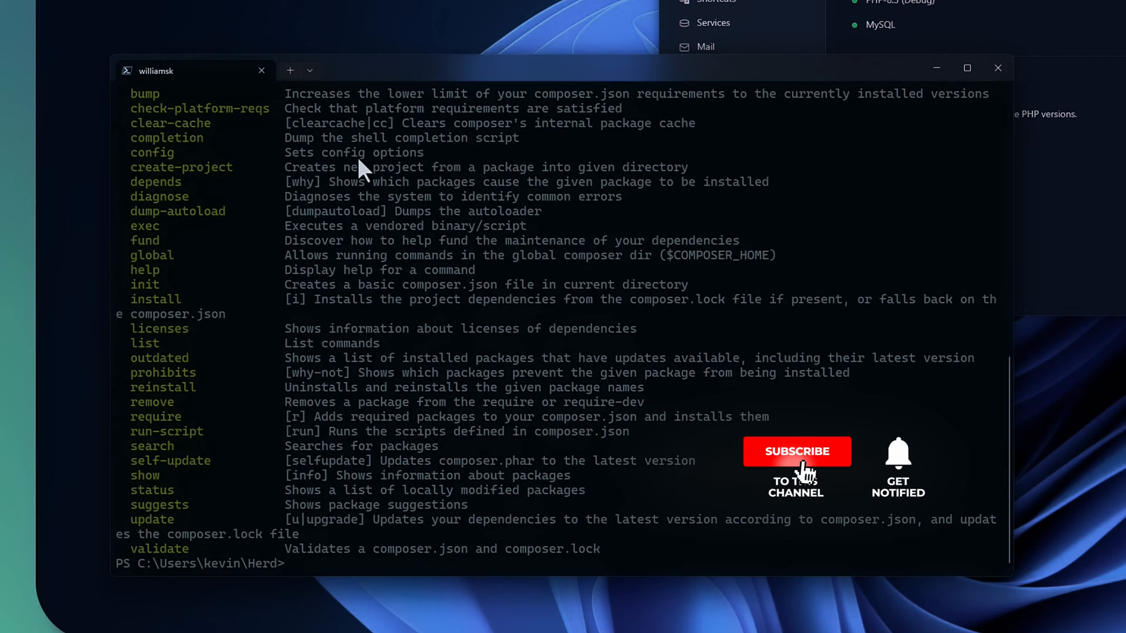
type("her")
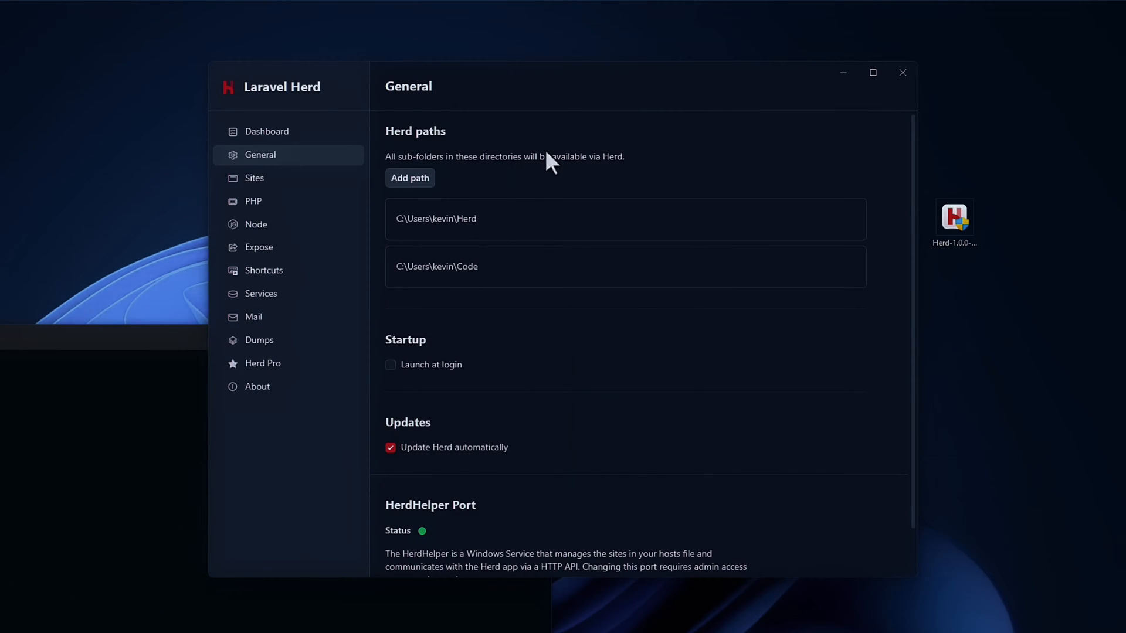
mouse_move(503, 162)
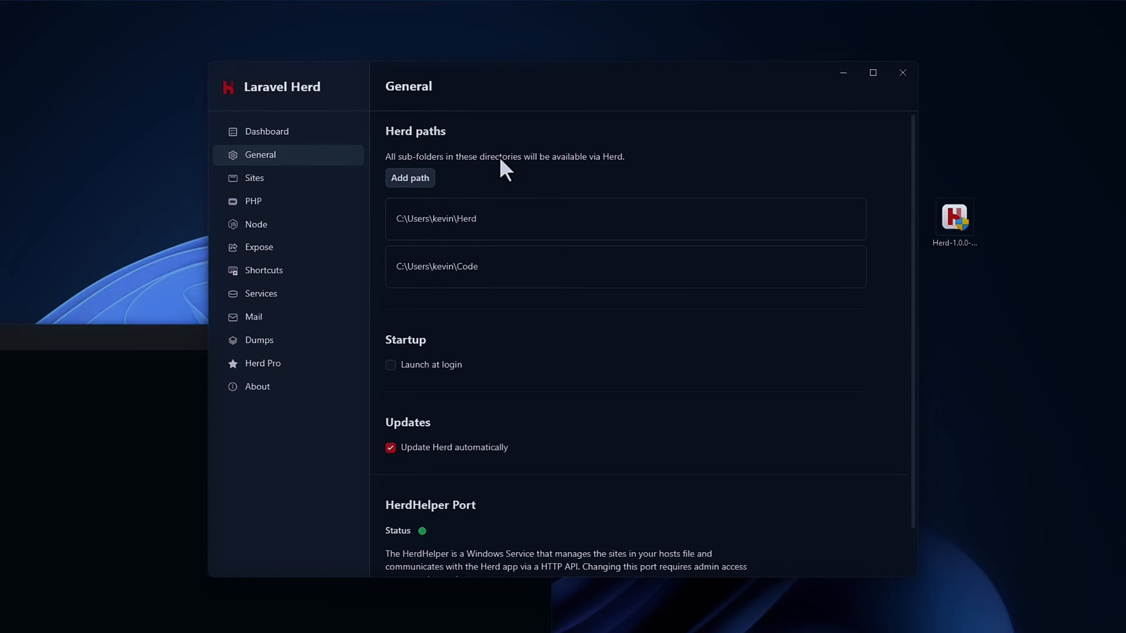
mouse_move(558, 388)
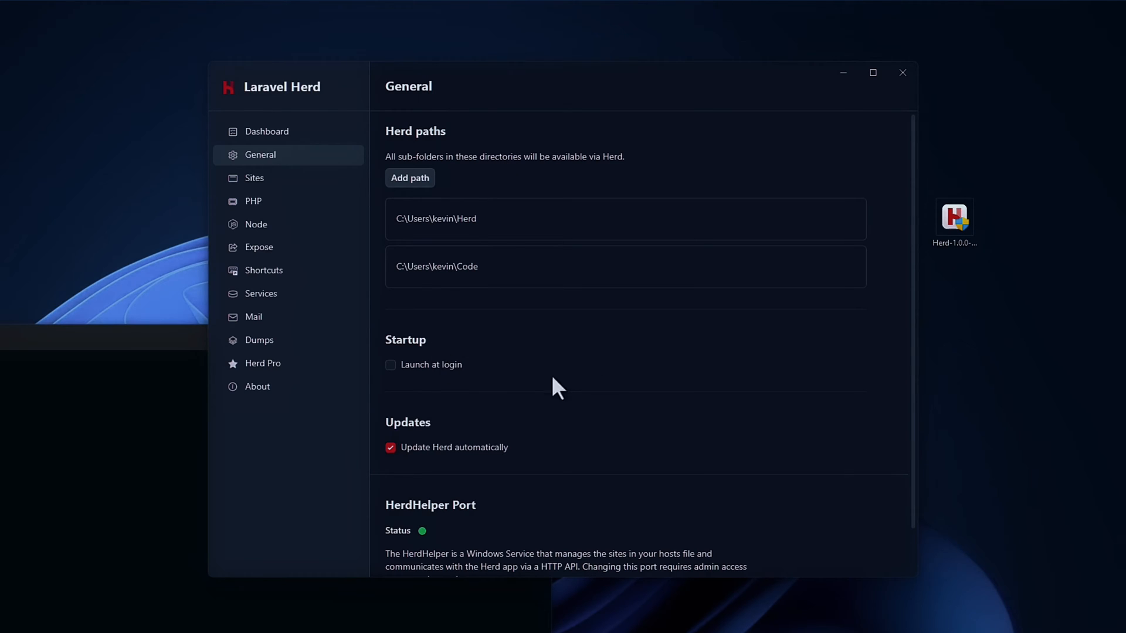
mouse_move(571, 450)
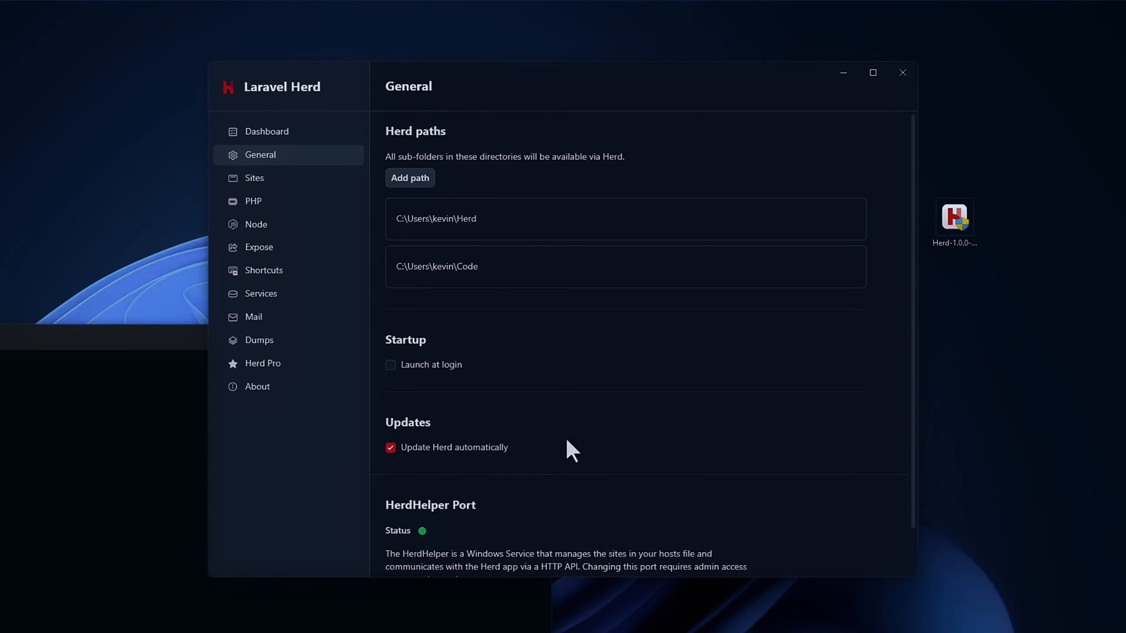
mouse_move(421, 258)
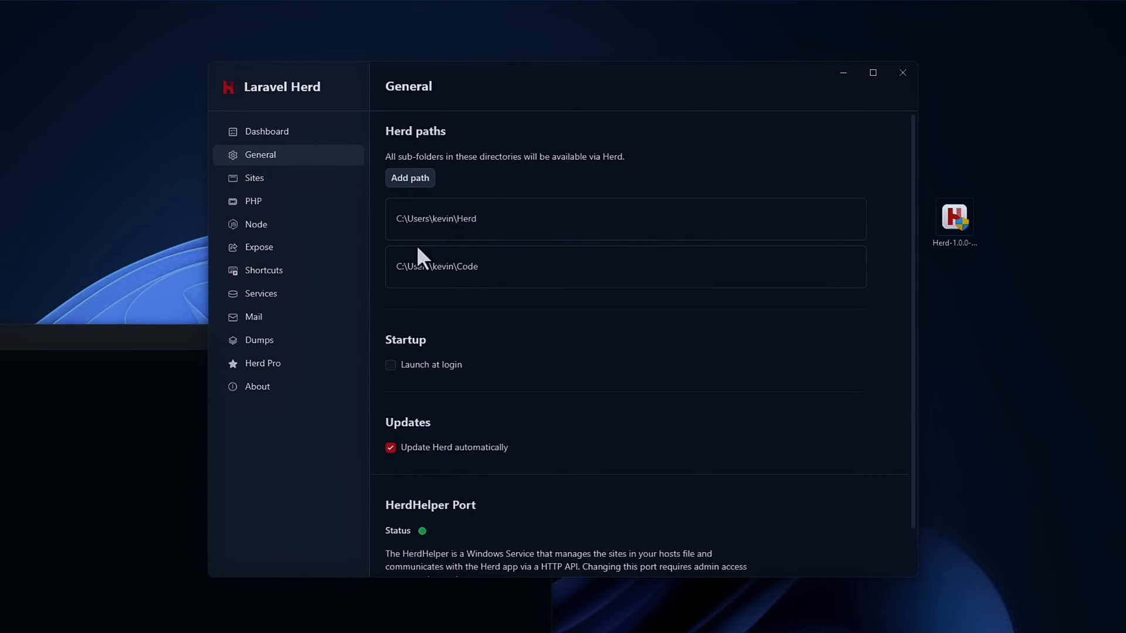
Step: Show Herd's Sites page listing blog.test, laravel.test and williamsk.test on PHP 8.3
left_click(253, 177)
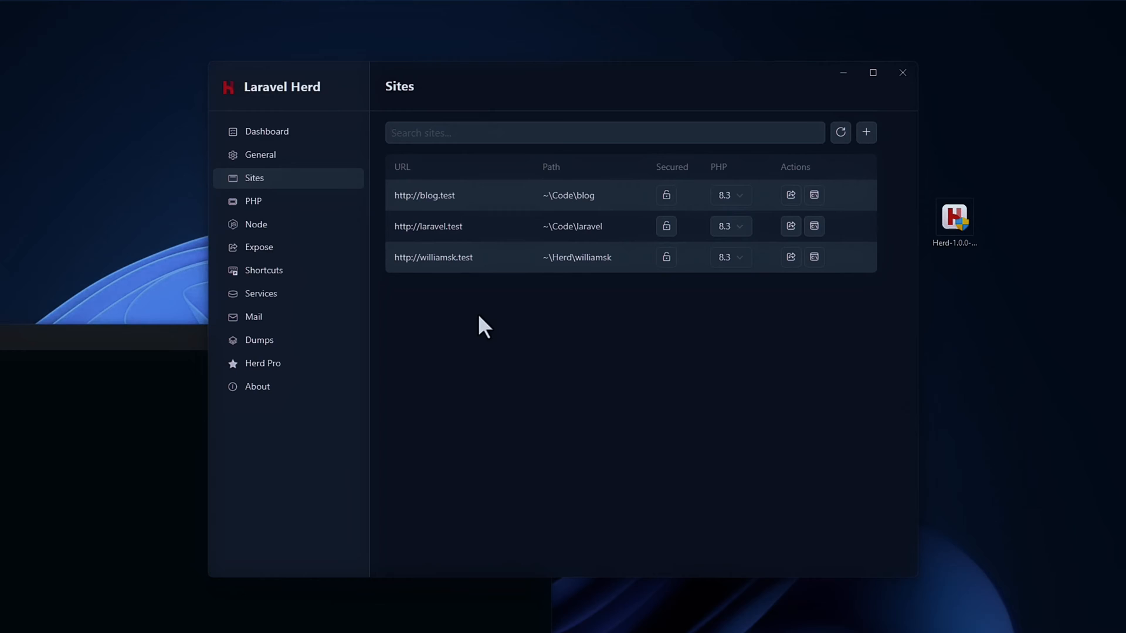
mouse_move(328, 269)
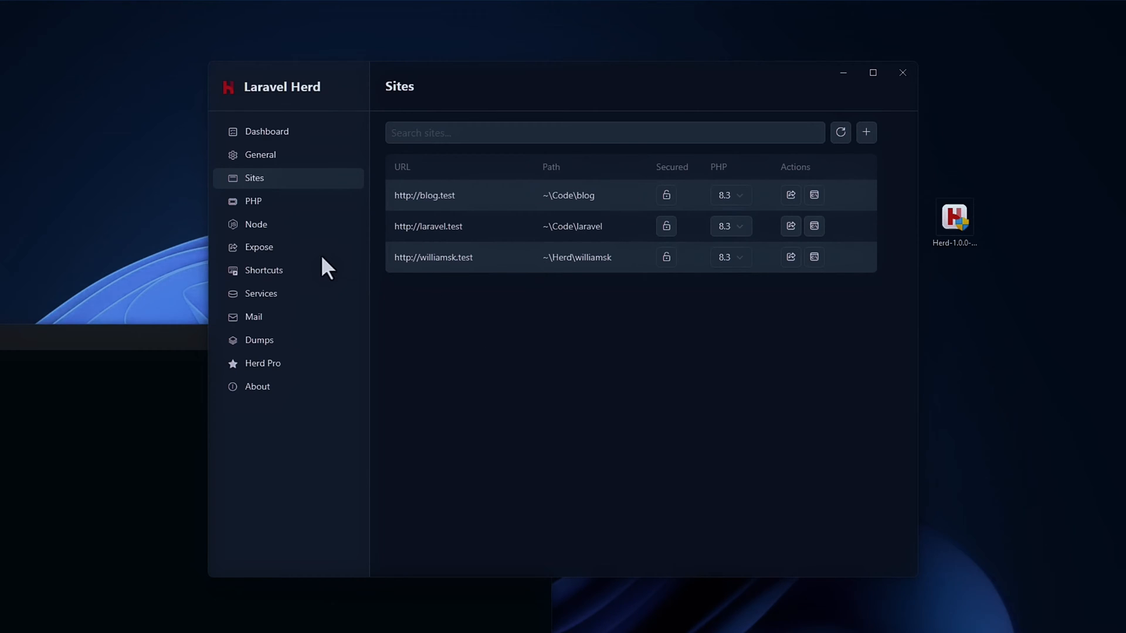
mouse_move(360, 206)
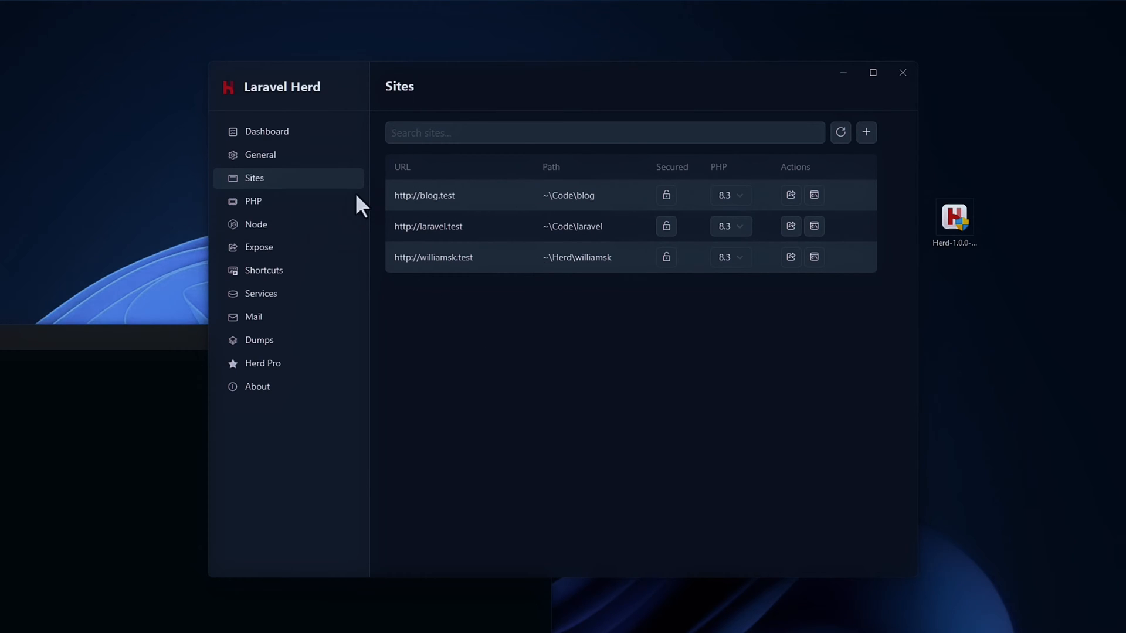
Step: Review the PHP, Node and Expose settings, then show the keyboard shortcuts list
left_click(253, 200)
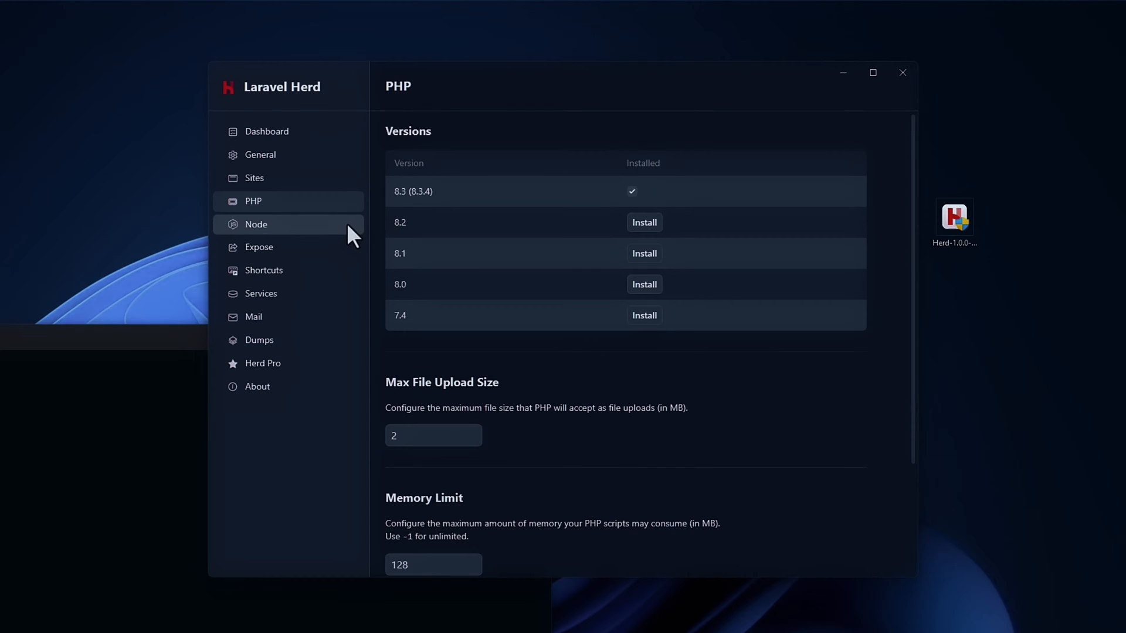
mouse_move(462, 353)
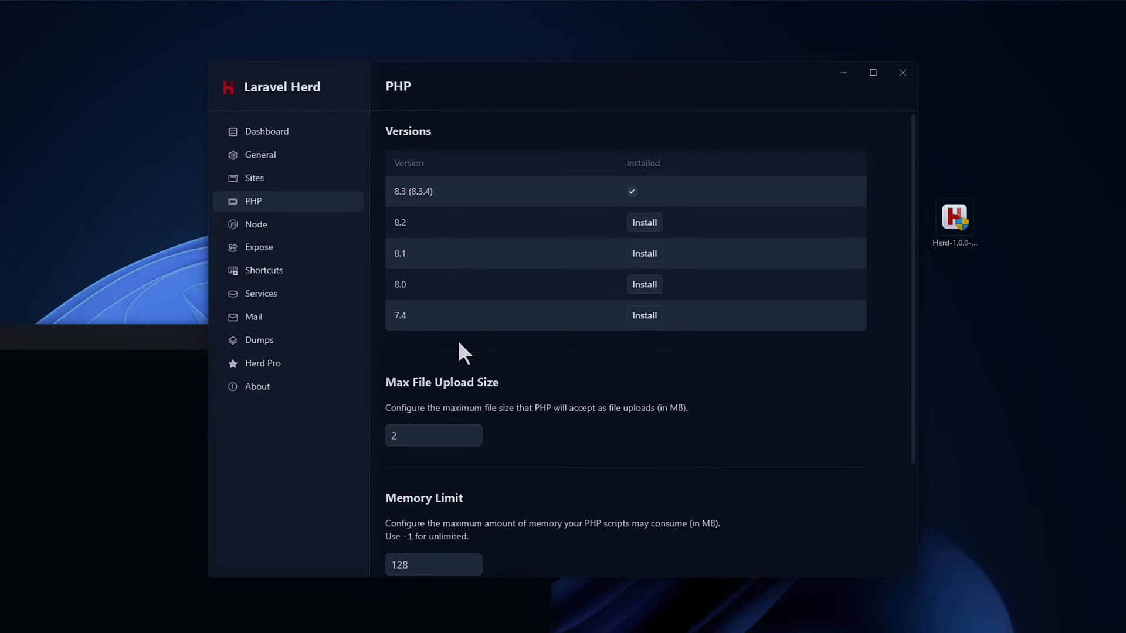
mouse_move(368, 345)
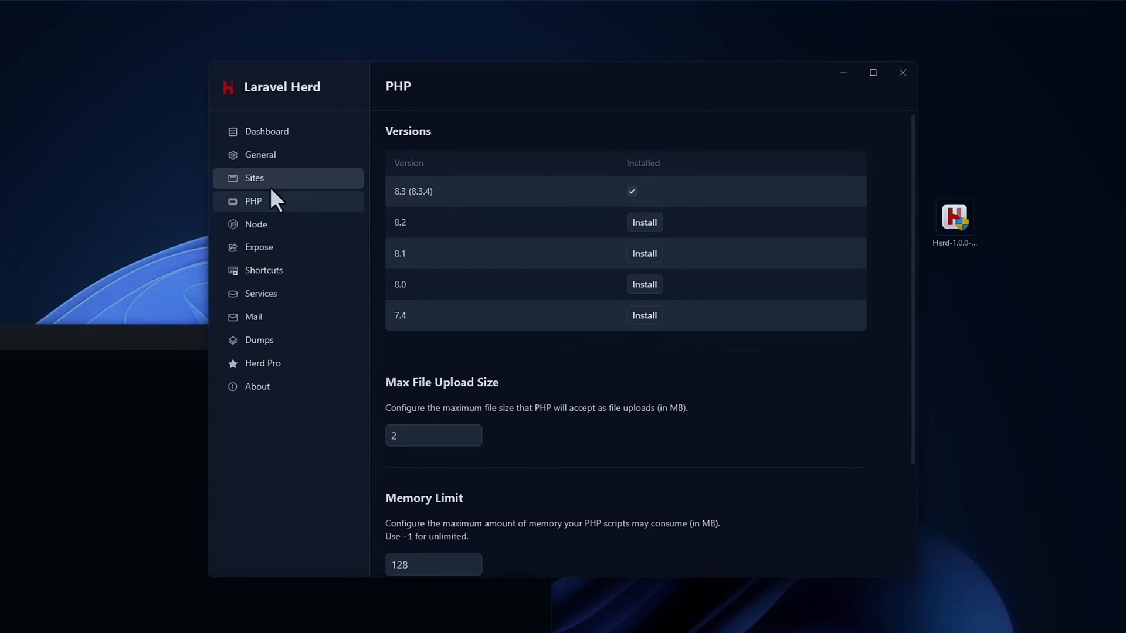
left_click(256, 224)
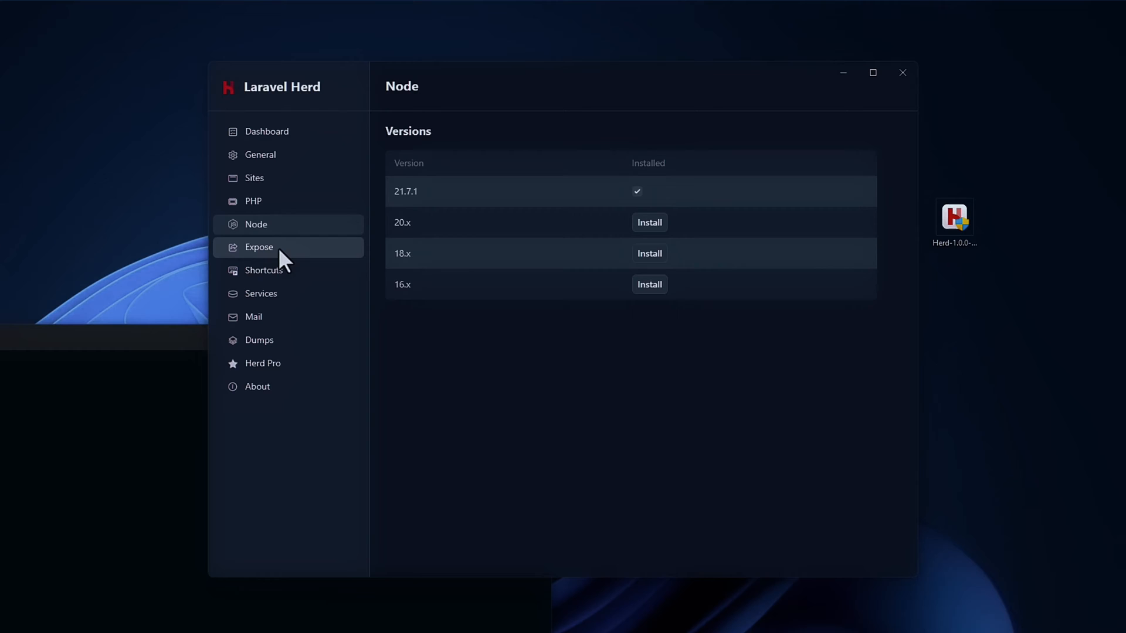
left_click(258, 248)
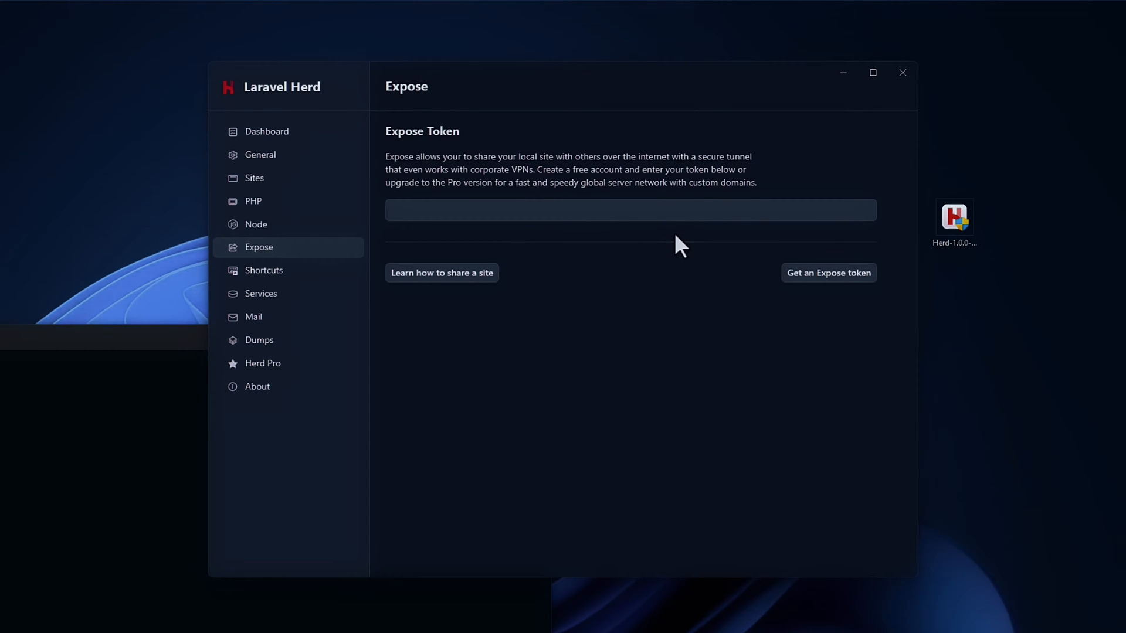
mouse_move(286, 279)
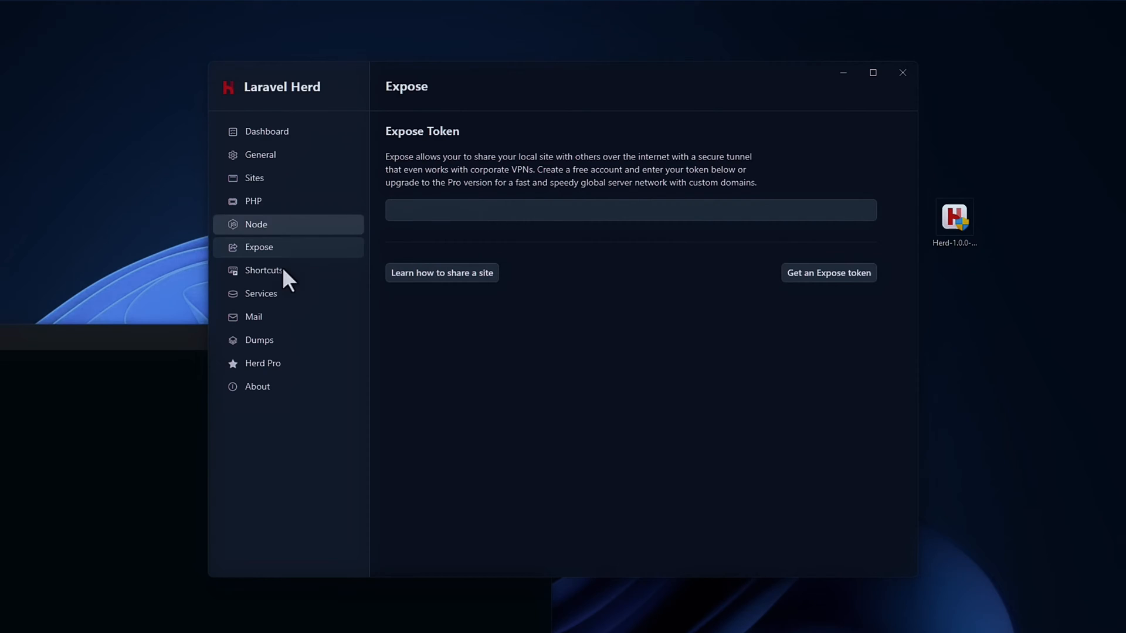
mouse_move(338, 277)
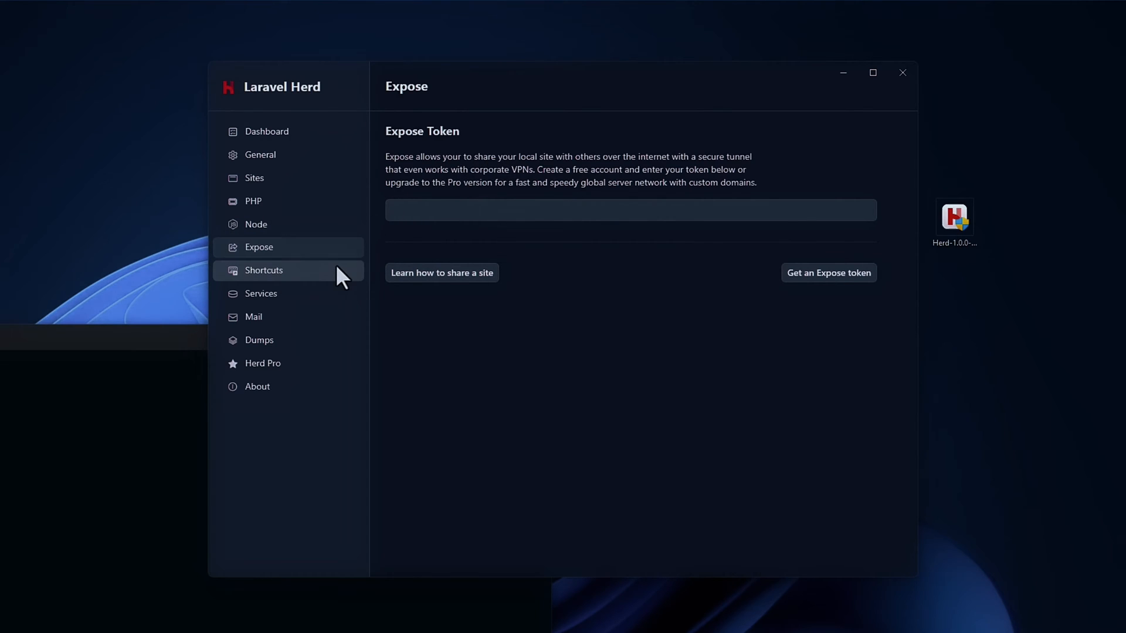
left_click(264, 269)
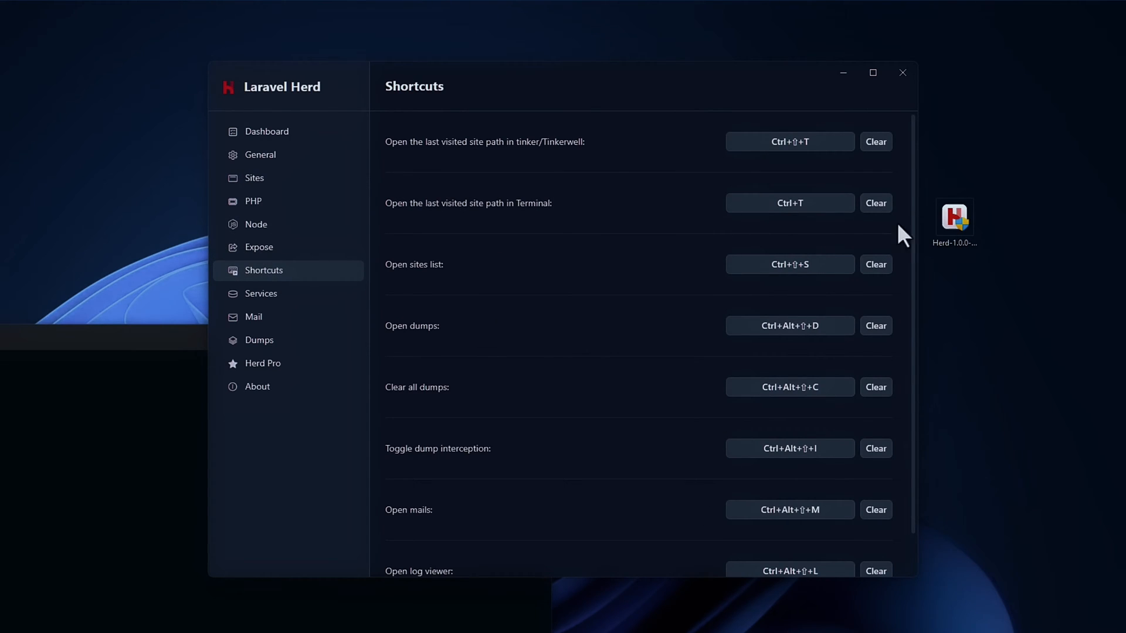
Step: In Services, add a second MySQL service set to auto-start with Herd and save it
left_click(260, 293)
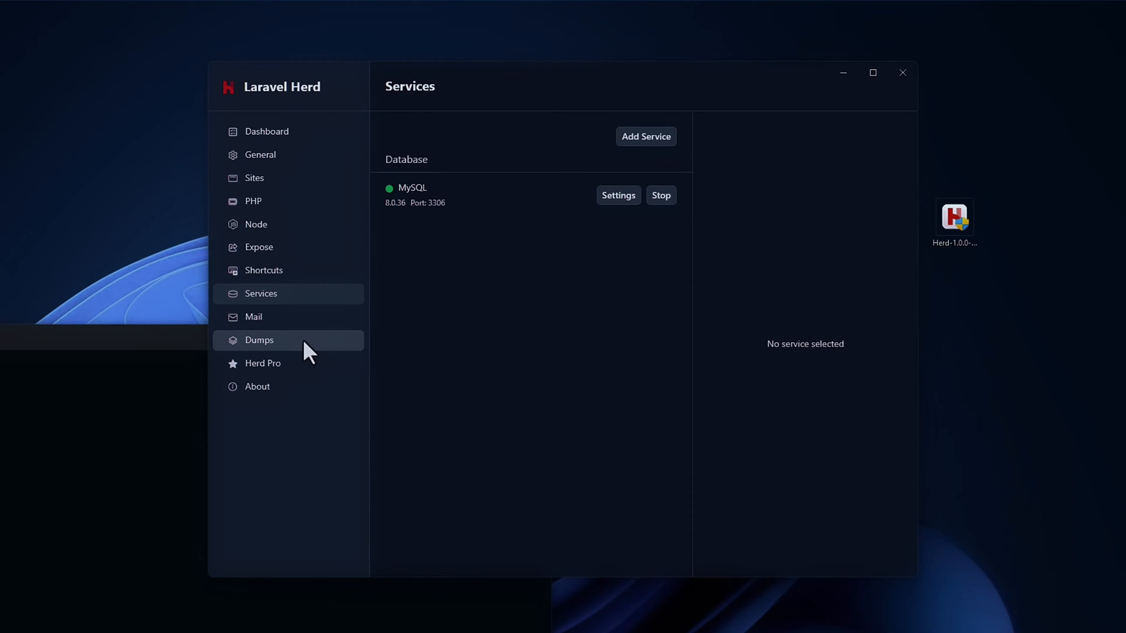
mouse_move(373, 340)
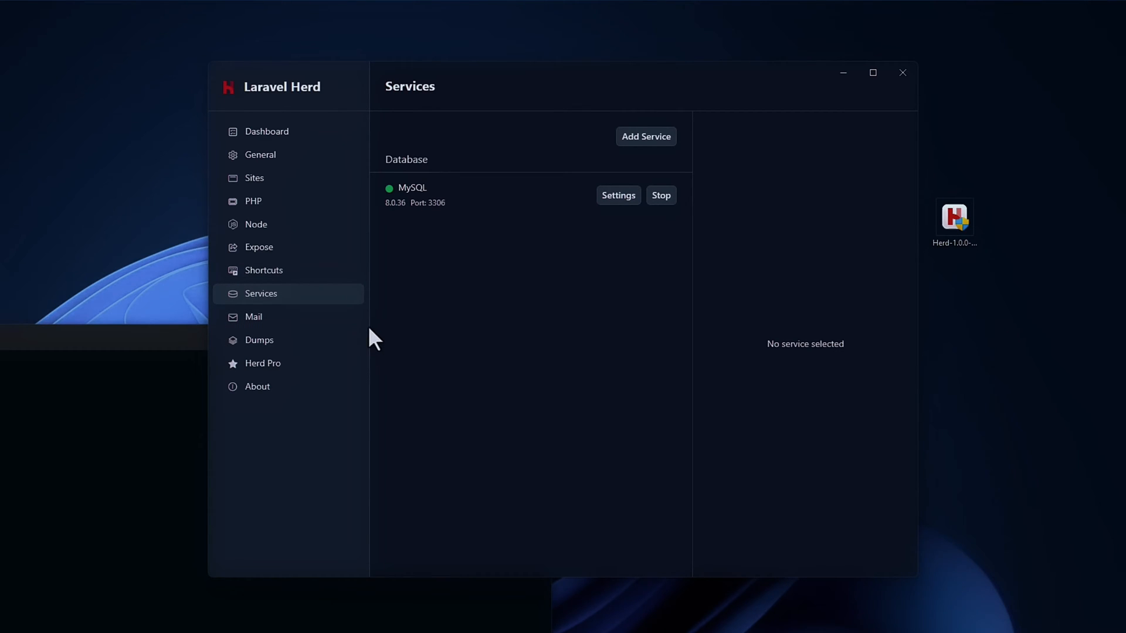
mouse_move(473, 353)
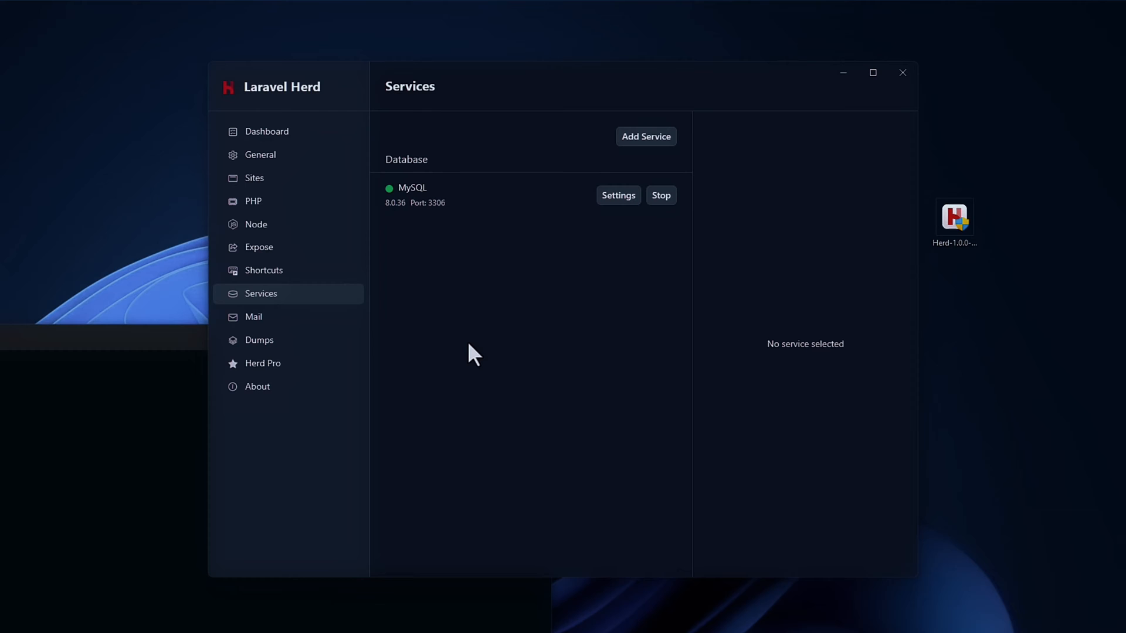
mouse_move(534, 179)
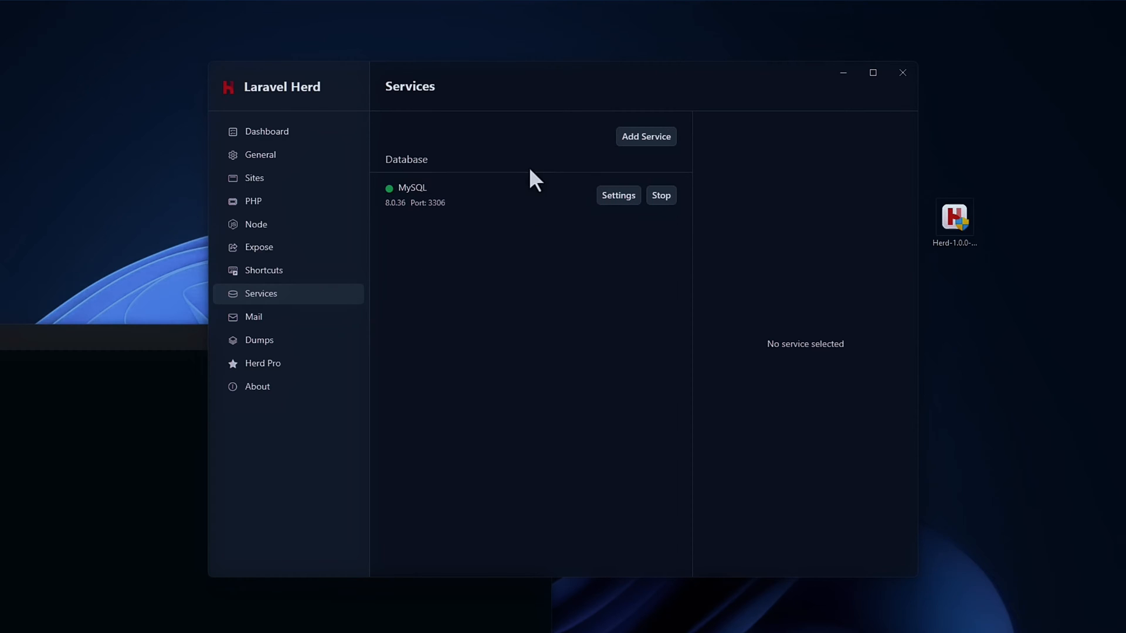
mouse_move(528, 209)
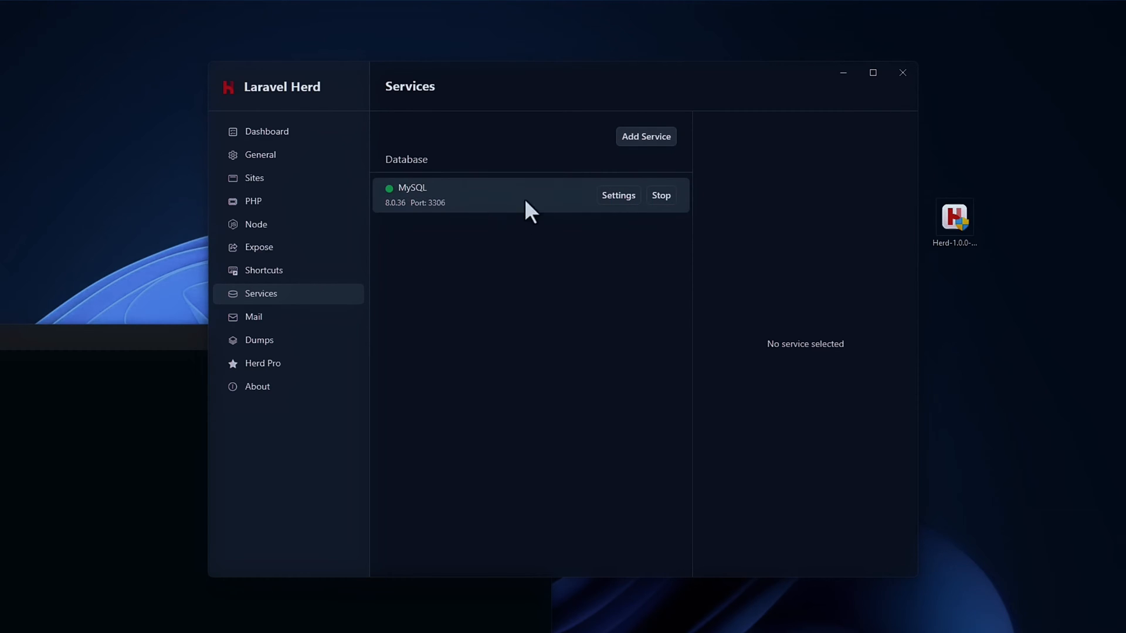
left_click(645, 137)
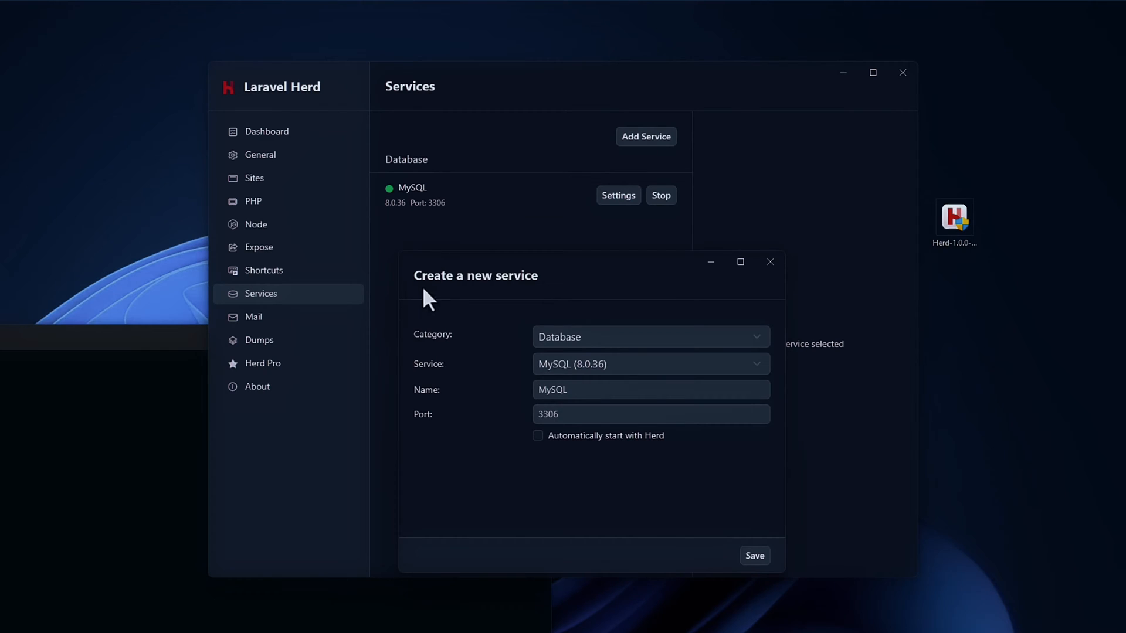
left_click(648, 364)
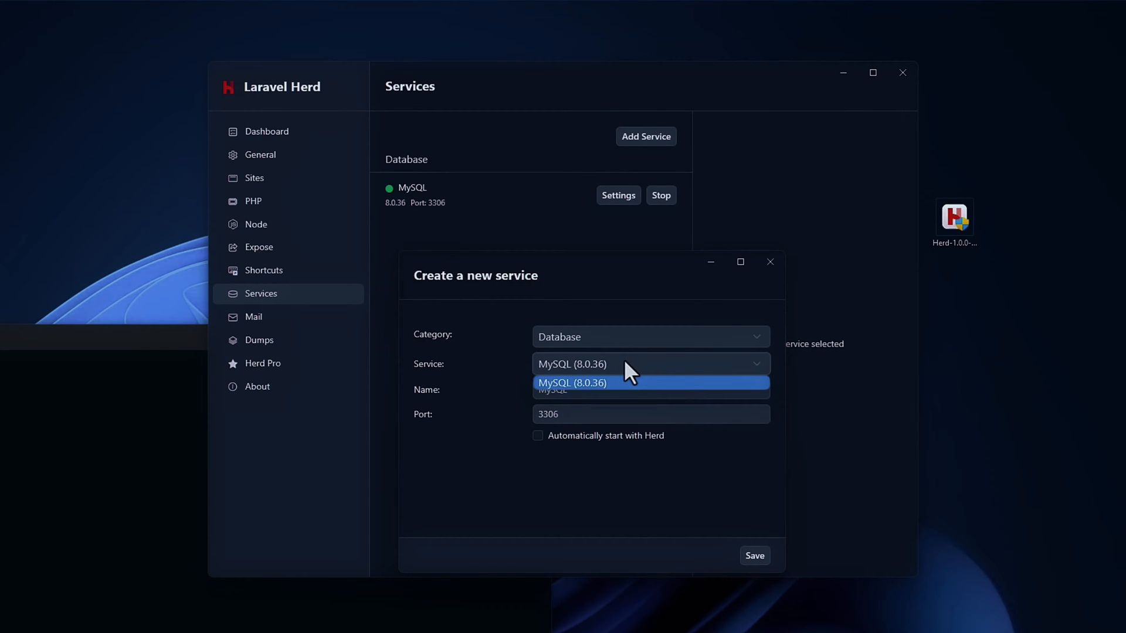
left_click(649, 336)
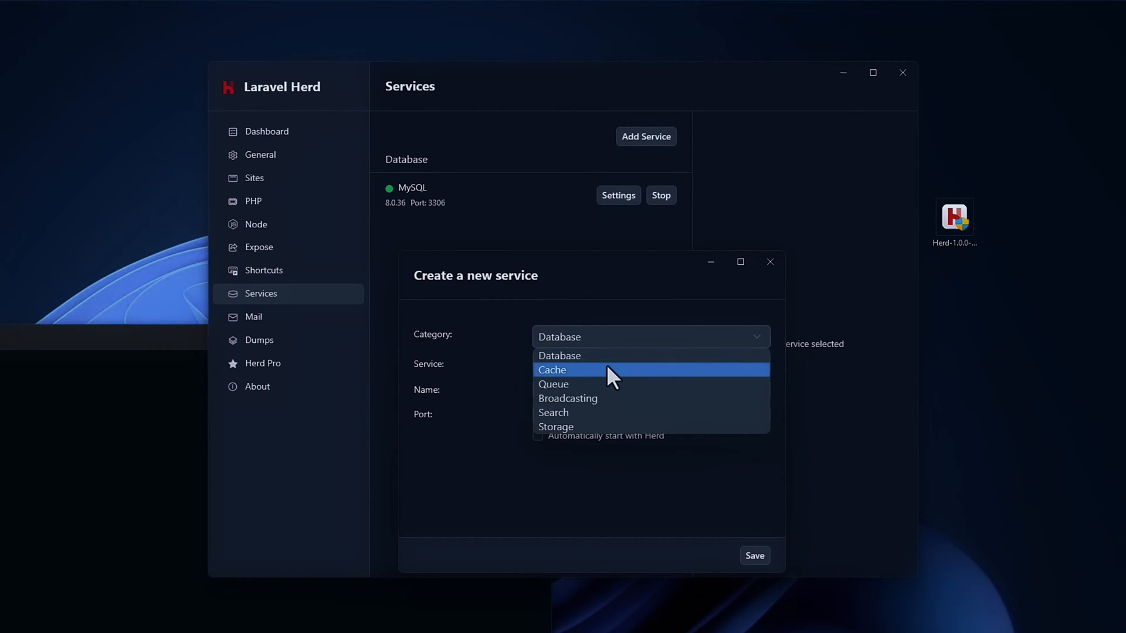
mouse_move(613, 402)
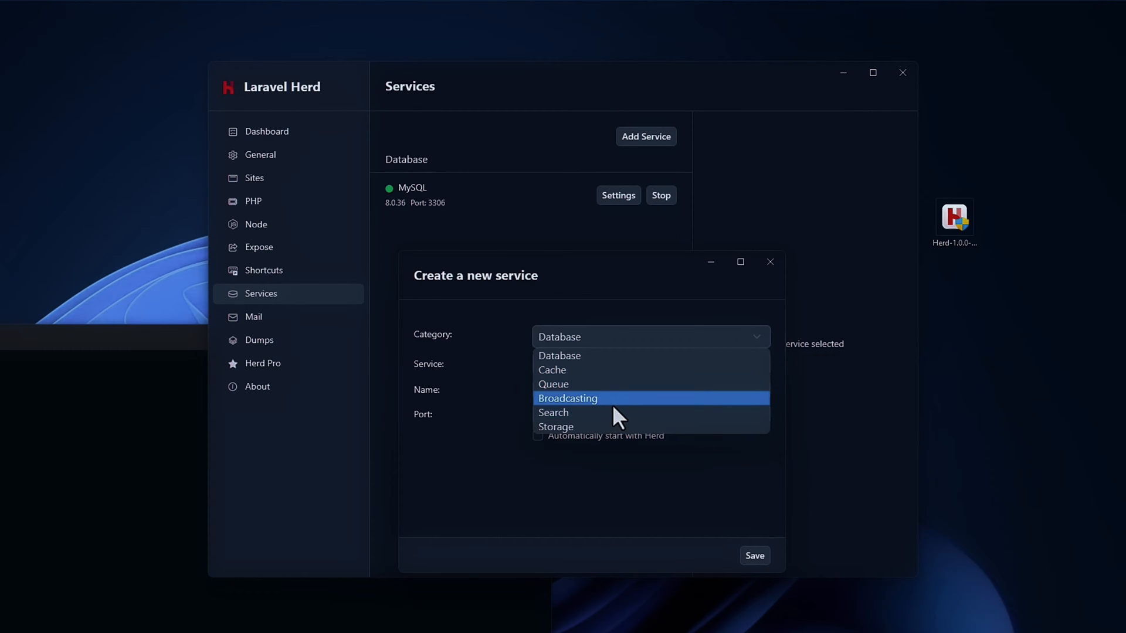
mouse_move(589, 413)
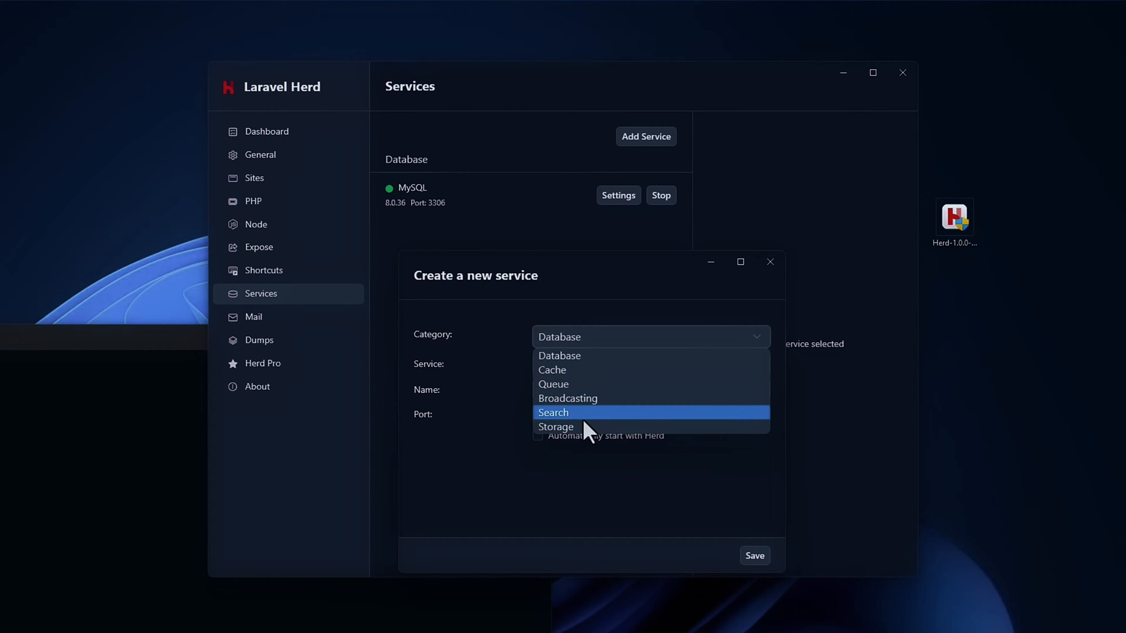
mouse_move(575, 427)
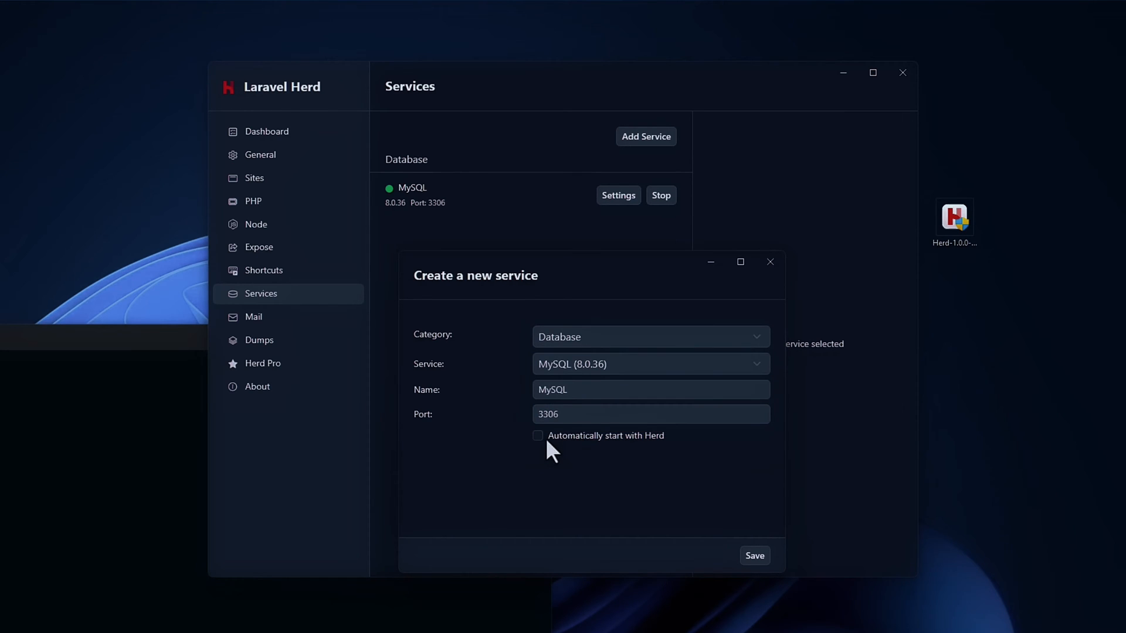
left_click(537, 435)
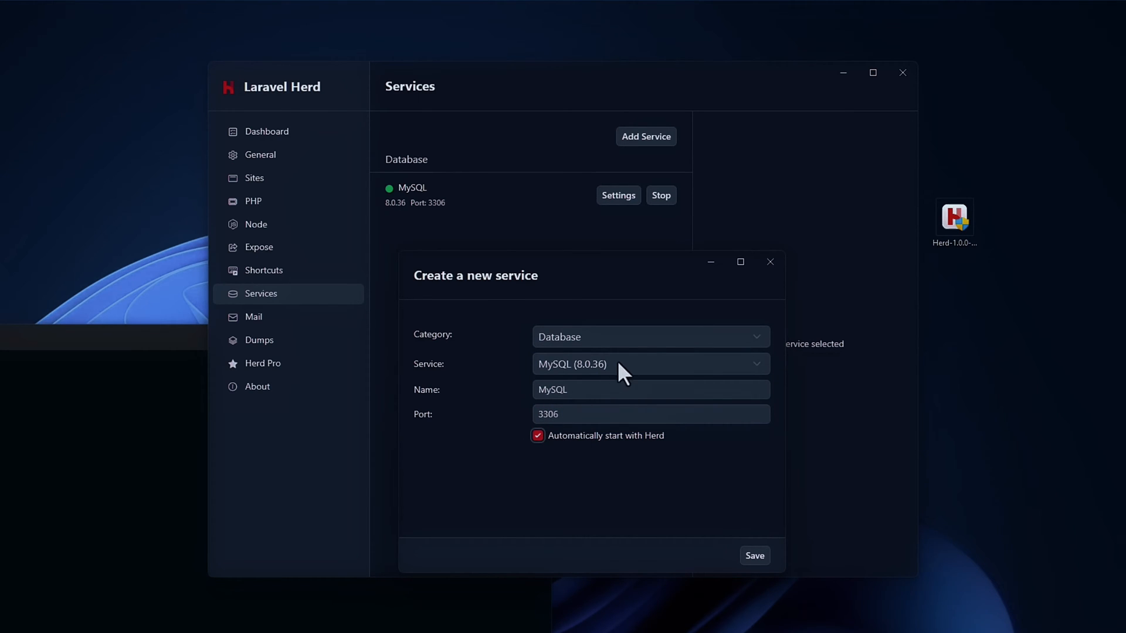
left_click(754, 554)
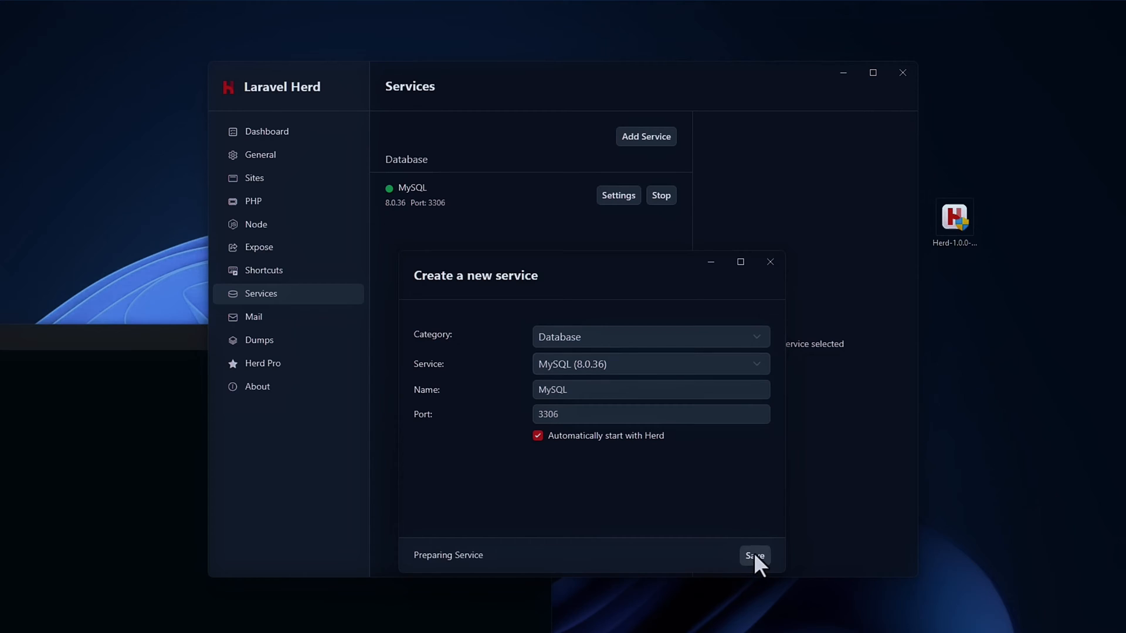
left_click(753, 554)
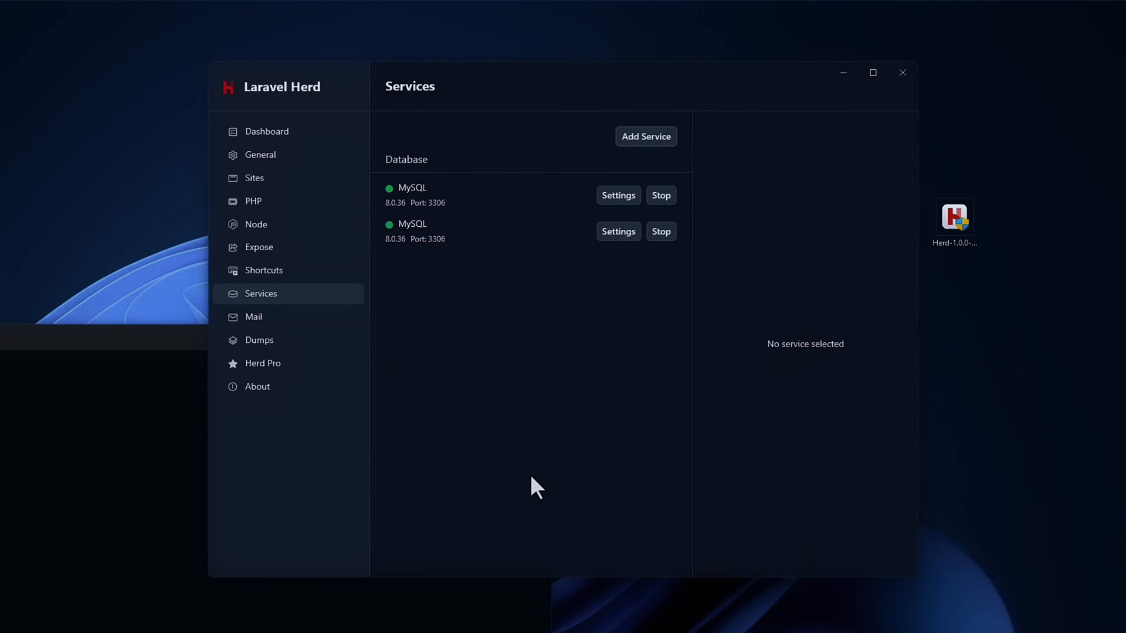
Step: Delete the duplicate MySQL service, leaving the single MySQL entry with its environment variables
left_click(481, 231)
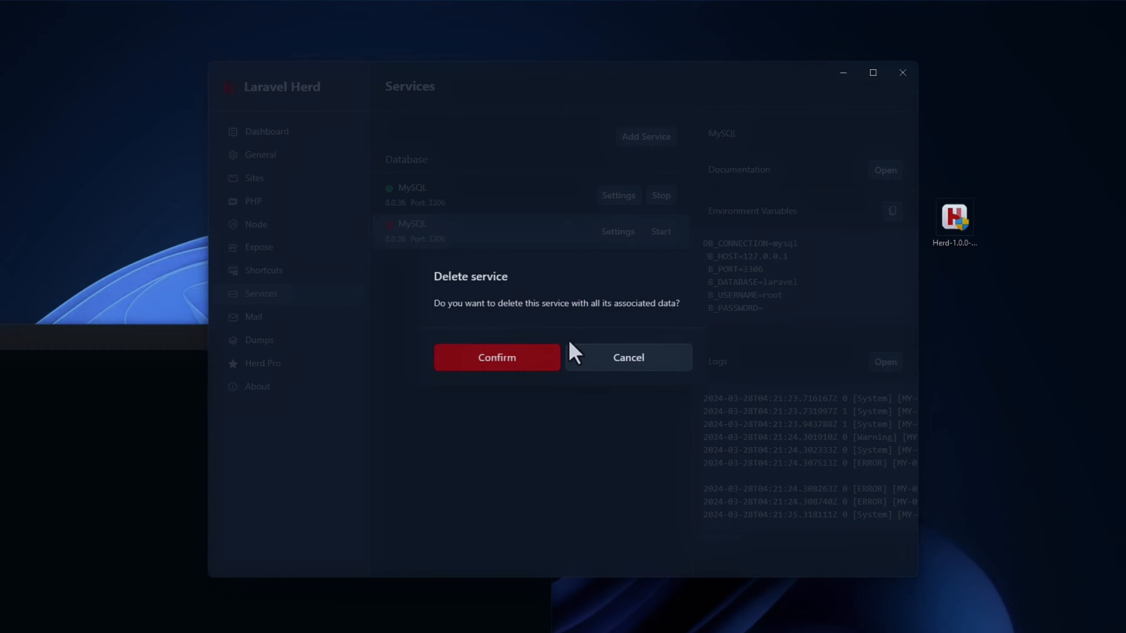
left_click(496, 356)
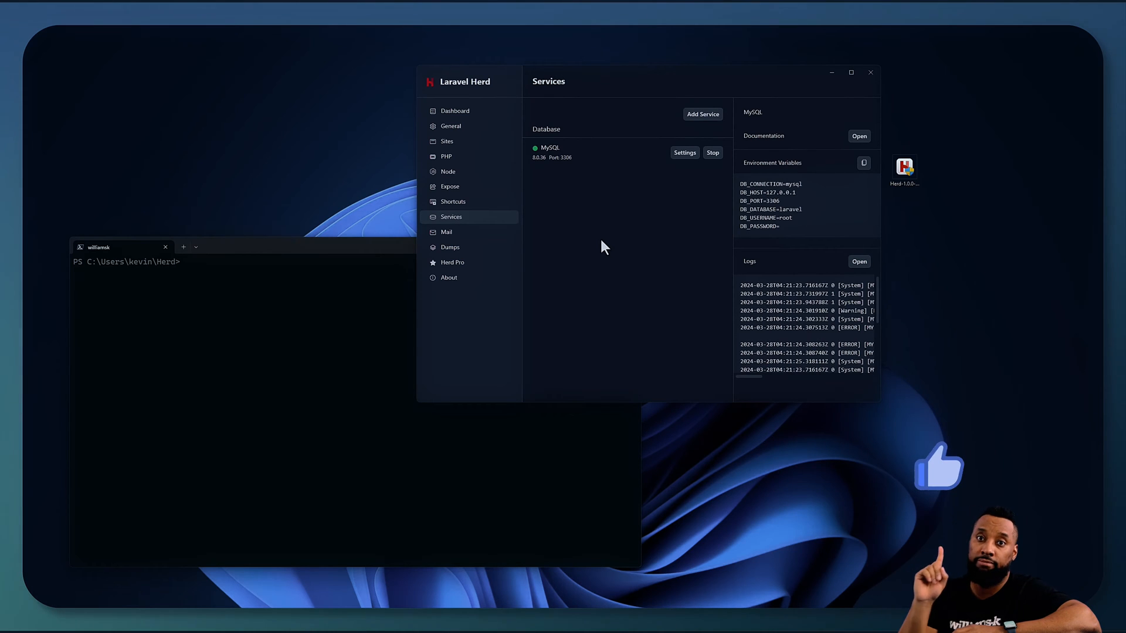
Step: View the Mailserver (2525) and Dumps (9001) settings, then the About page showing Herd 1.0.0
left_click(446, 232)
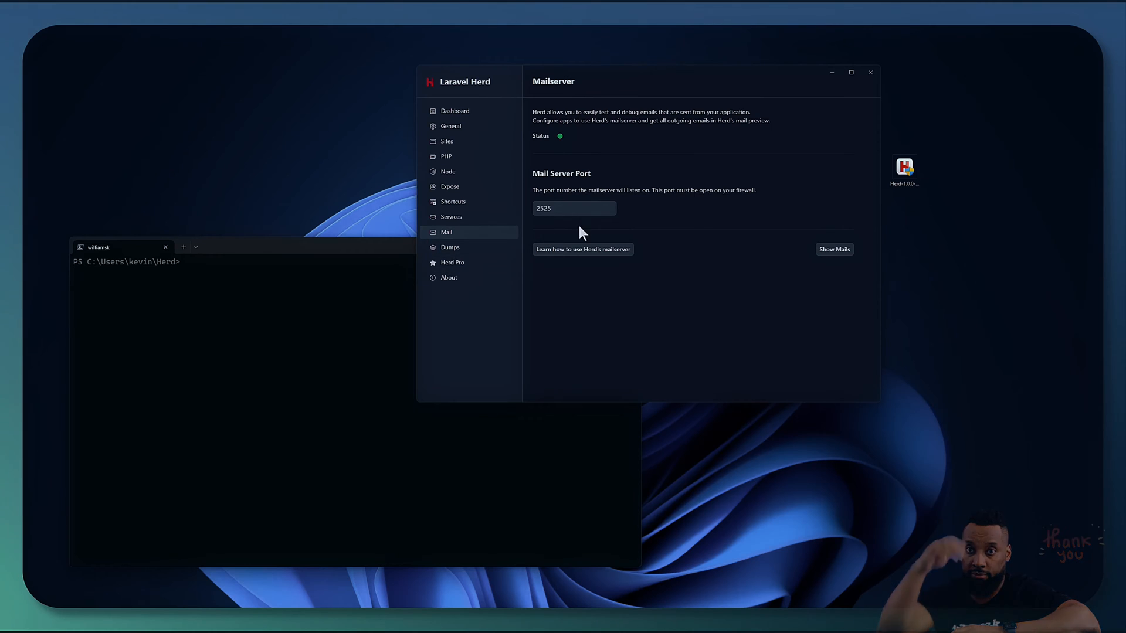
mouse_move(486, 234)
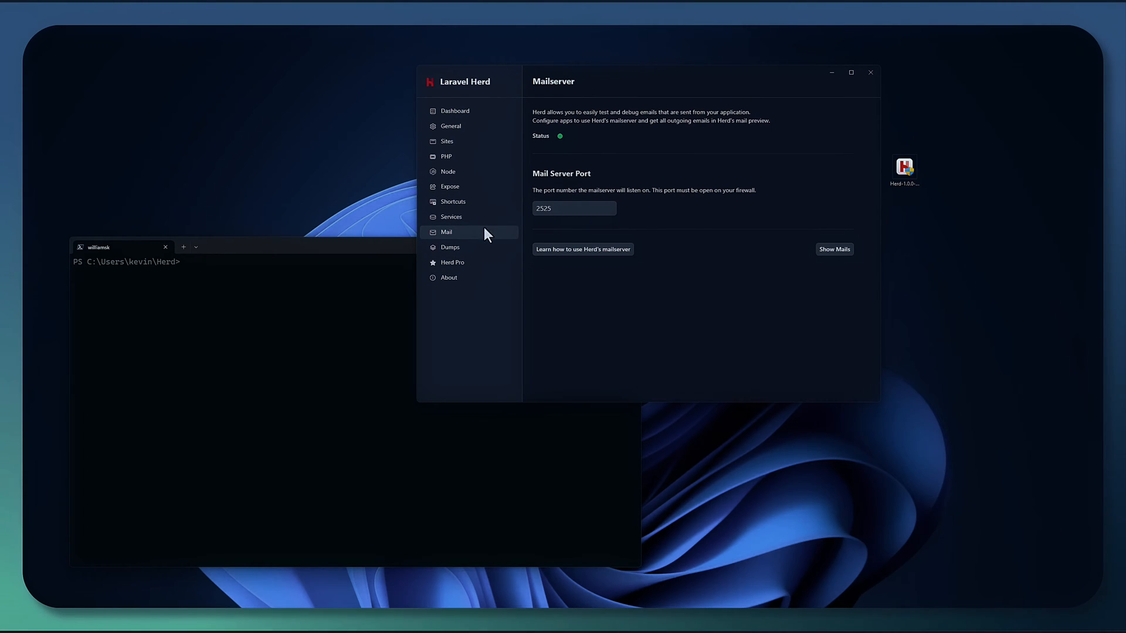
mouse_move(493, 236)
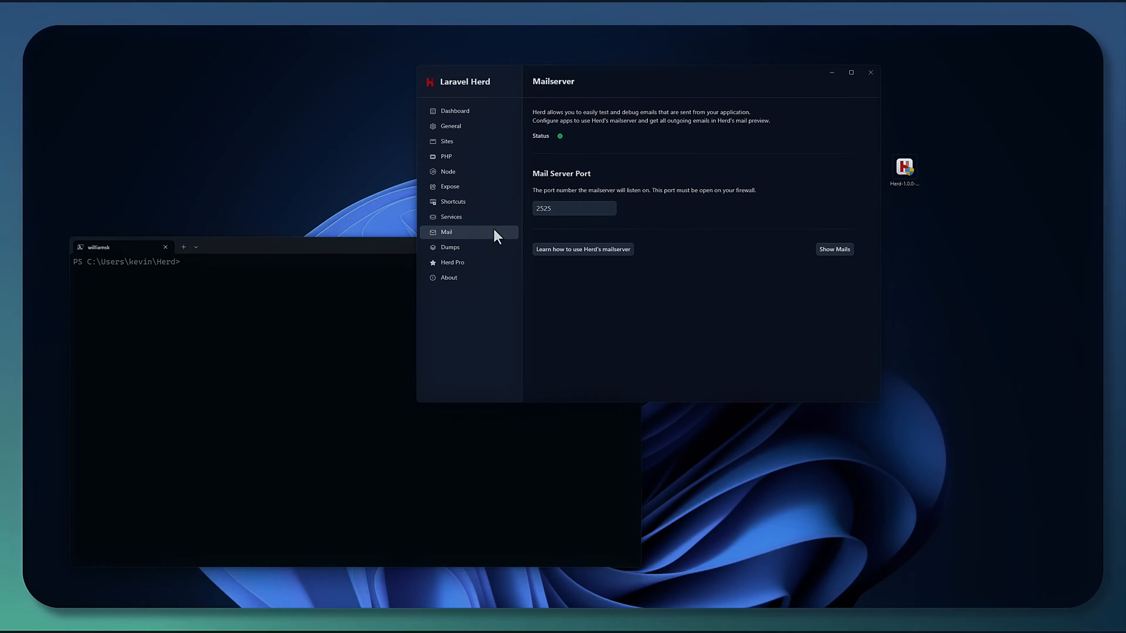
left_click(449, 248)
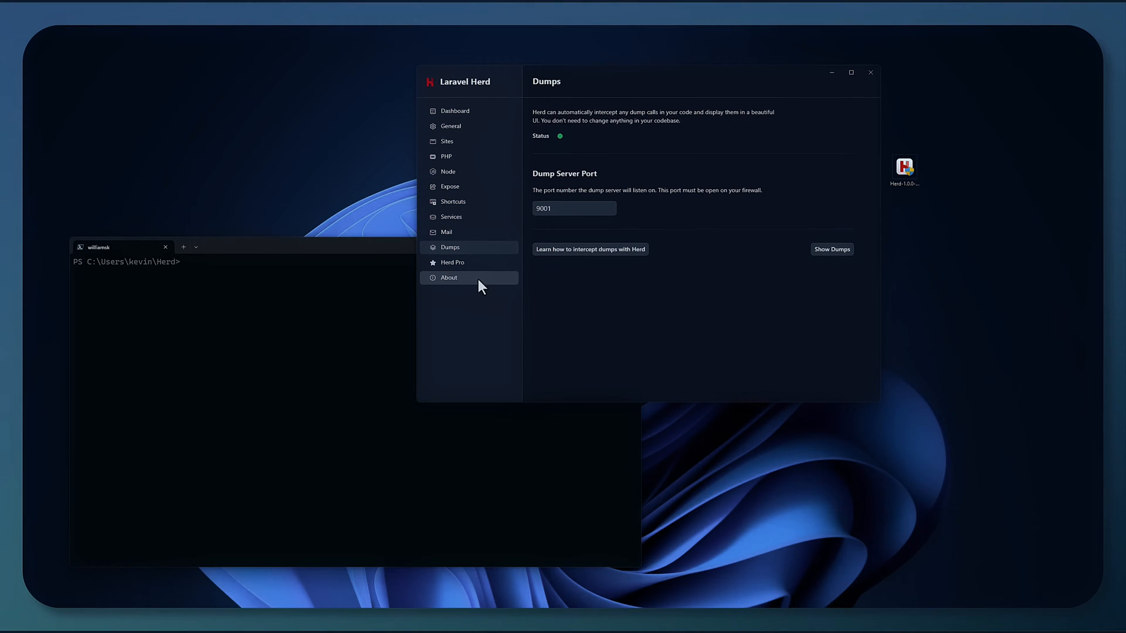
left_click(449, 277)
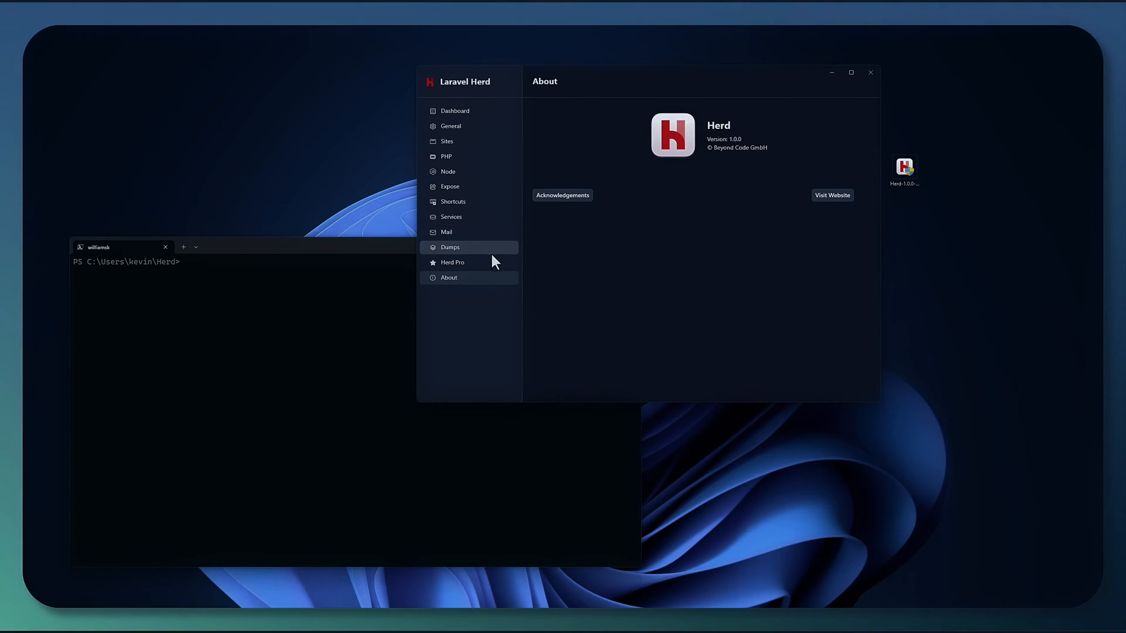
mouse_move(641, 241)
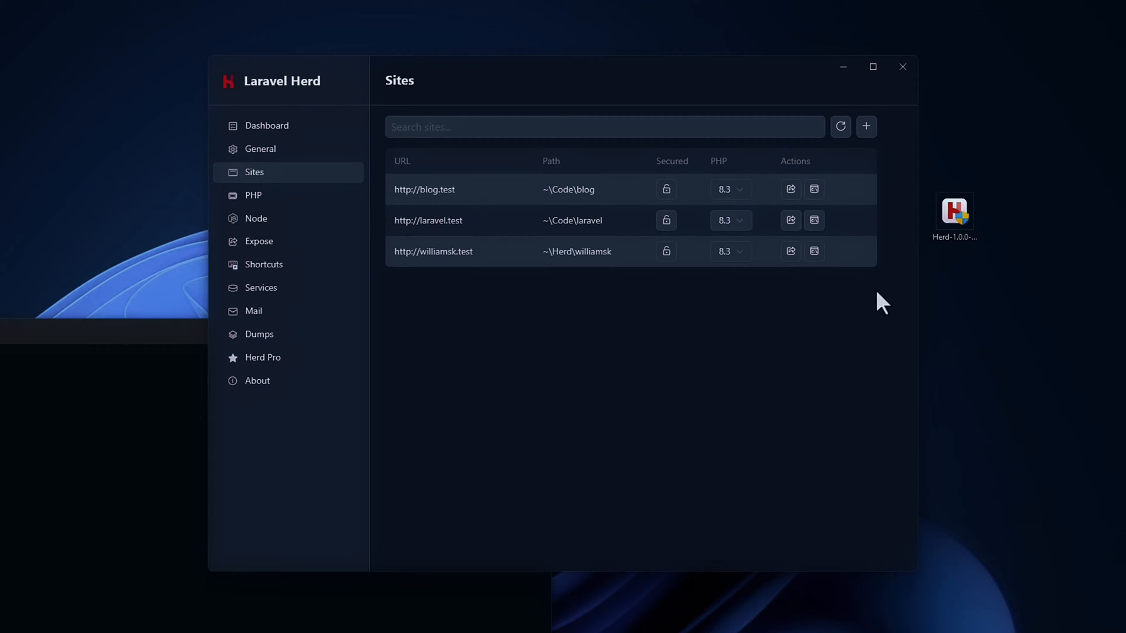
Step: Start a new site with the Laravel Jetstream starter kit and name it herd-windows
left_click(866, 126)
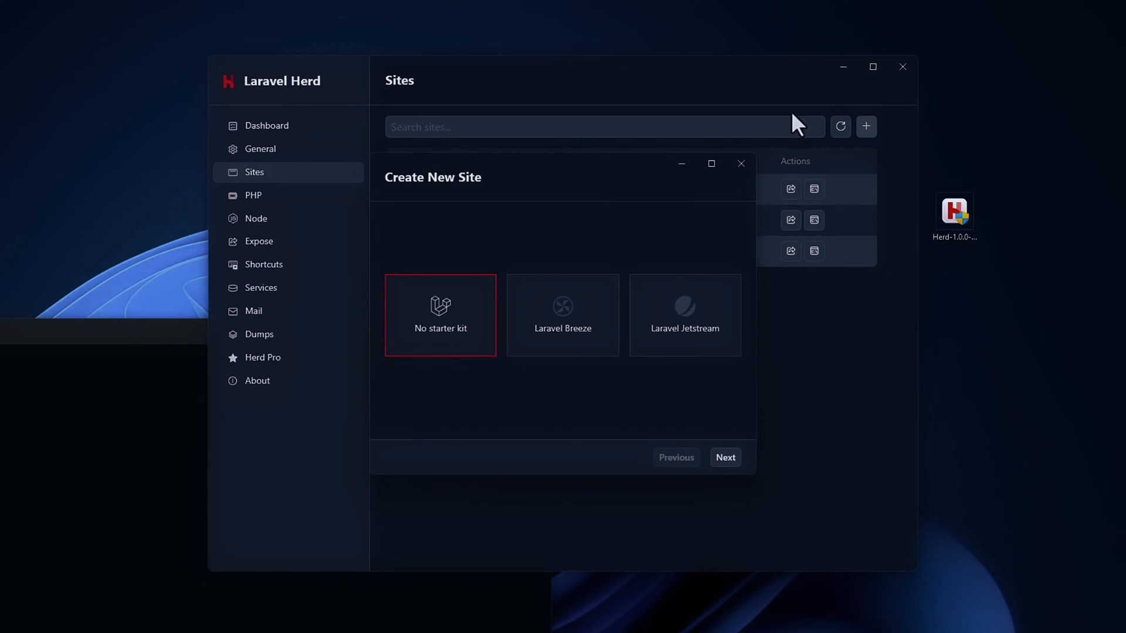
mouse_move(417, 321)
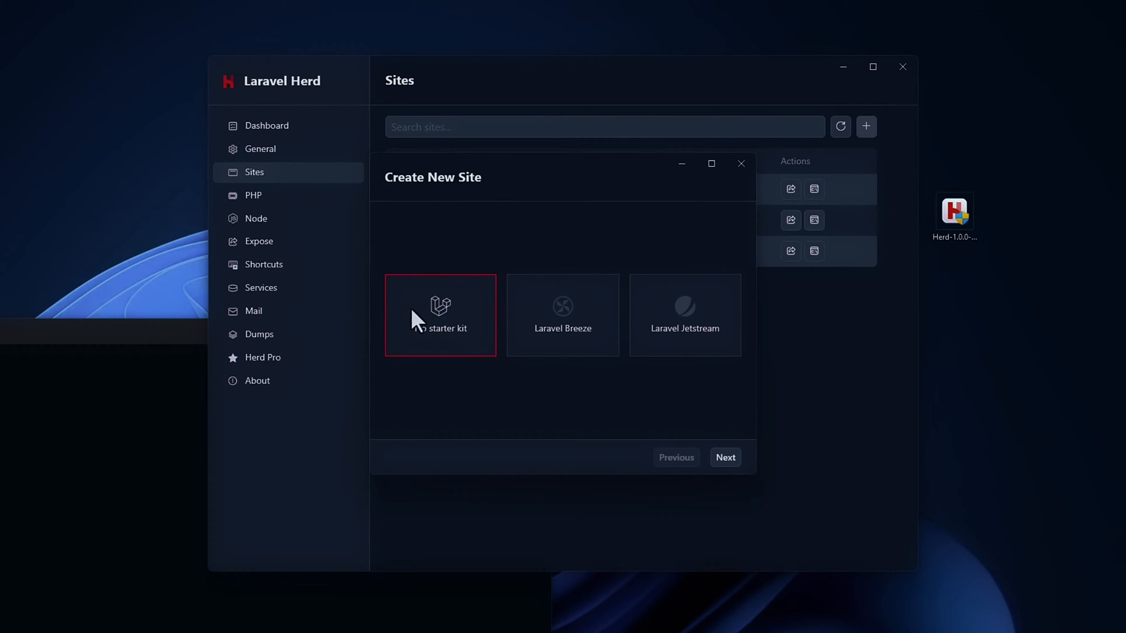
mouse_move(703, 271)
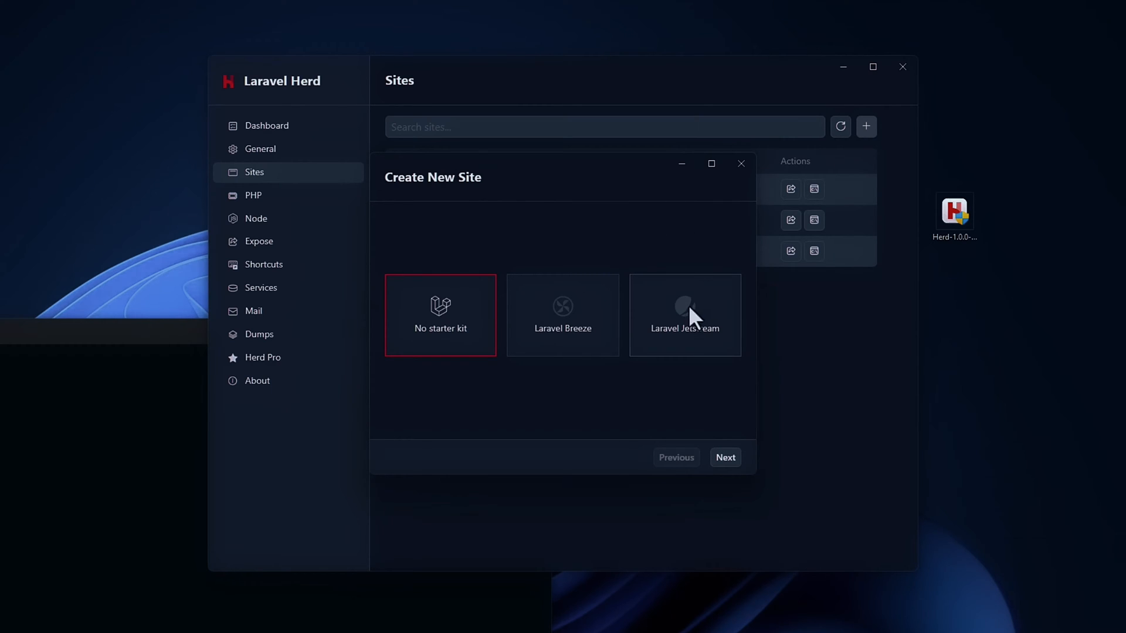
left_click(684, 314)
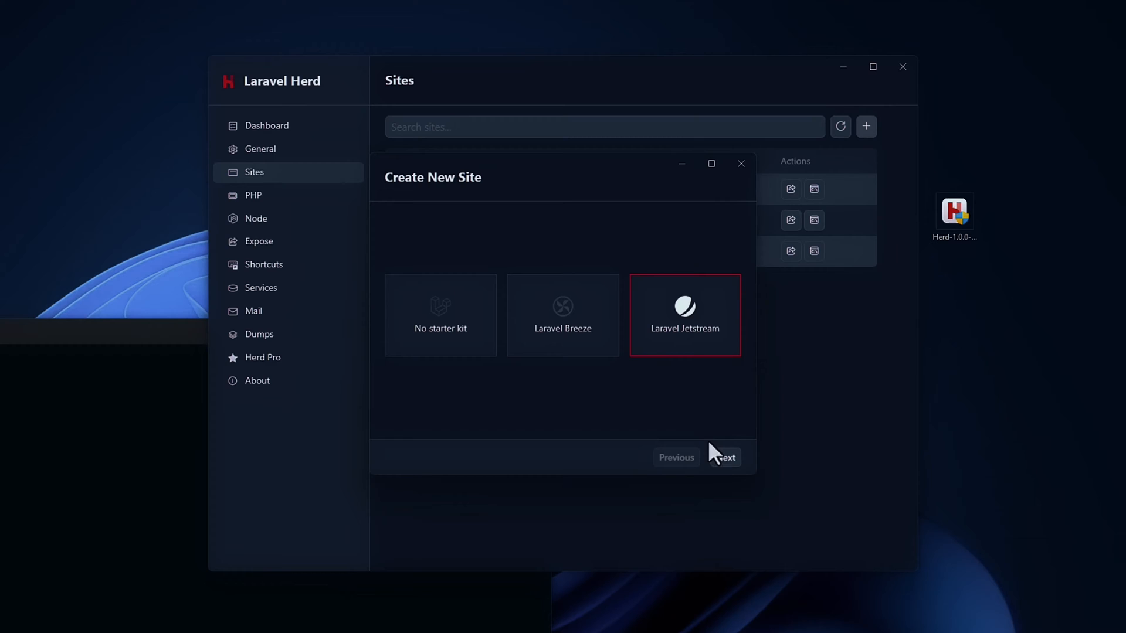
left_click(724, 457)
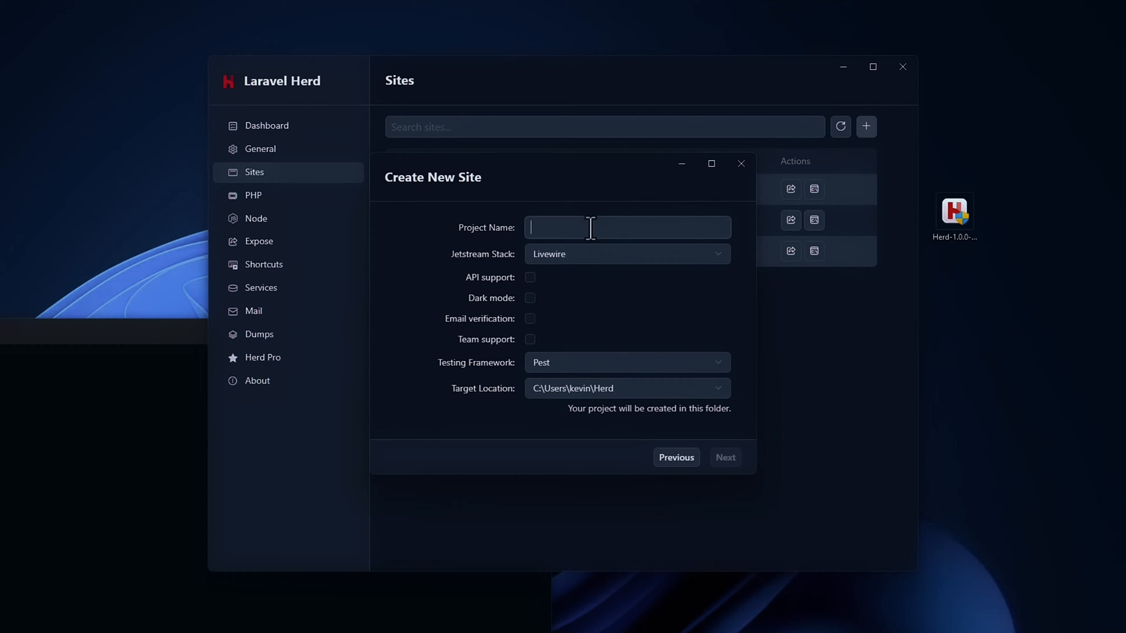
type("herd")
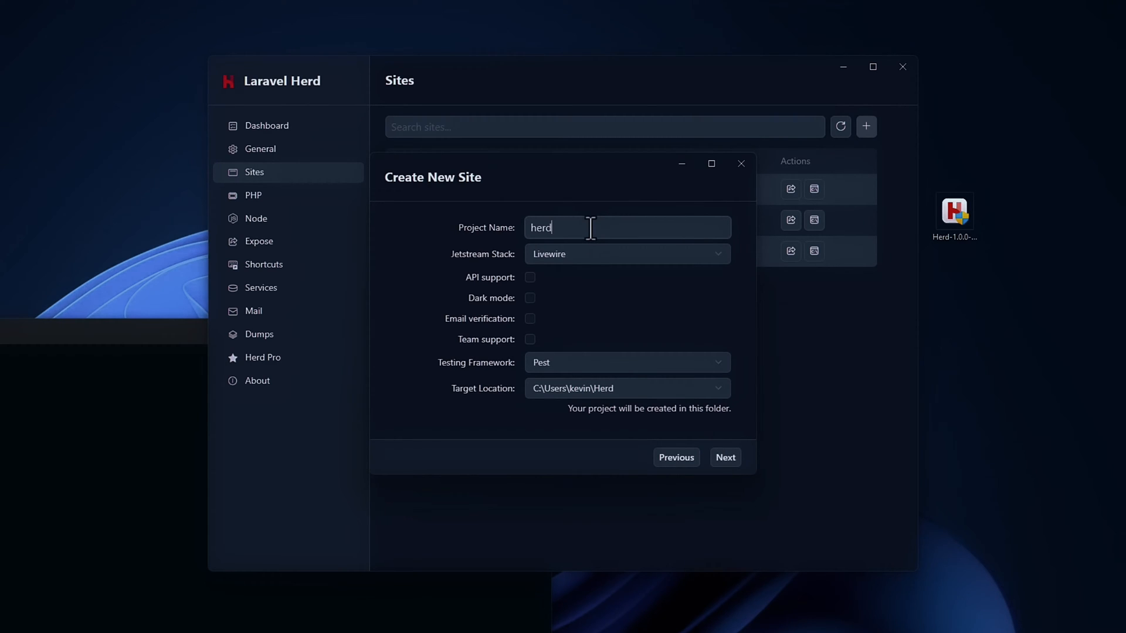
Step: Keep the Livewire stack, enable dark mode and email verification, and create the project
left_click(625, 254)
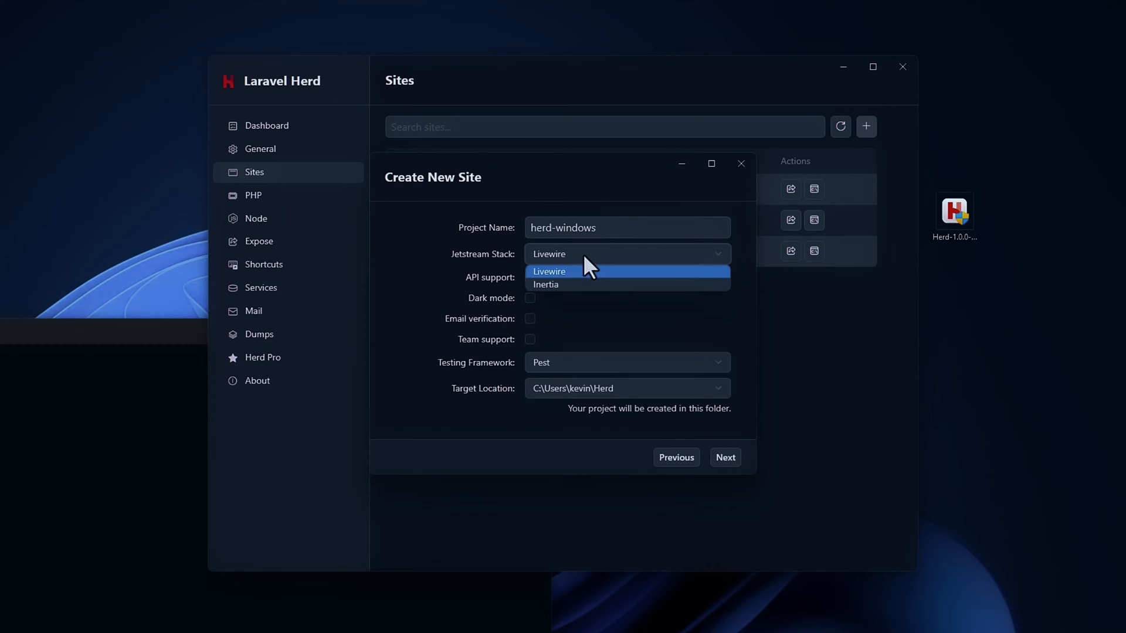
left_click(549, 271)
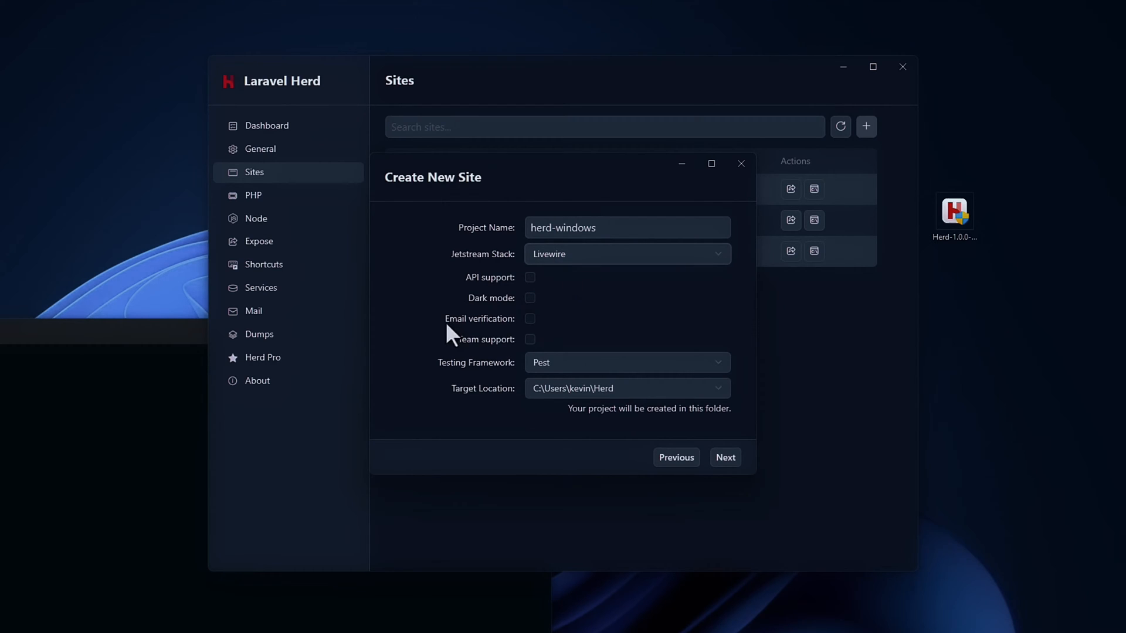
left_click(530, 319)
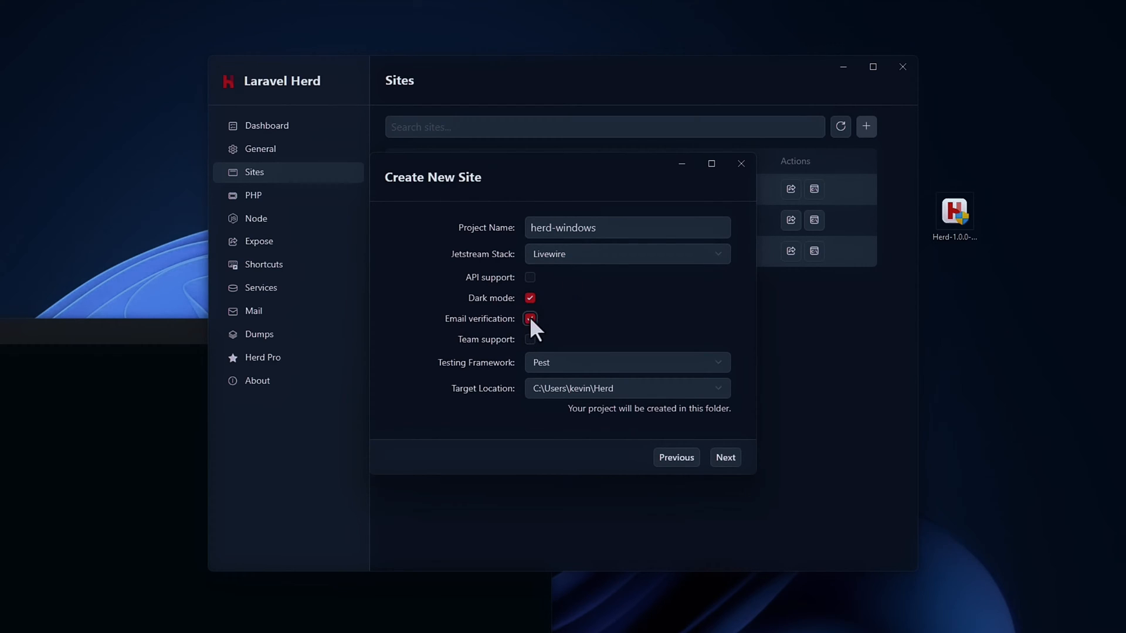
left_click(530, 319)
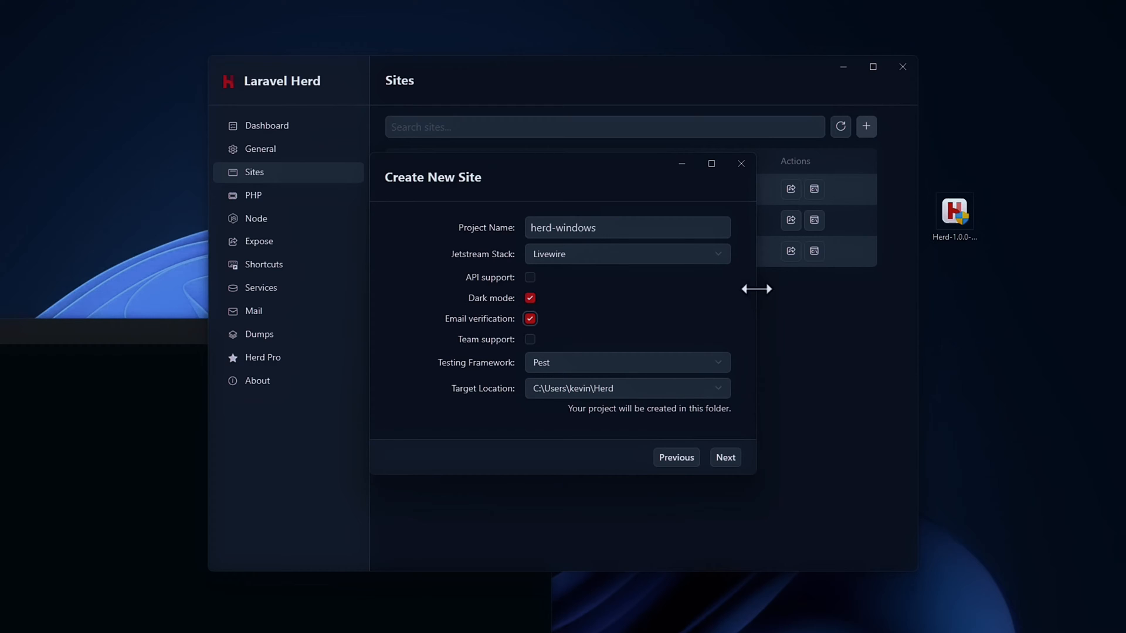
mouse_move(575, 410)
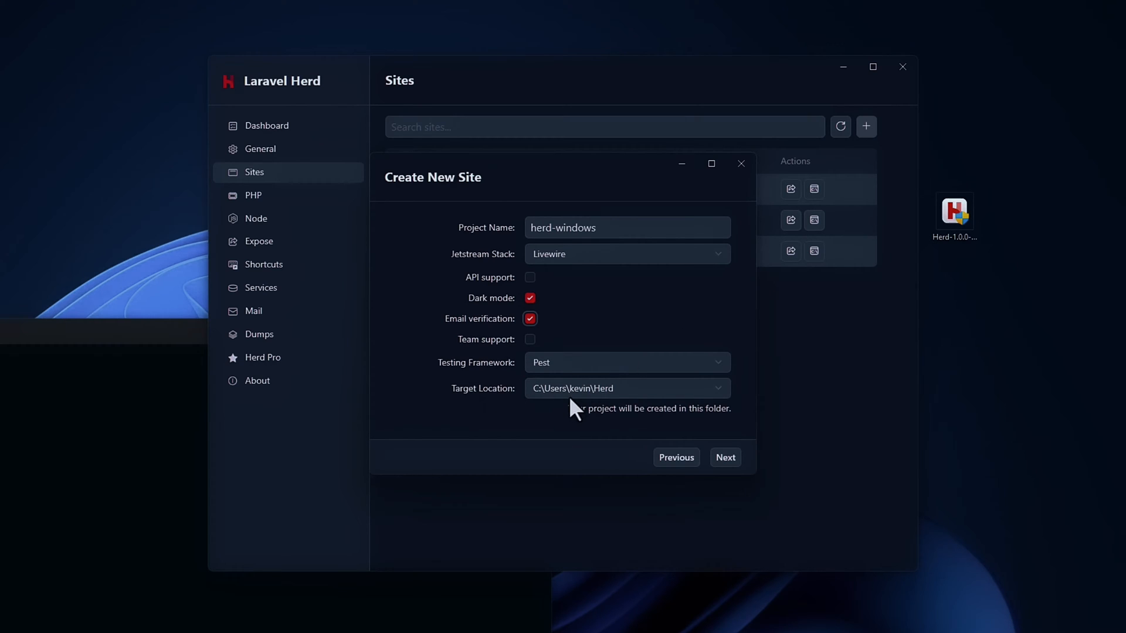
mouse_move(687, 407)
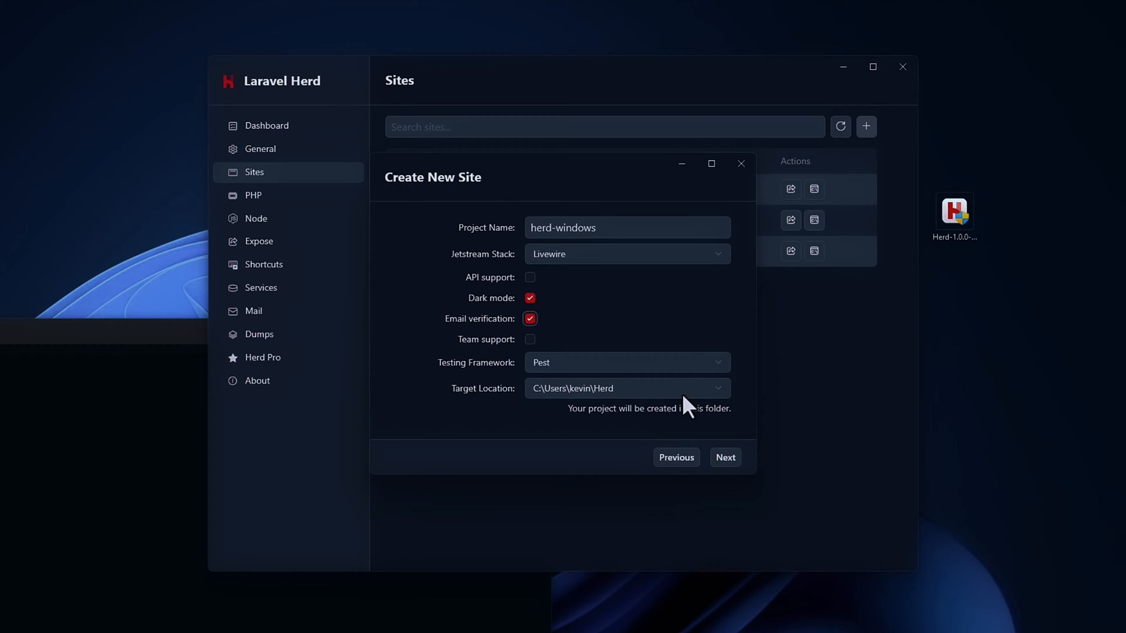
left_click(724, 458)
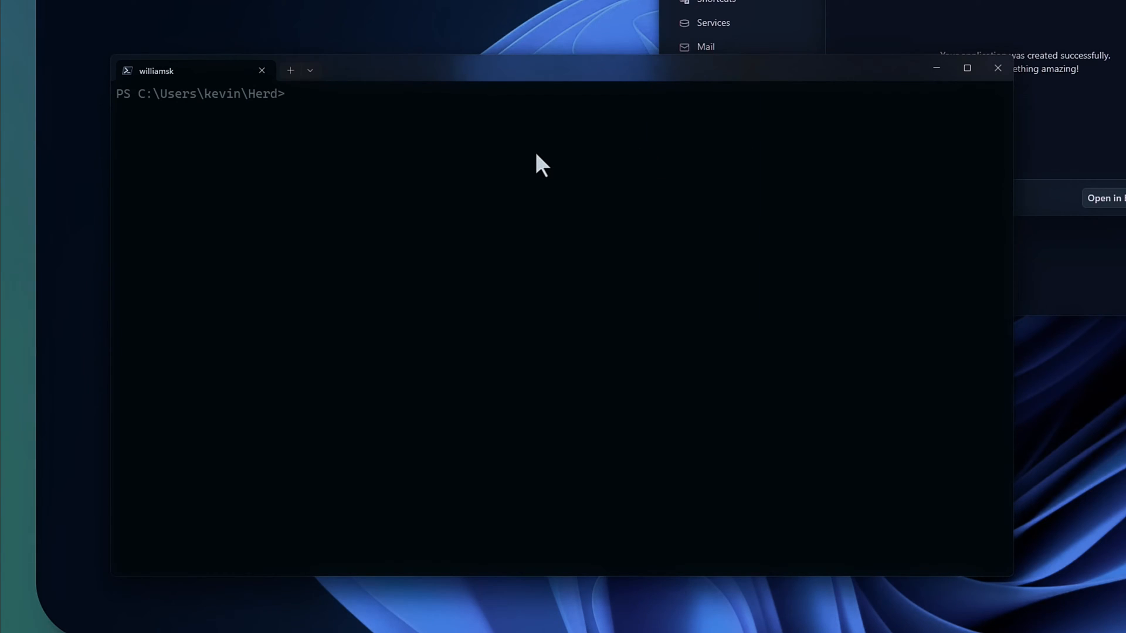
Step: List the Herd folder to confirm herd-windows exists alongside williamsk
type("ls")
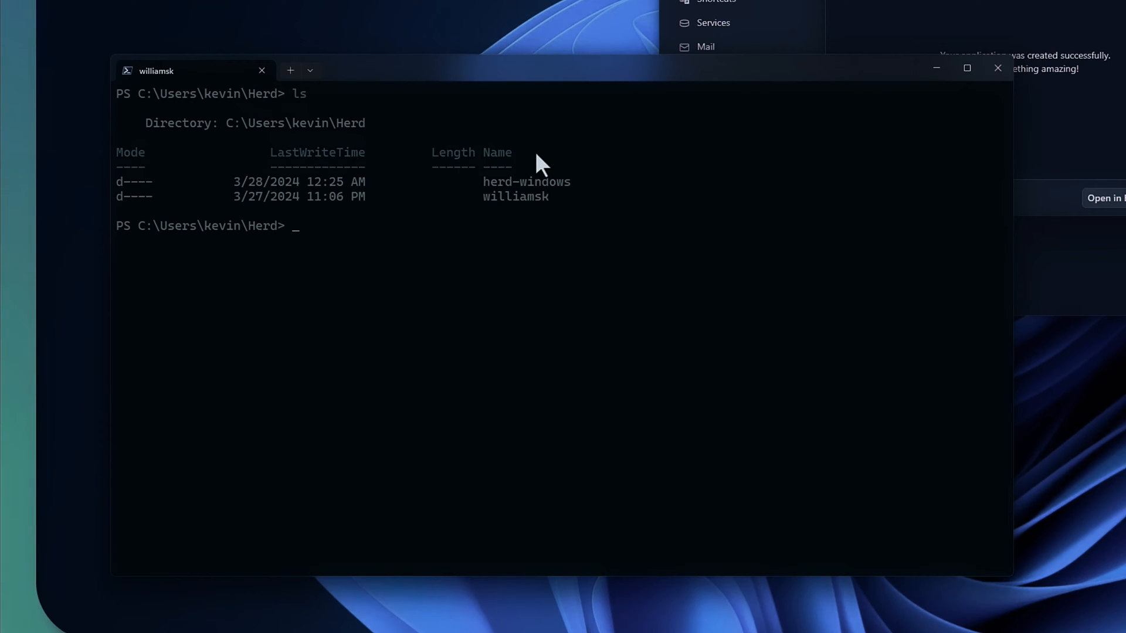
mouse_move(564, 195)
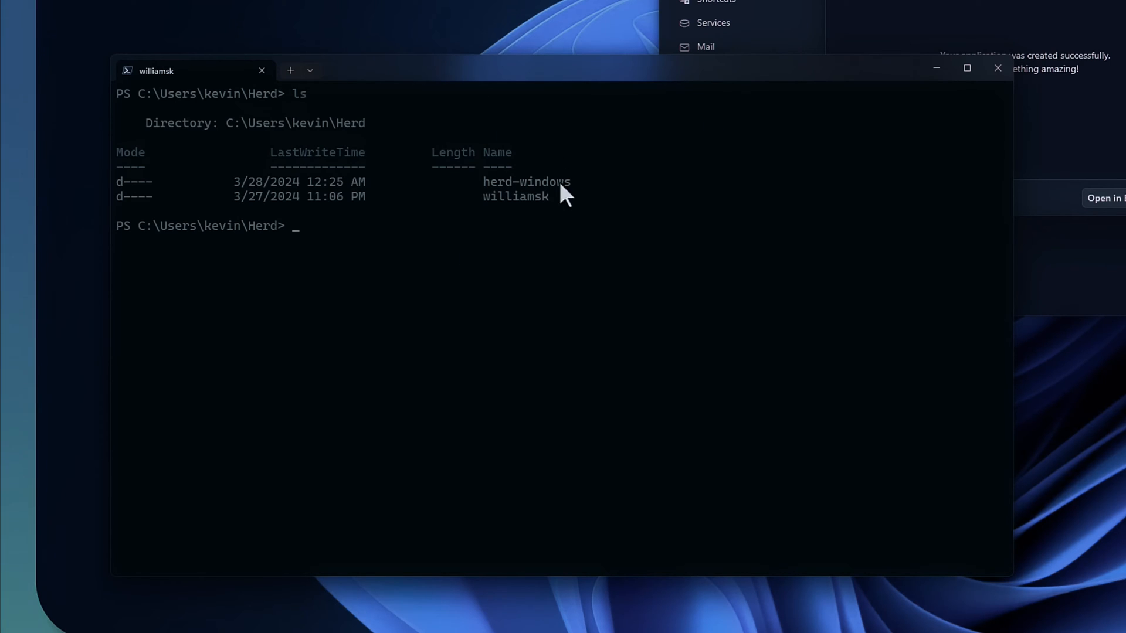
mouse_move(228, 204)
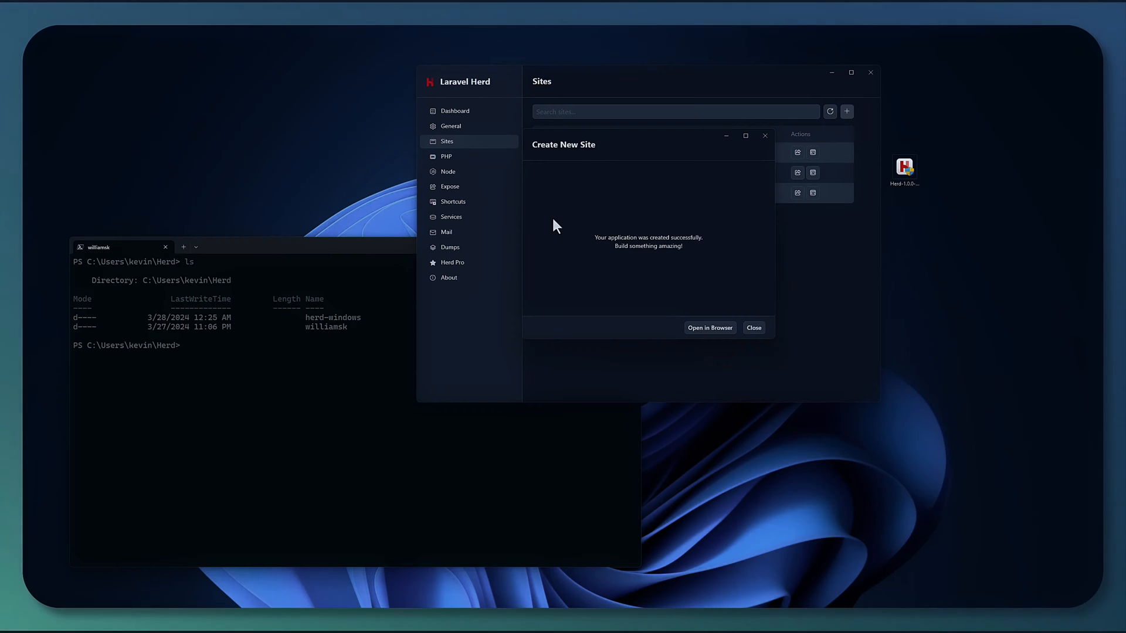
Step: View herd-windows.test in Edge showing the Laravel v11.1.0 welcome page
left_click(709, 328)
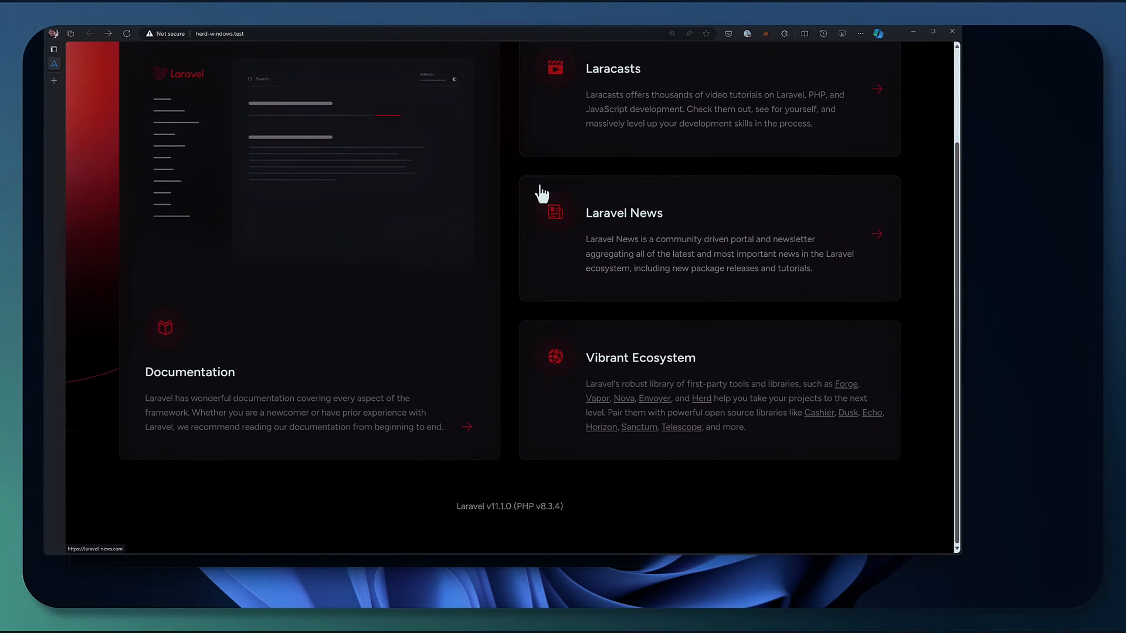
mouse_move(438, 516)
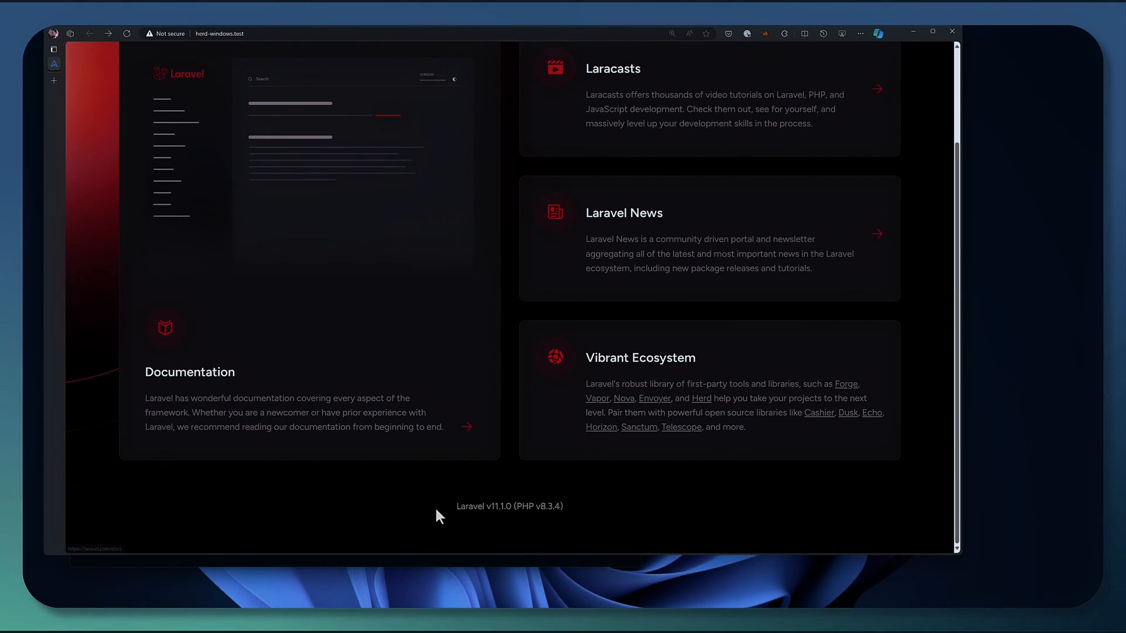
scroll("up", 3)
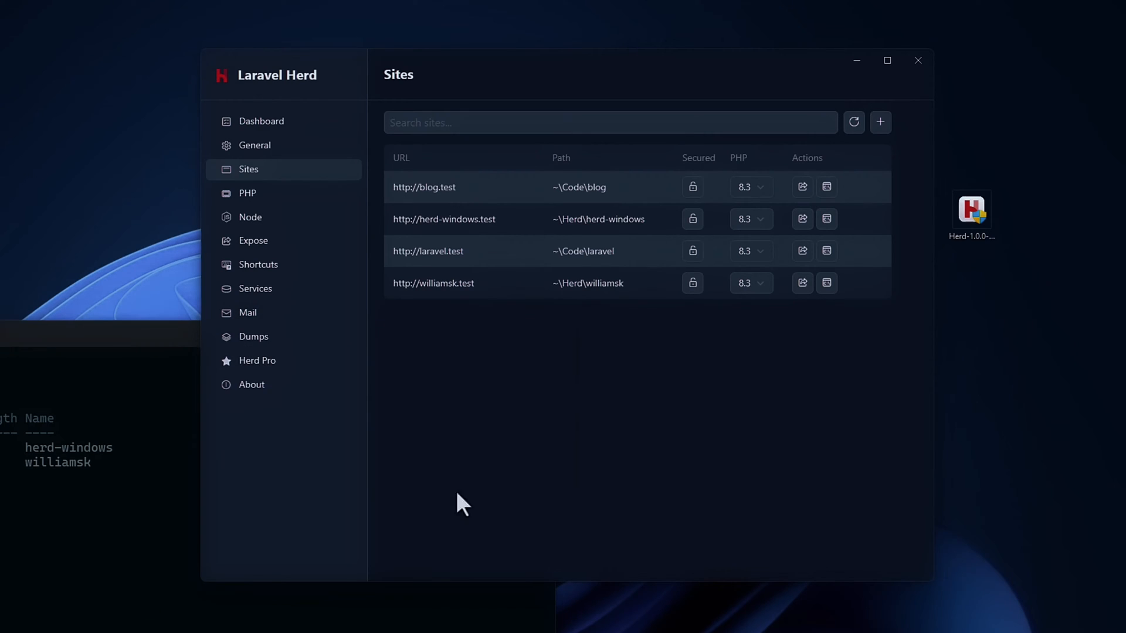
left_click(879, 122)
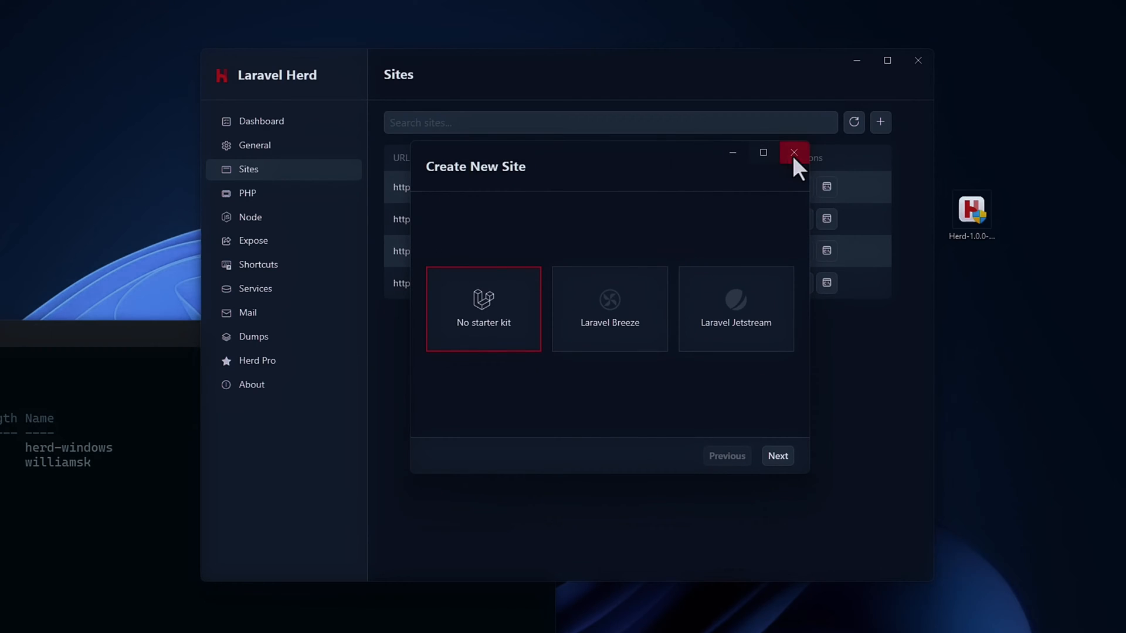
left_click(793, 152)
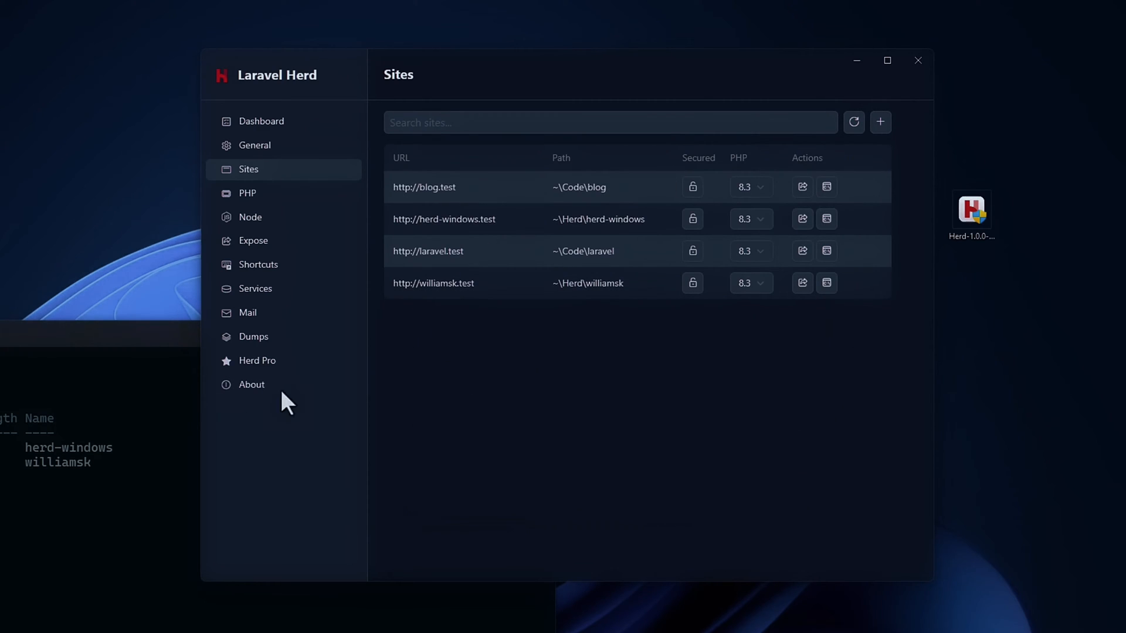
mouse_move(779, 187)
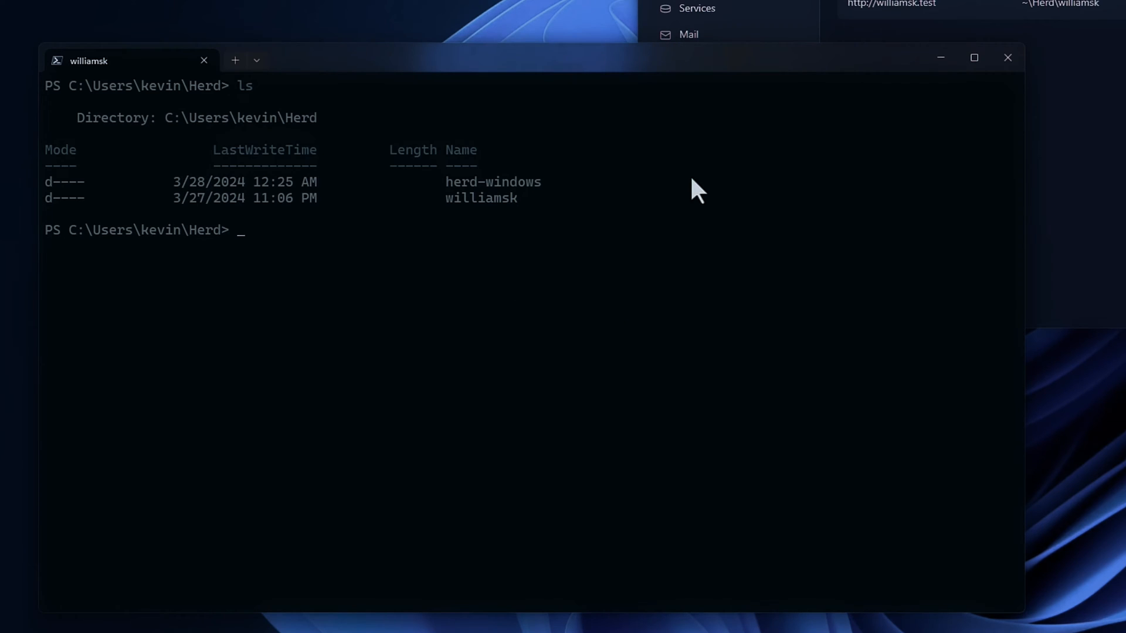
Step: Run laravel new herd choosing the Jetstream starter kit with the Livewire stack
type("l")
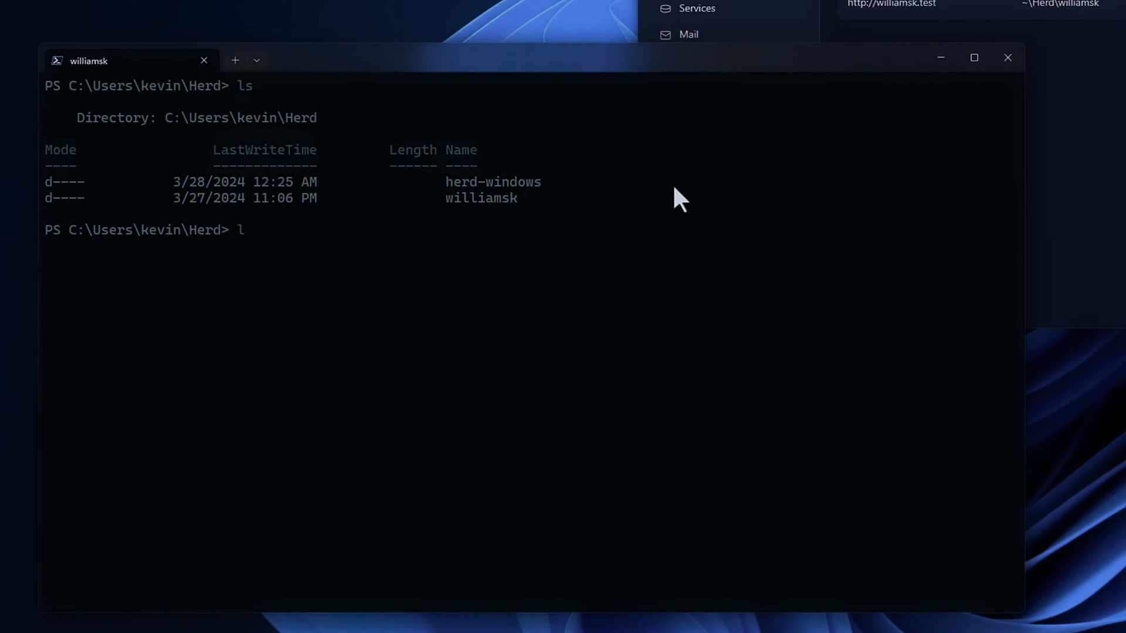
type("laravel new")
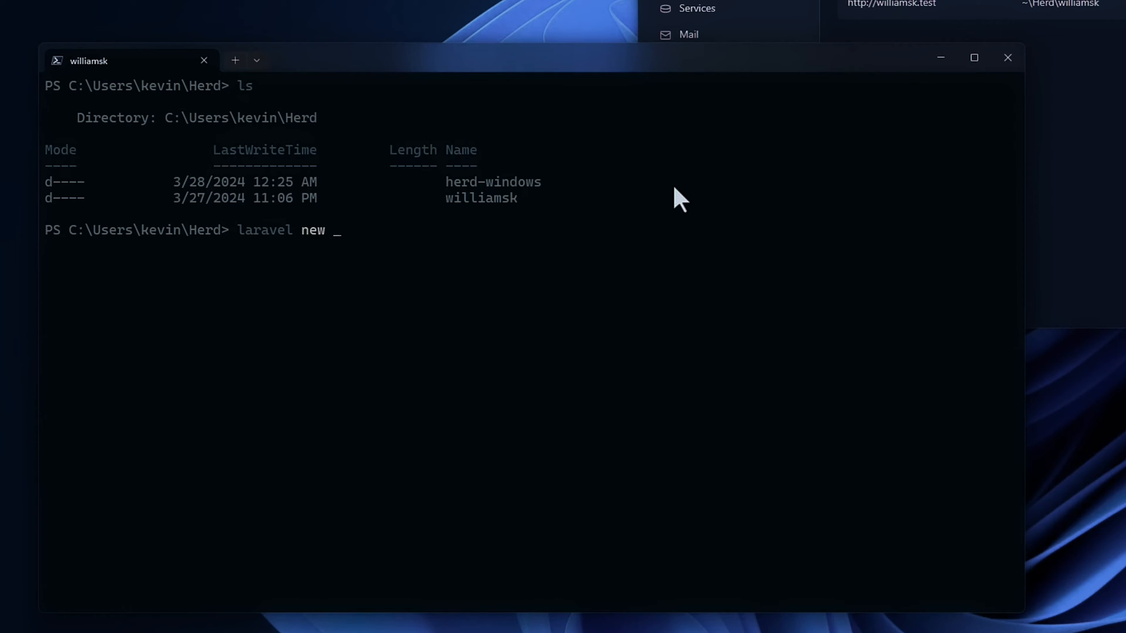
type("herd")
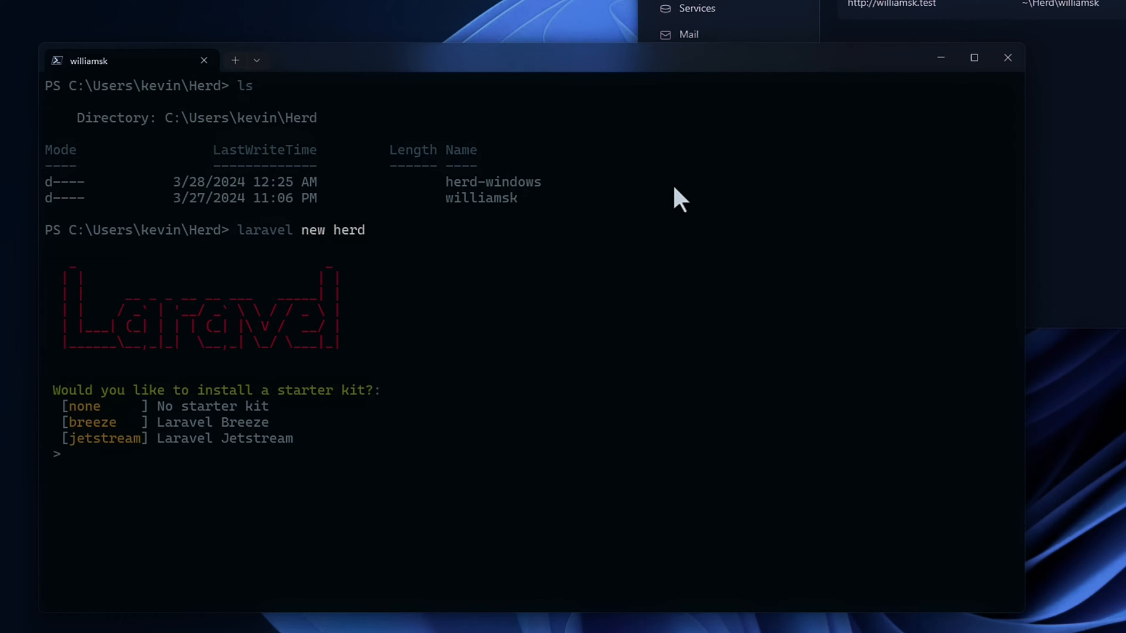
type("jet")
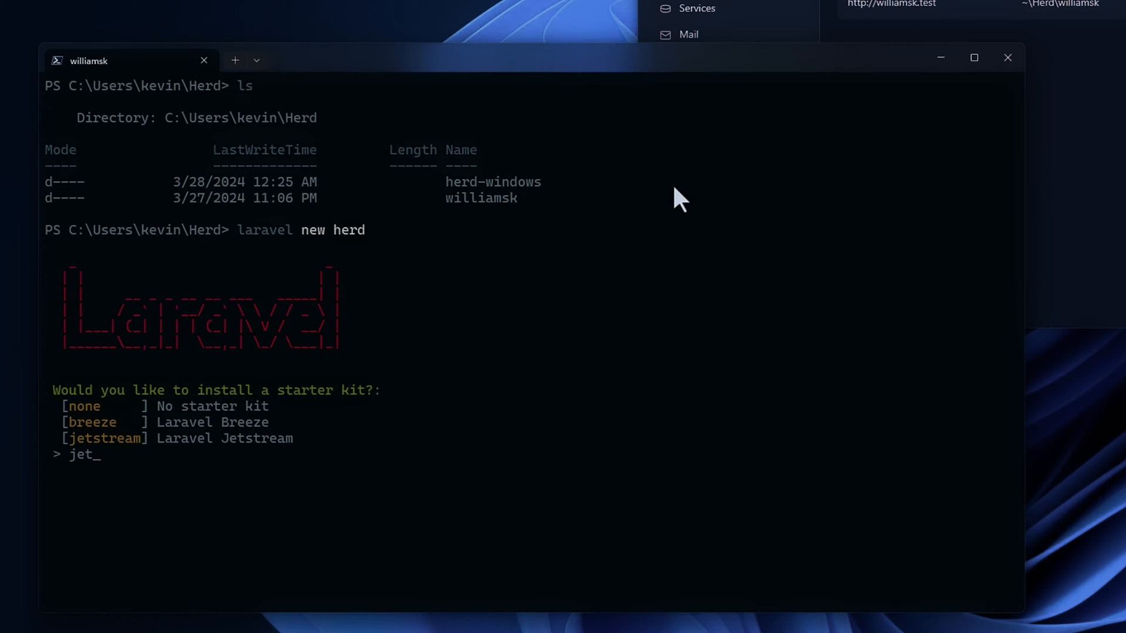
key("Enter")
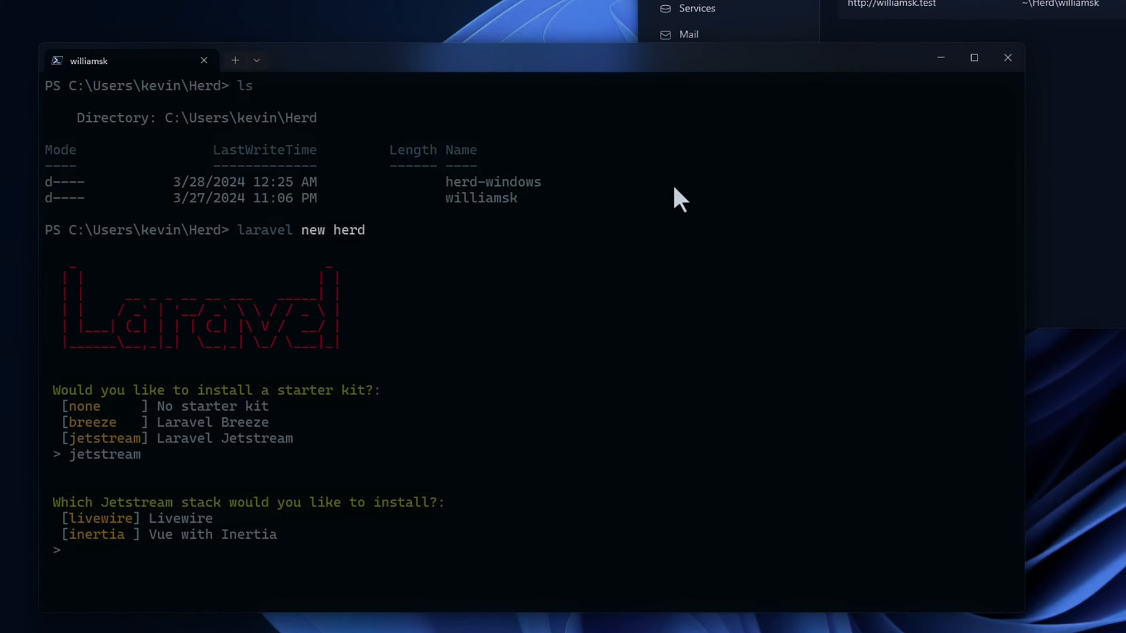
type("livewire")
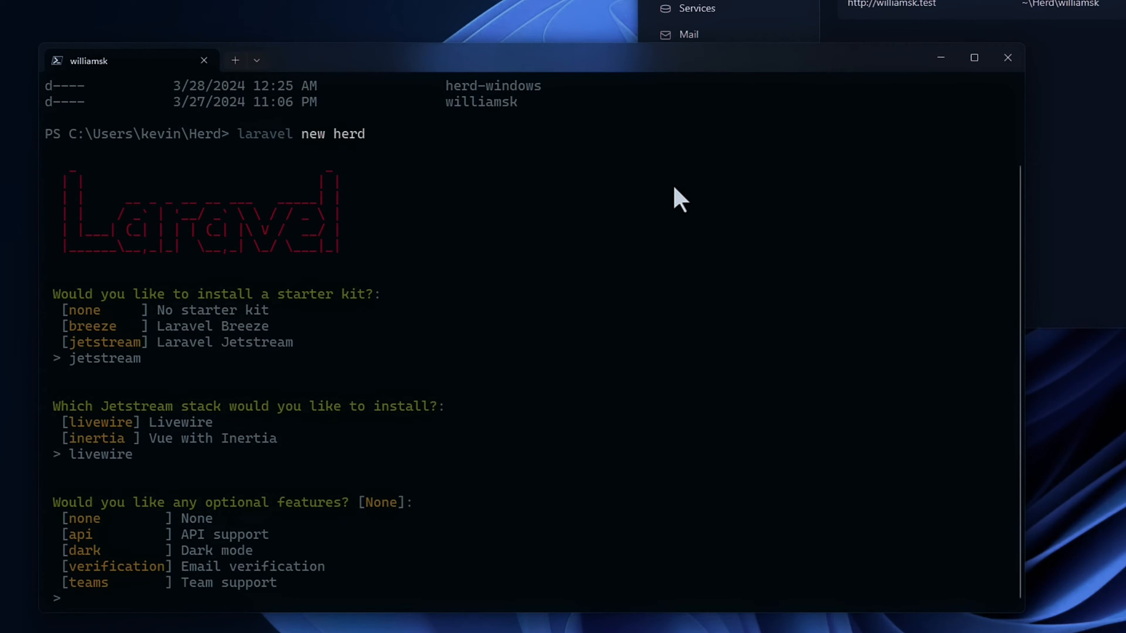
Step: Answer dark mode and verification, 1 for Pest, and no to a Git repository
type("dark,")
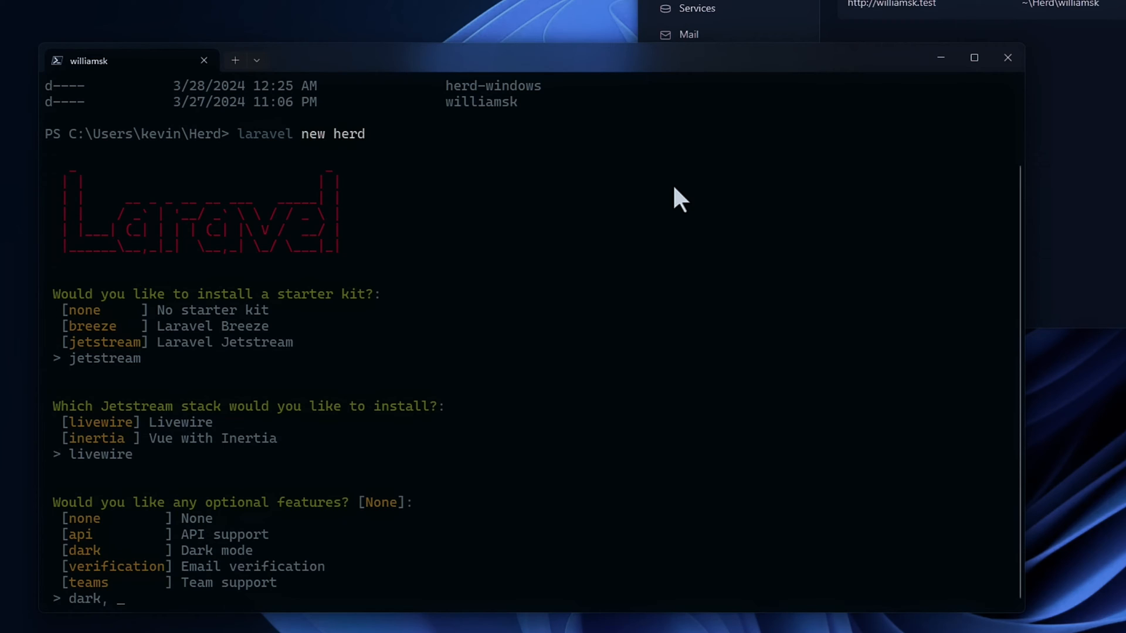
type("verfic")
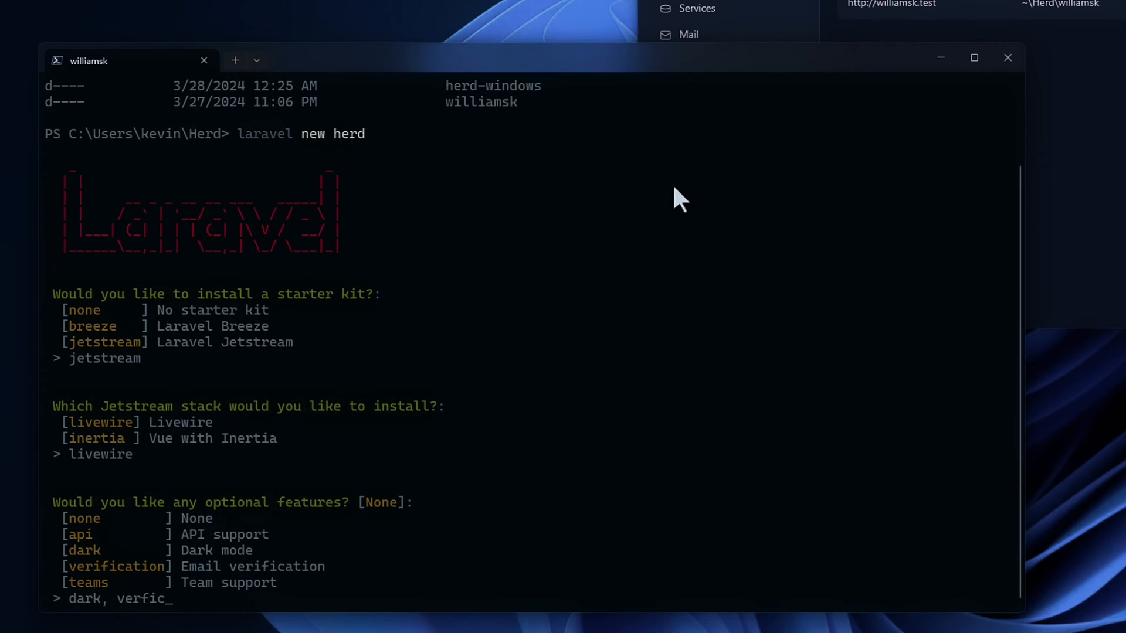
type("ation")
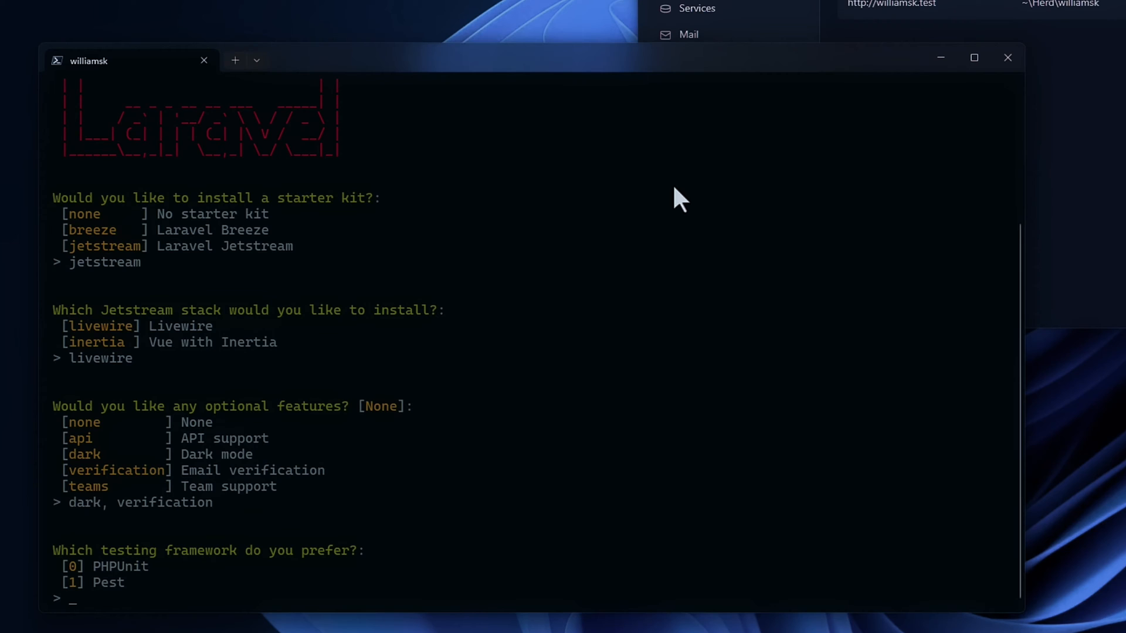
type("1")
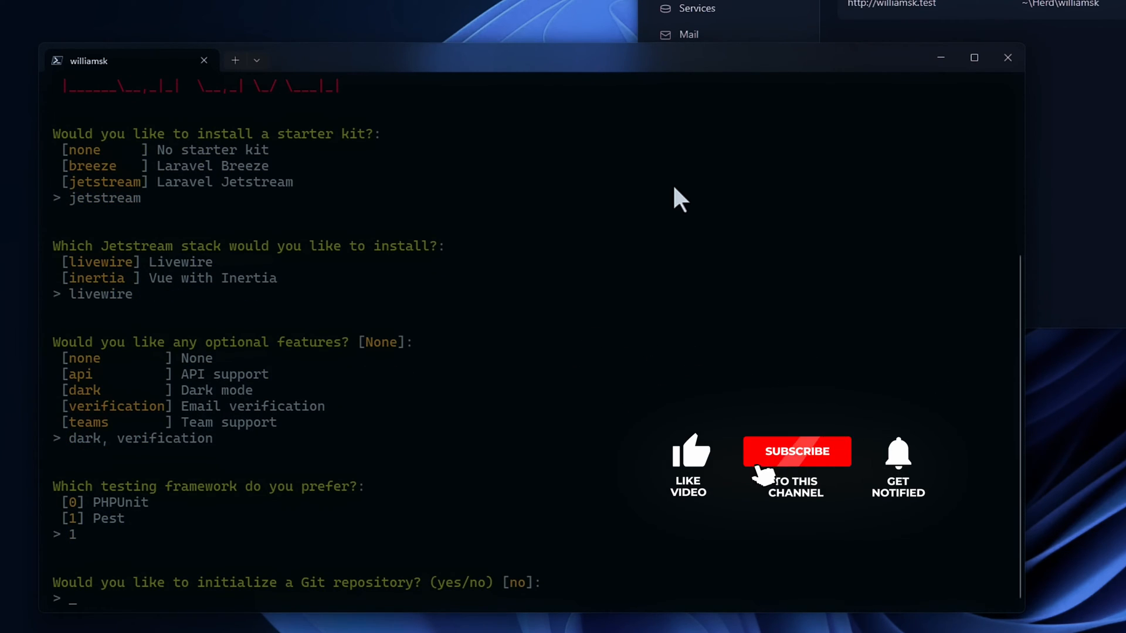
type("no")
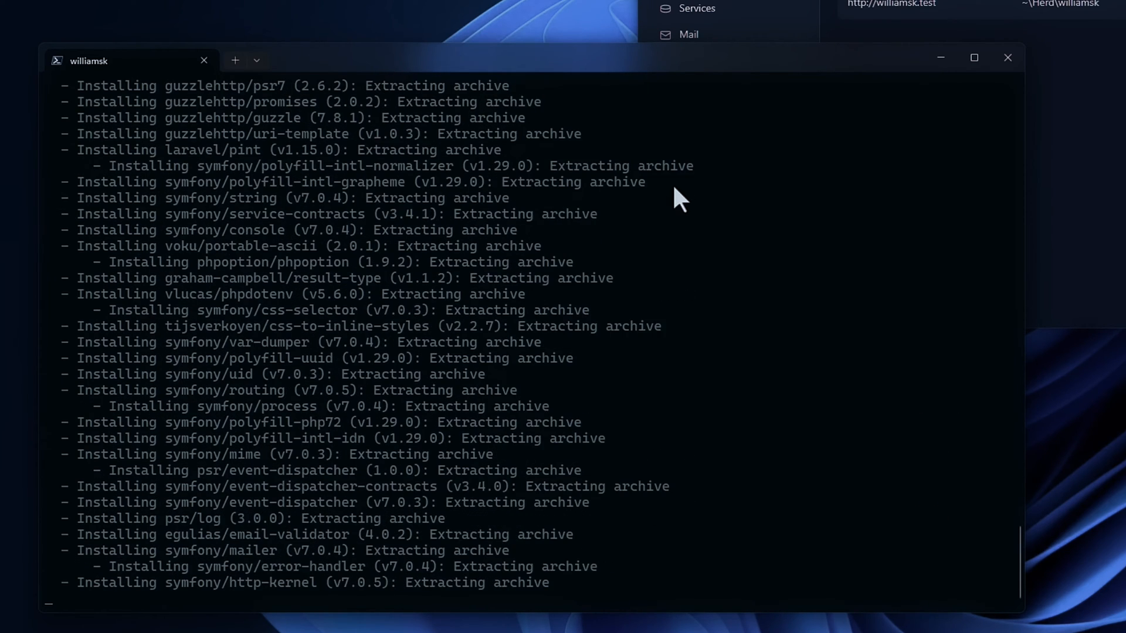
Step: Enter the new herd project folder and begin a php artisan command
scroll("down", 3)
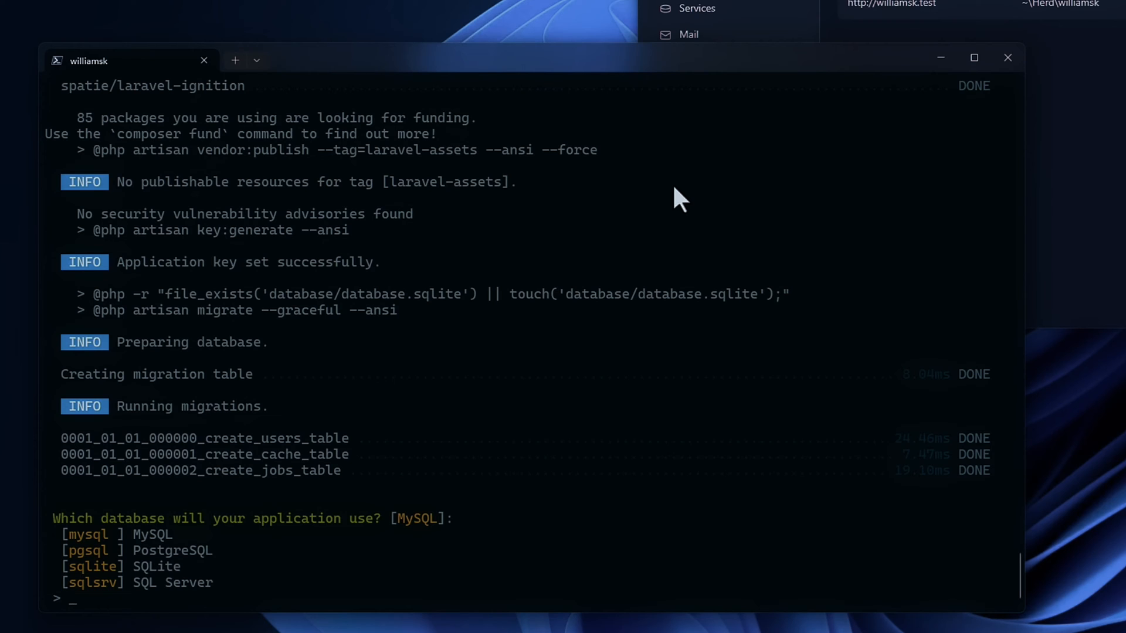
type("mysq")
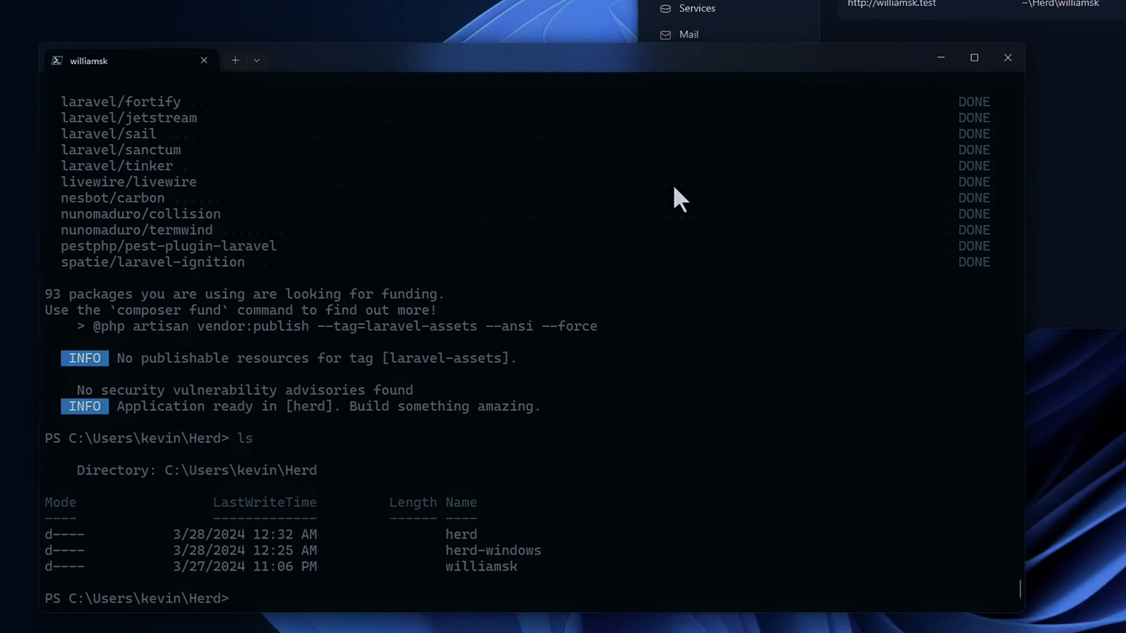
type("cd hr")
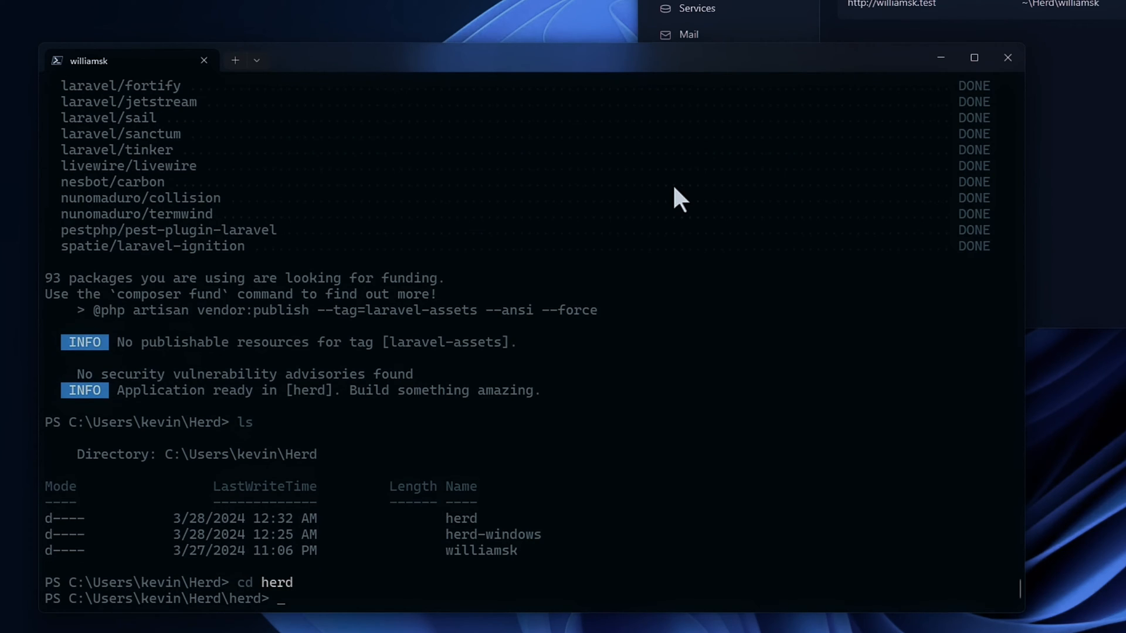
type("php ar")
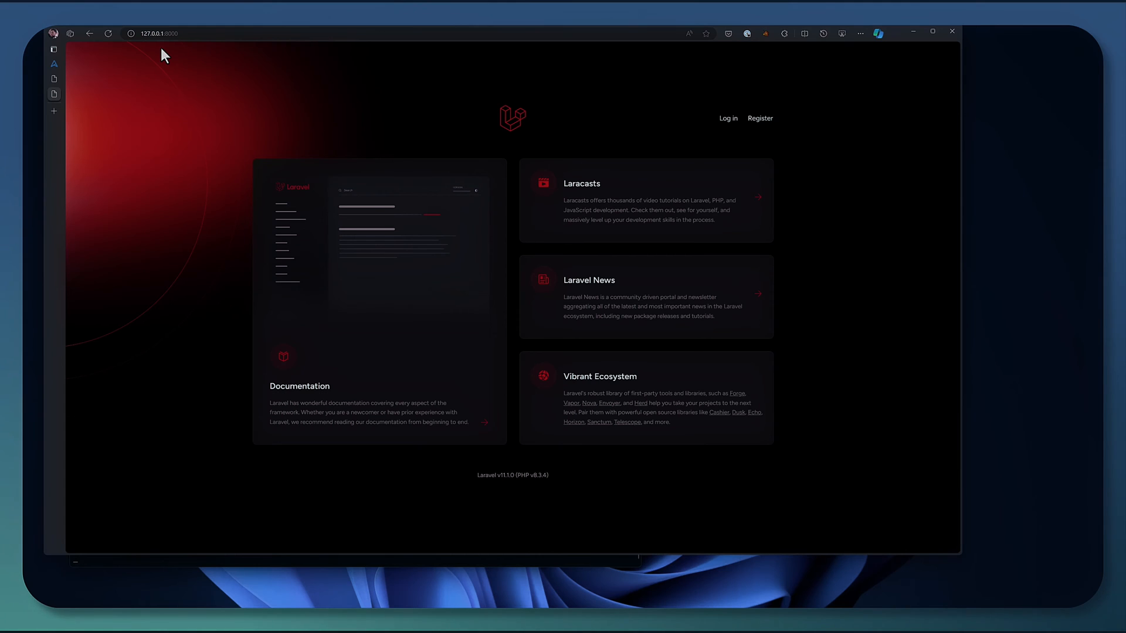
mouse_move(508, 155)
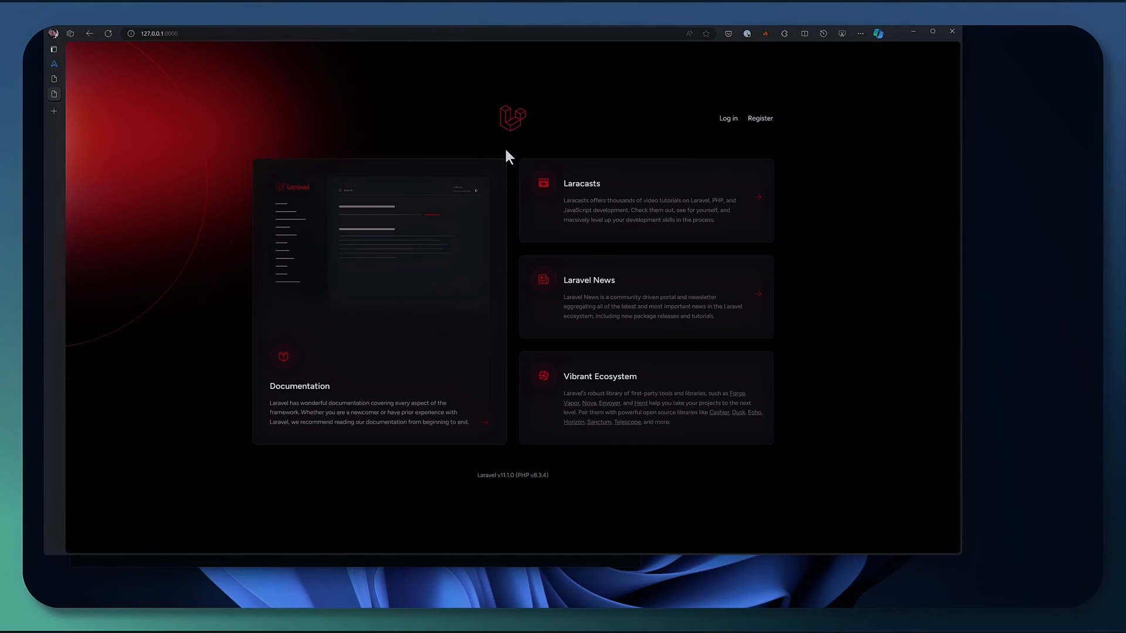
Step: Register a new account named Kevin and land on the Jetstream dashboard
left_click(760, 117)
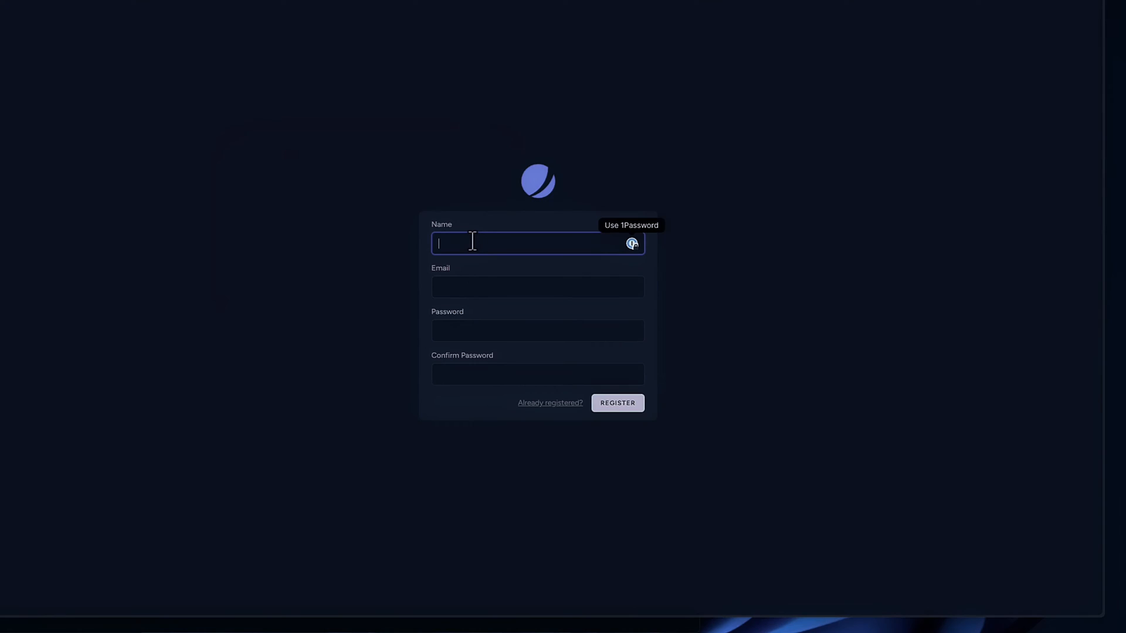
type("Kevin")
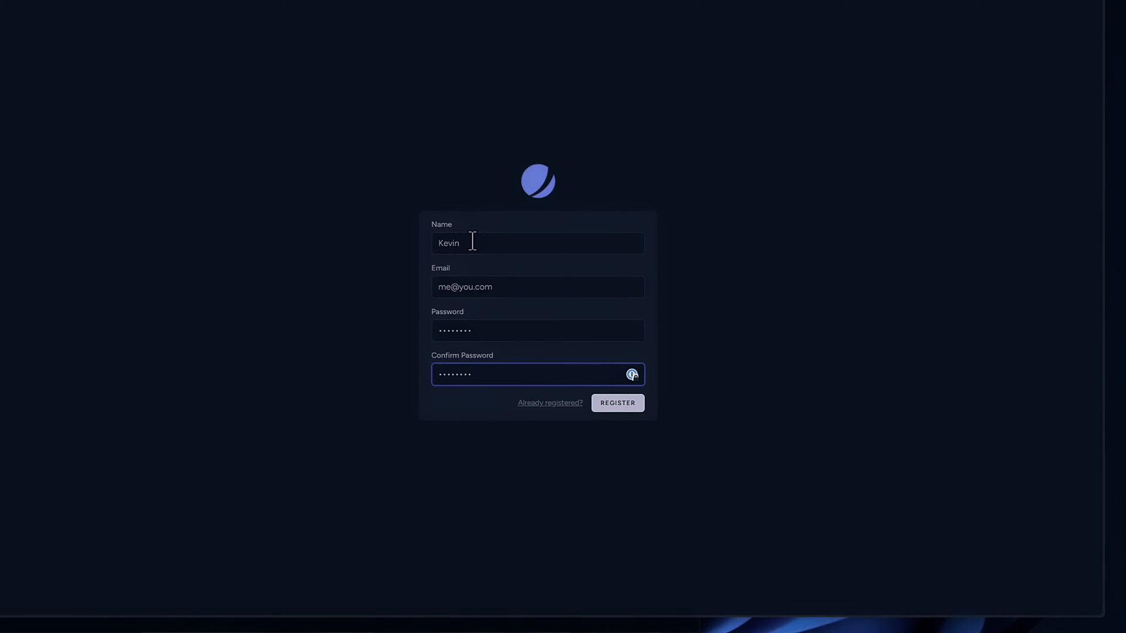
left_click(617, 402)
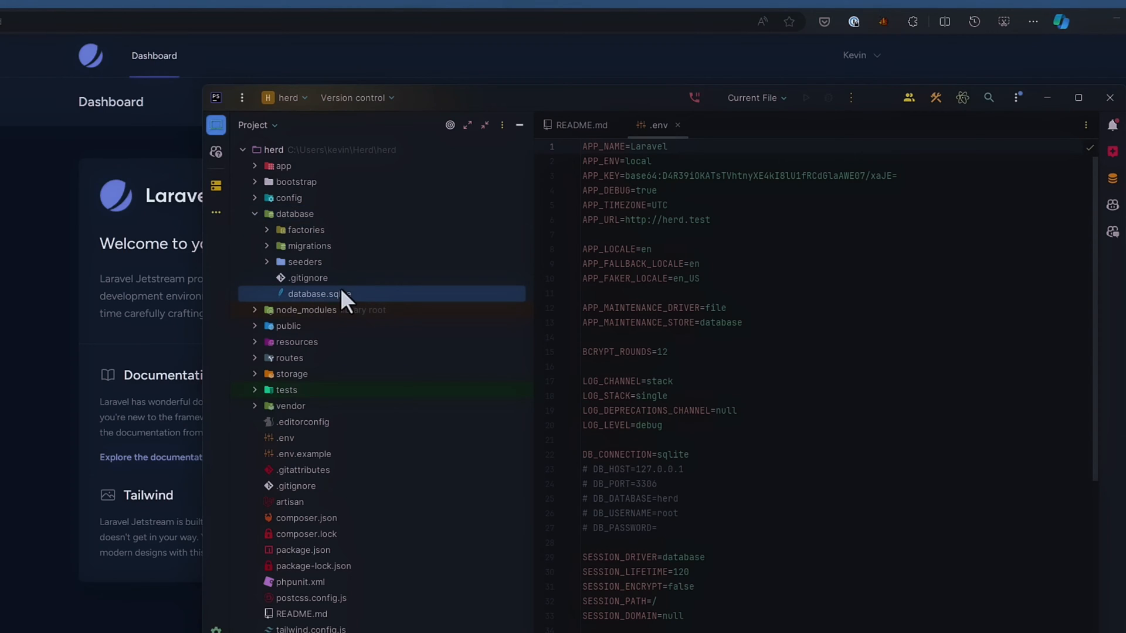
mouse_move(287, 324)
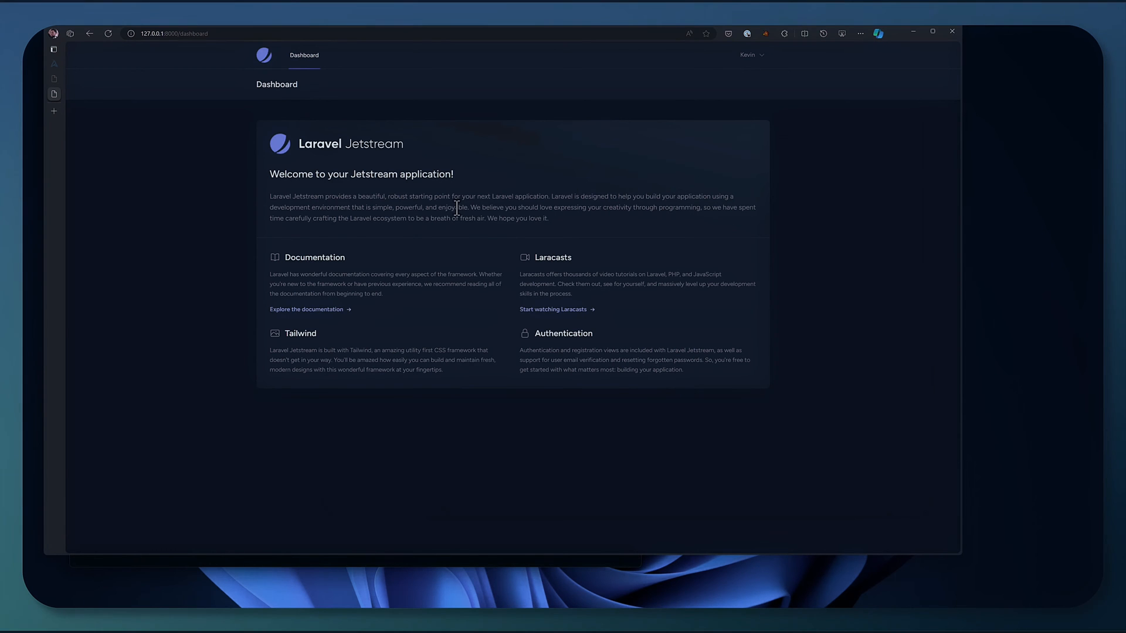
mouse_move(808, 162)
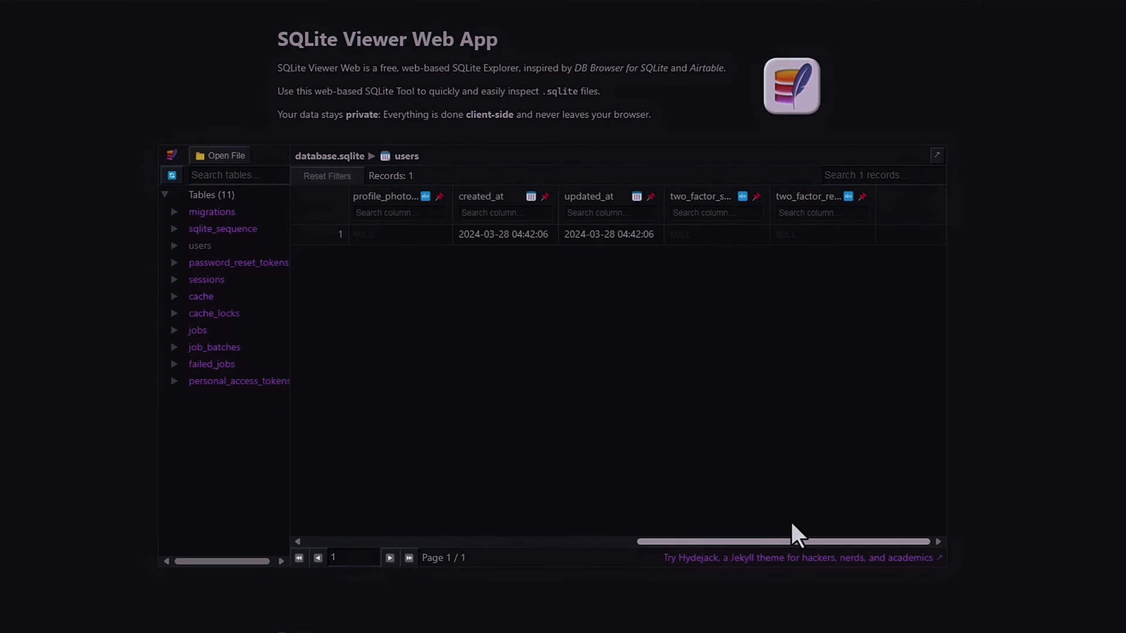
mouse_move(133, 437)
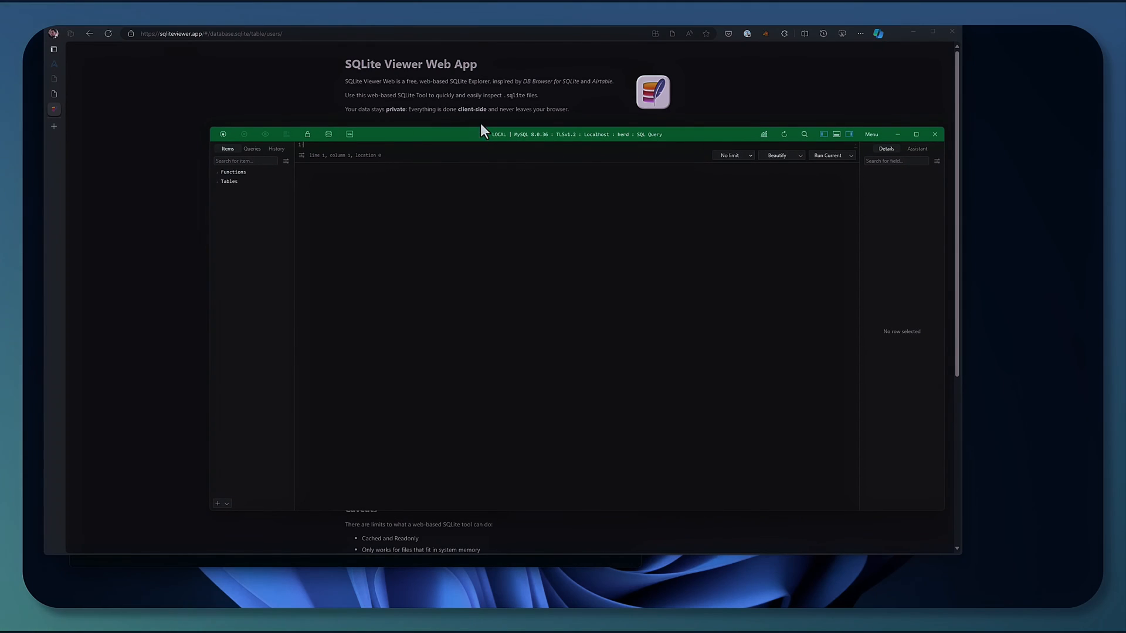
mouse_move(572, 221)
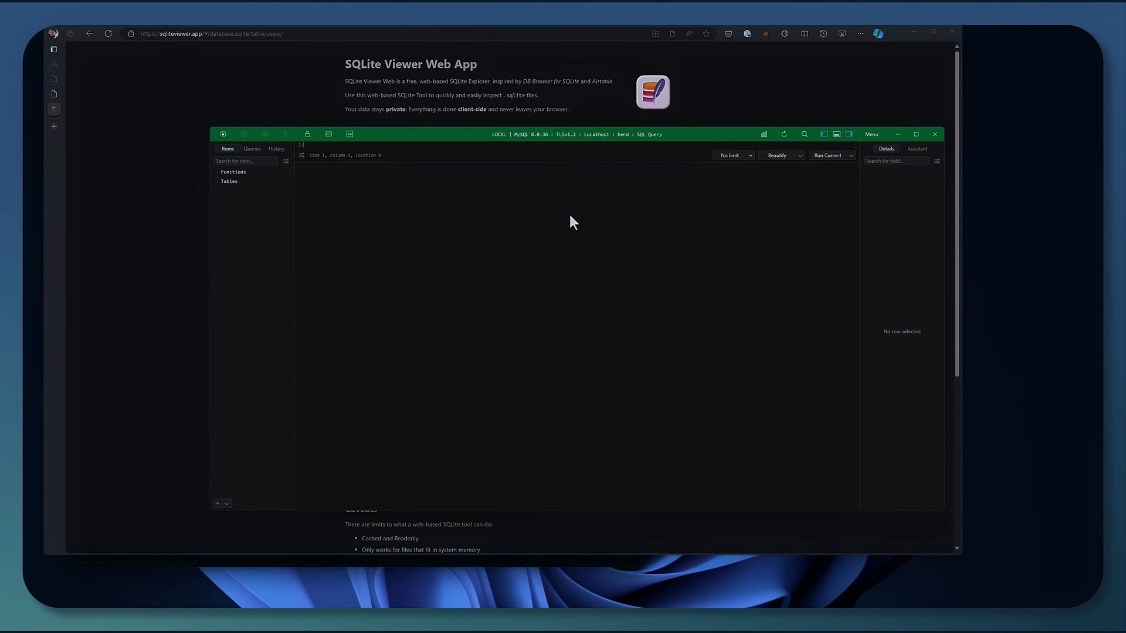
mouse_move(570, 219)
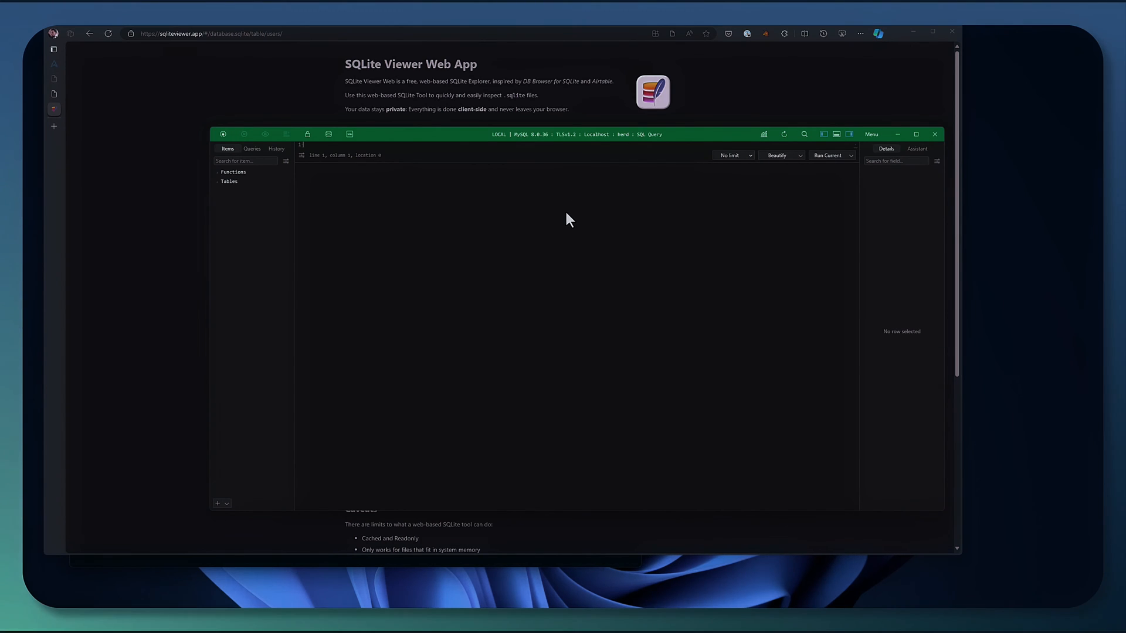
mouse_move(236, 192)
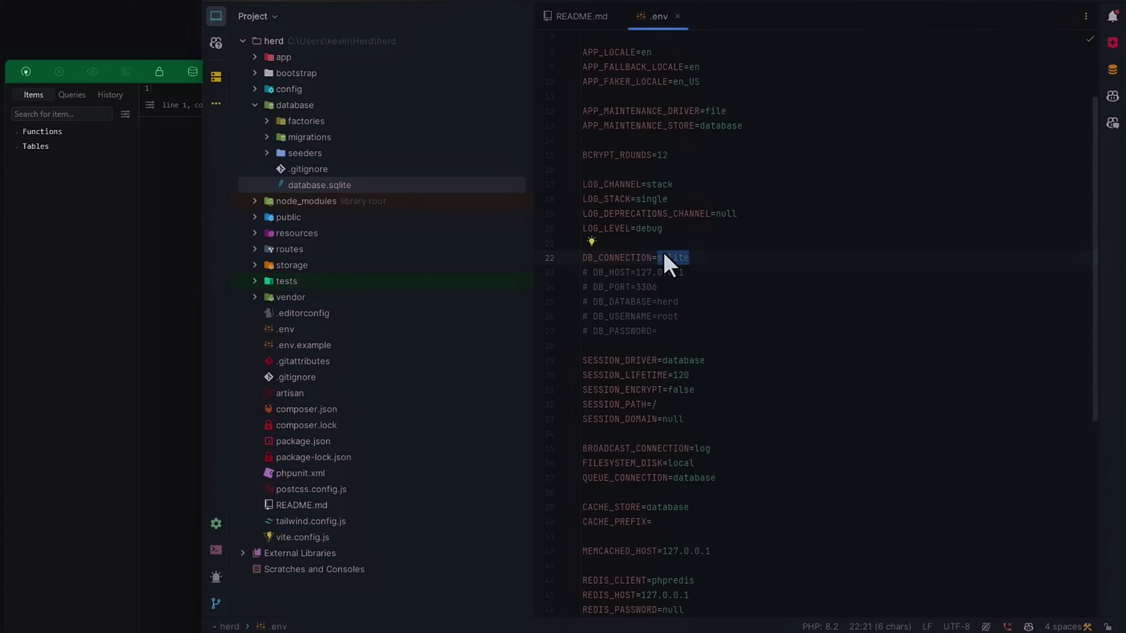
Step: Set DB_CONNECTION=mysql in .env and select the database name herd
type("mysql")
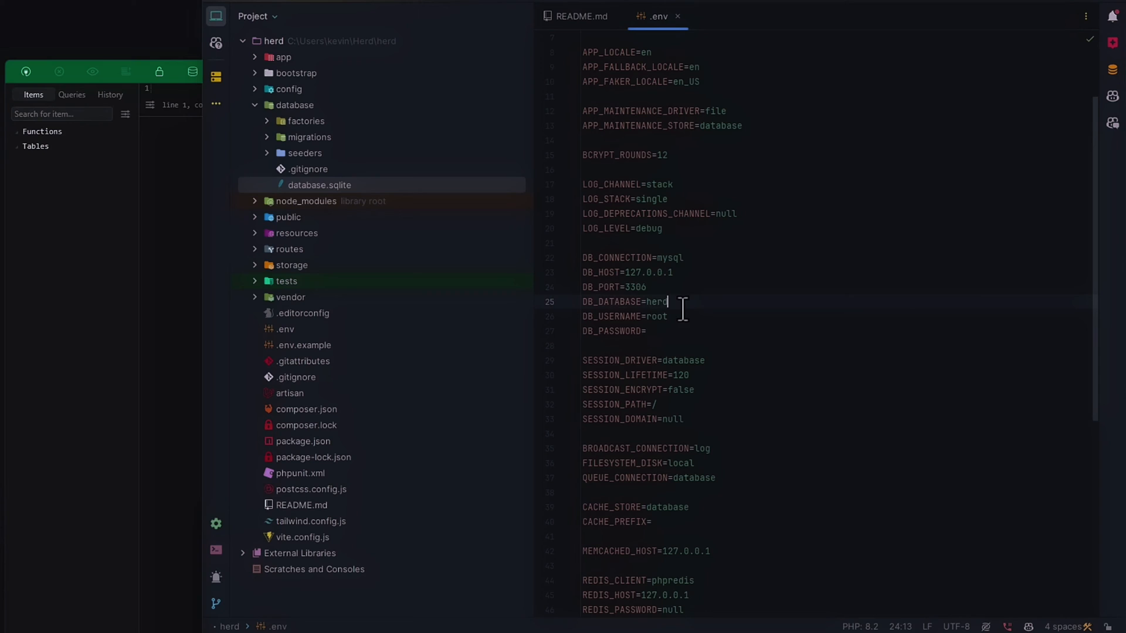
double_click(658, 316)
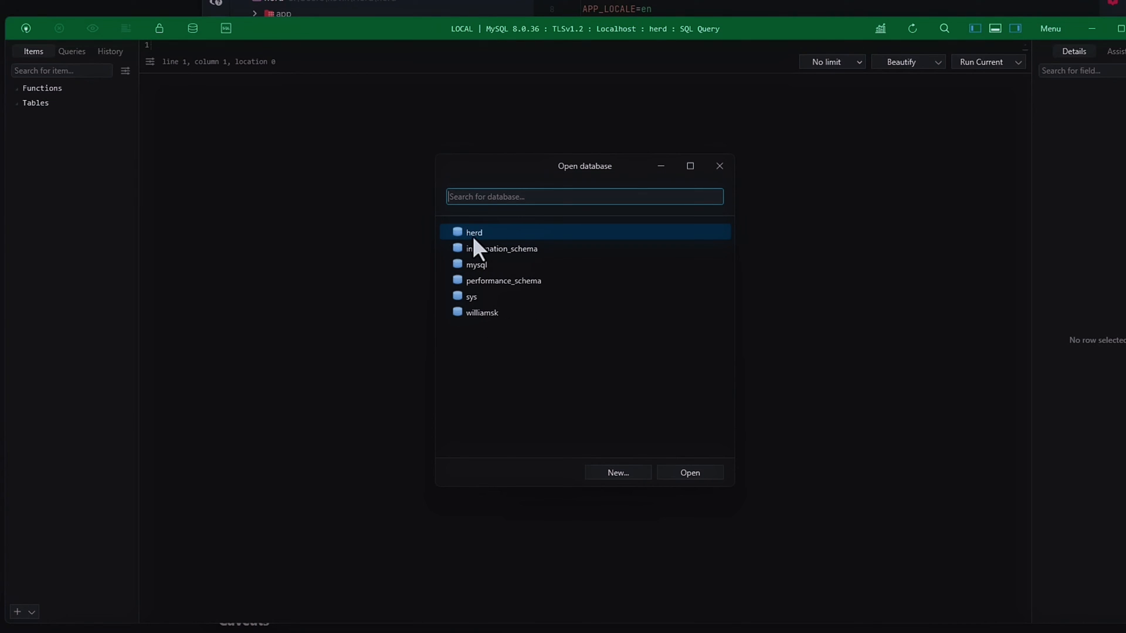
left_click(618, 473)
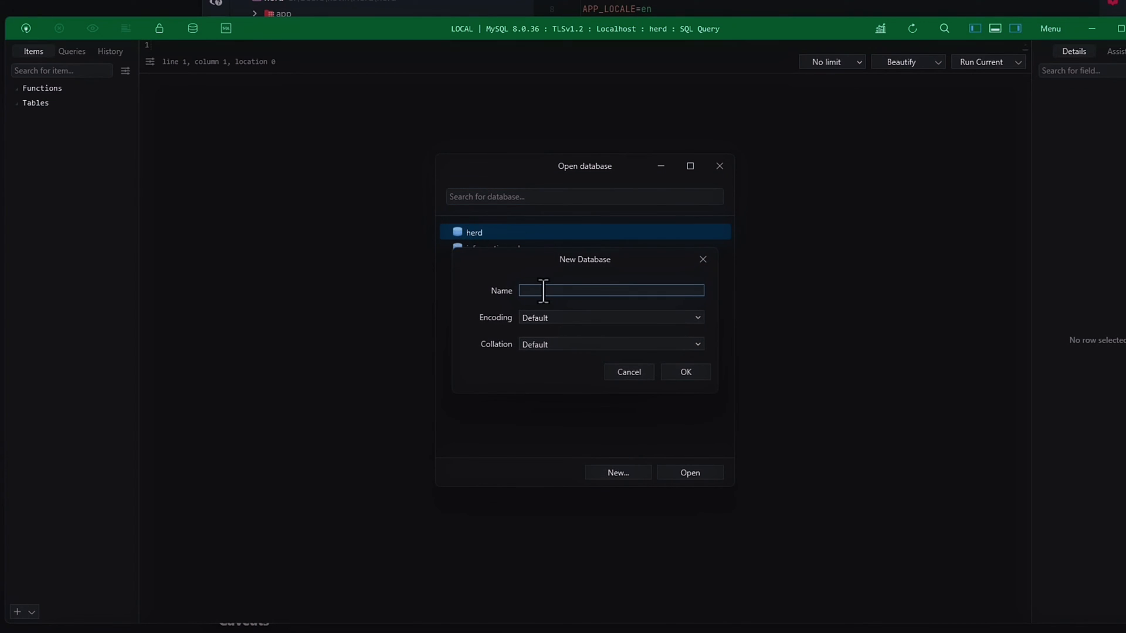
left_click(611, 318)
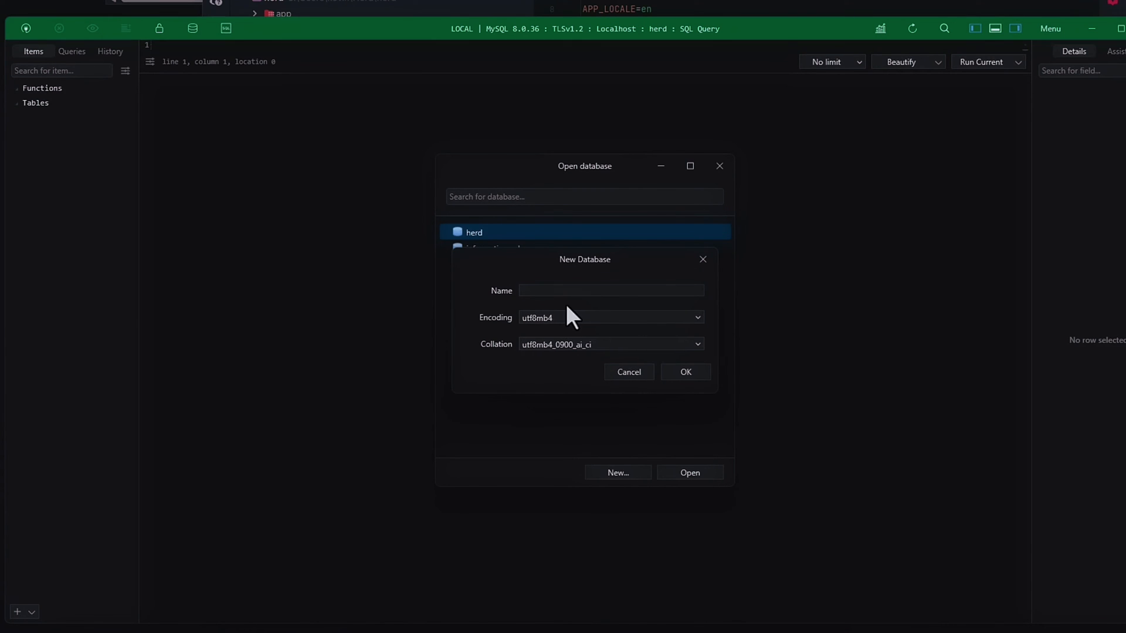
left_click(629, 371)
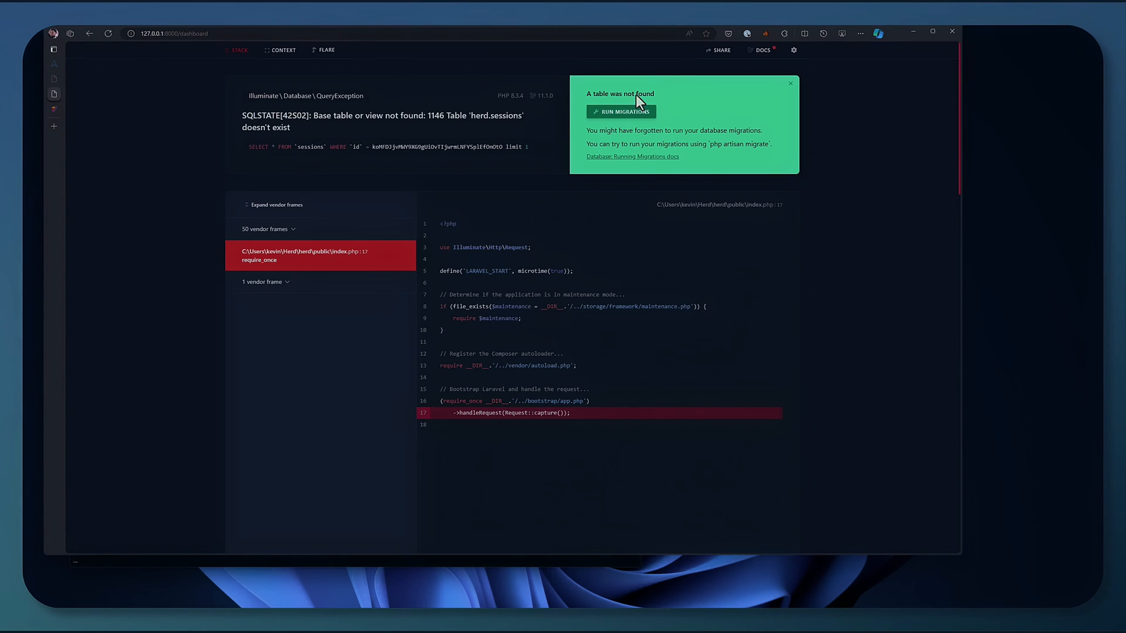
mouse_move(461, 184)
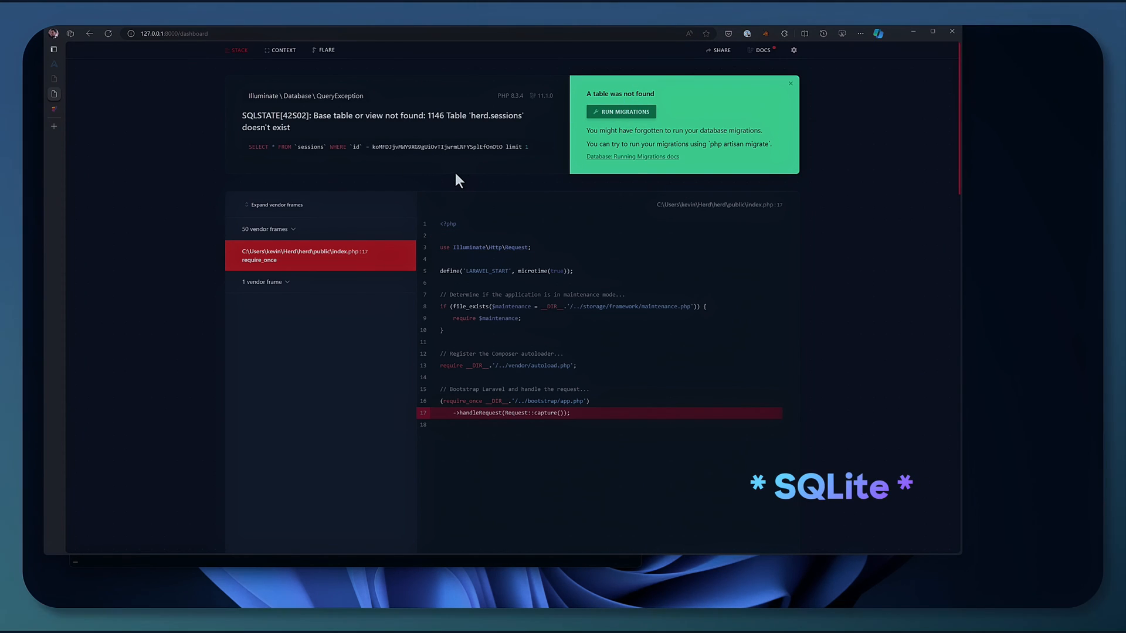
mouse_move(518, 147)
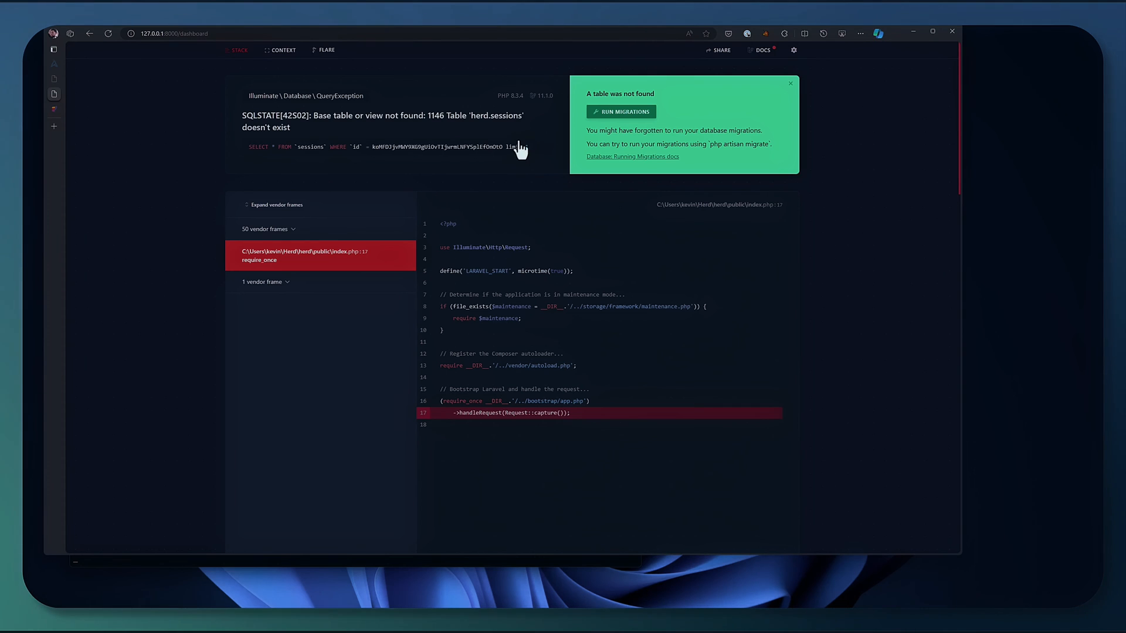
Step: Run migrations from the error page and reload to reach the login page
left_click(620, 111)
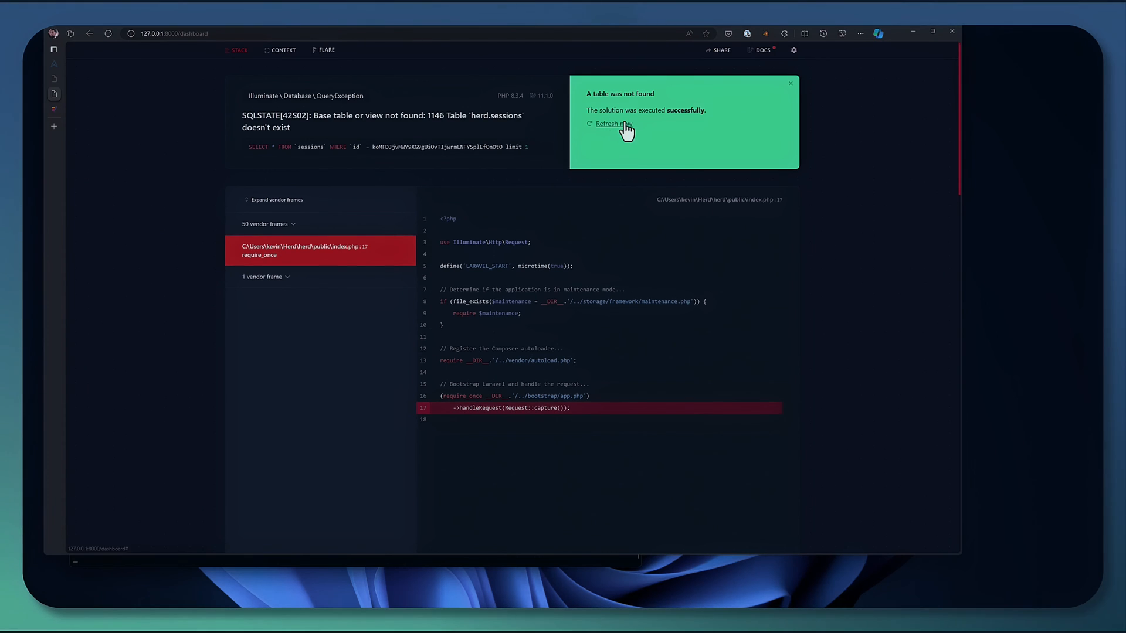
left_click(608, 123)
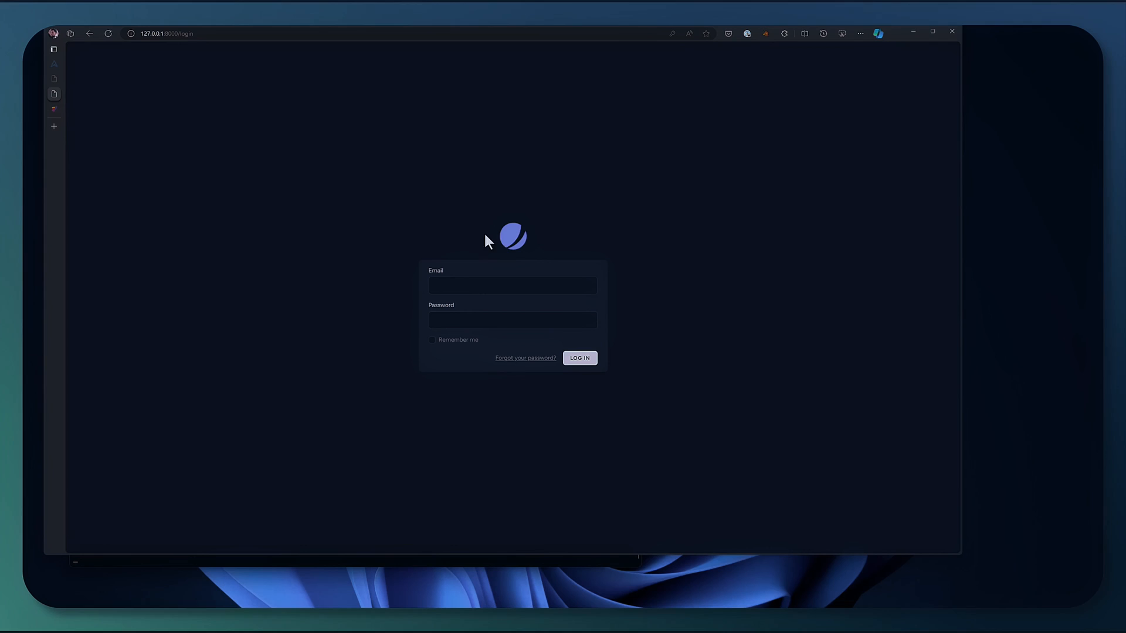
Step: Go to the registration form and begin entering the new user's name
left_click(525, 357)
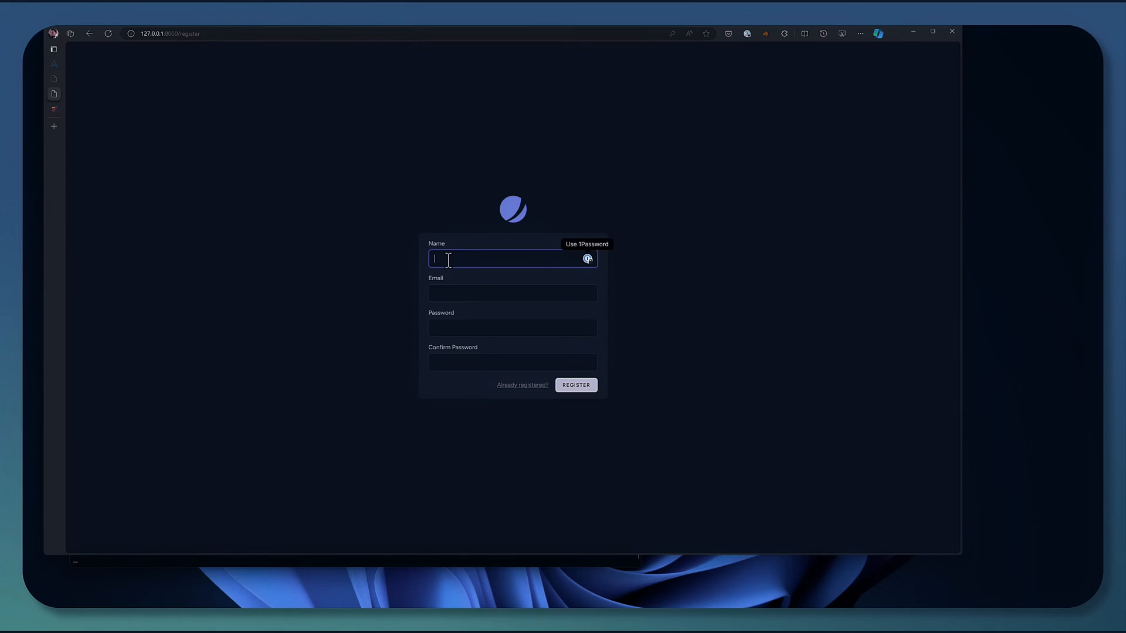
left_click(574, 384)
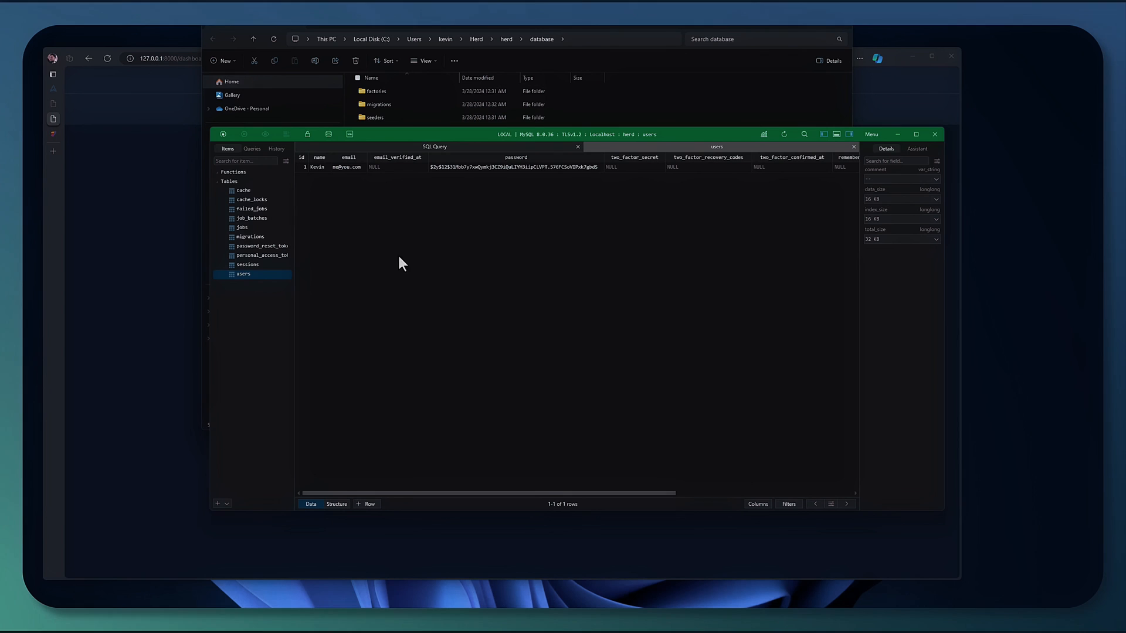
mouse_move(539, 490)
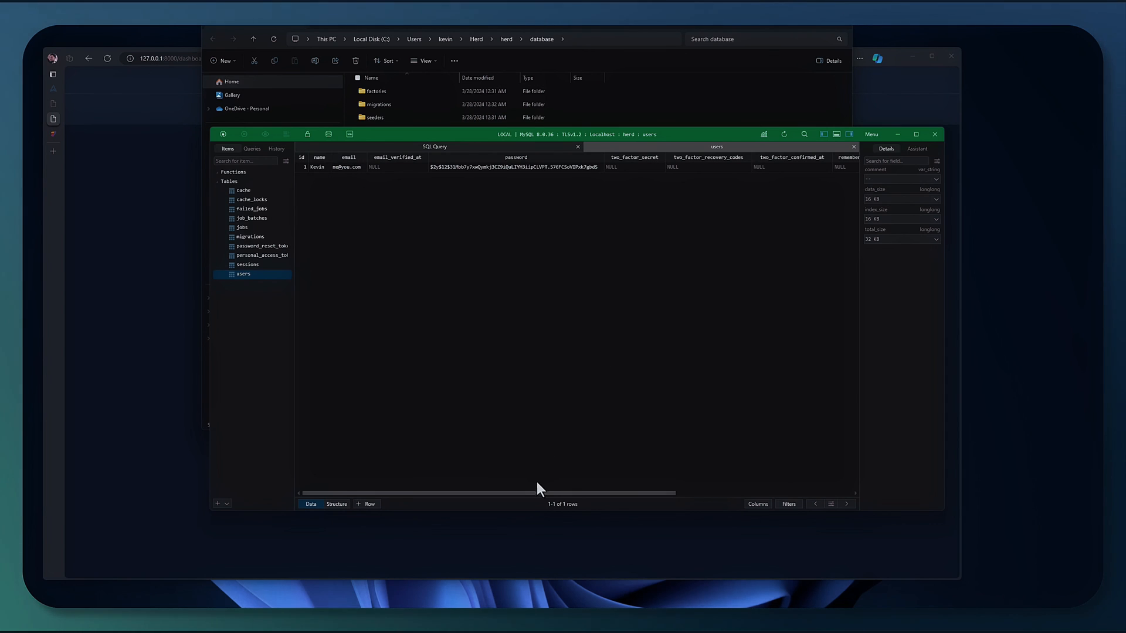
Step: Scroll horizontally through the single Kevin row in the herd users table
left_click_drag(539, 493, 772, 493)
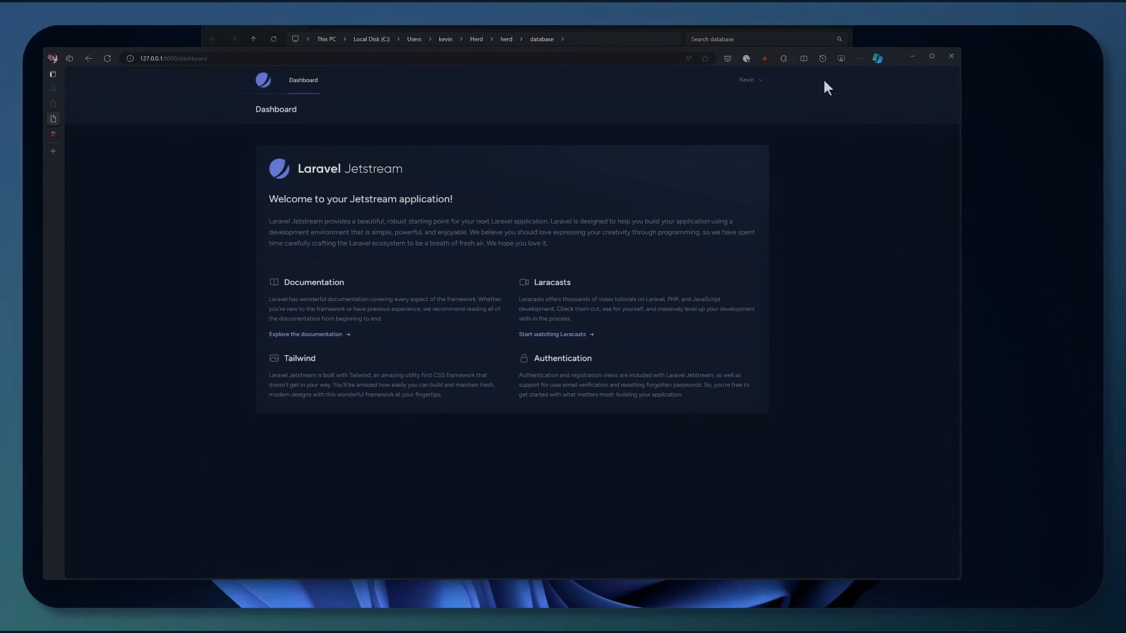
mouse_move(819, 85)
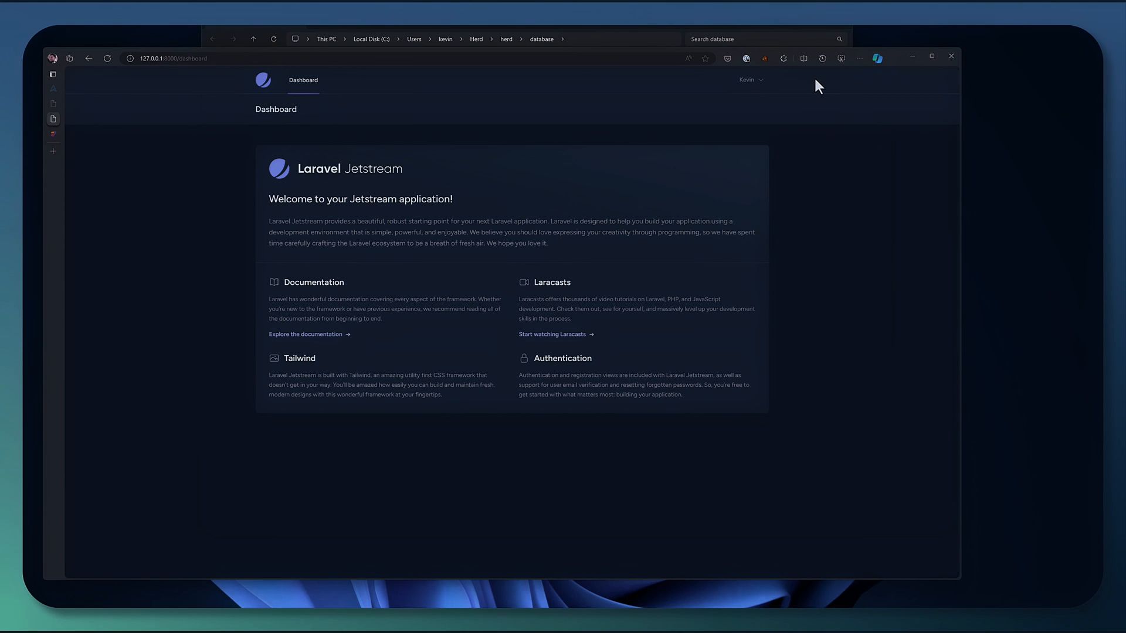
mouse_move(874, 129)
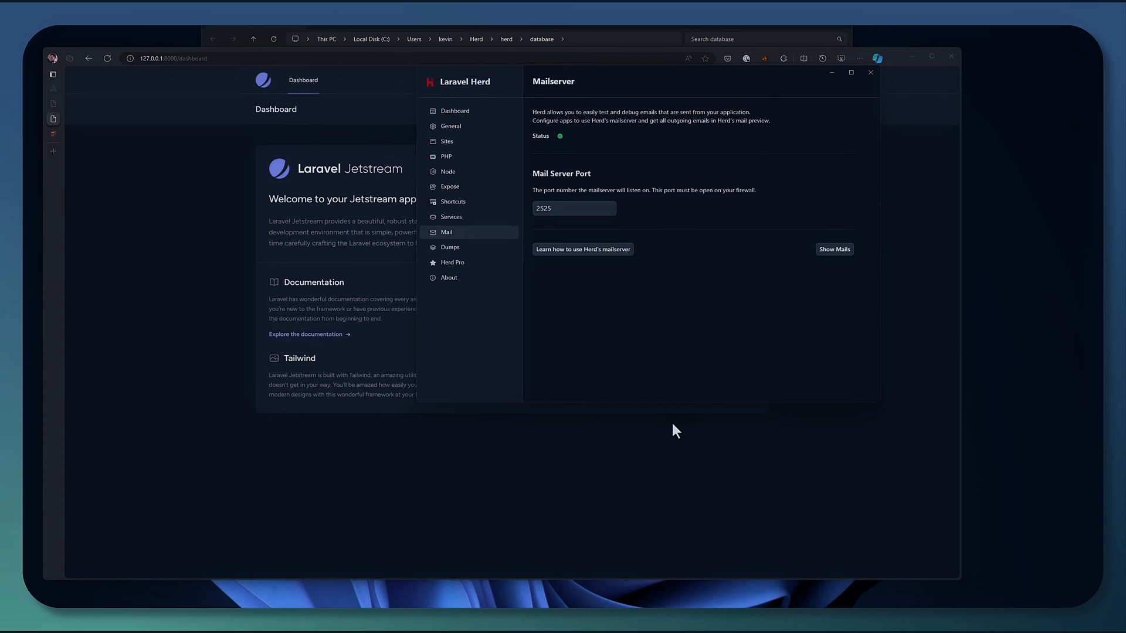
mouse_move(543, 299)
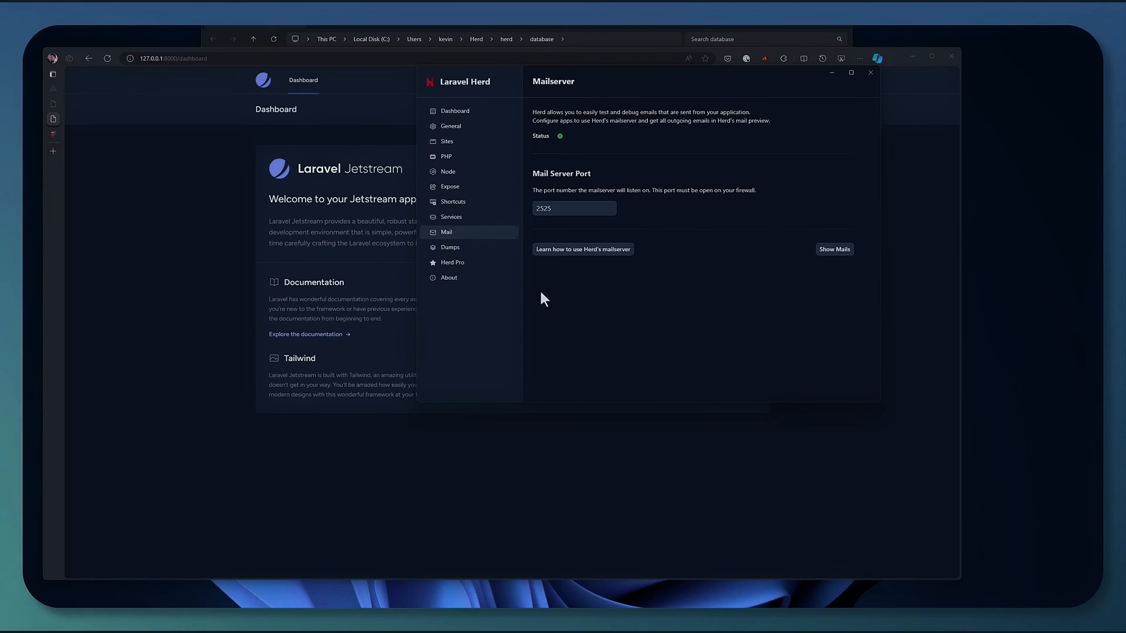